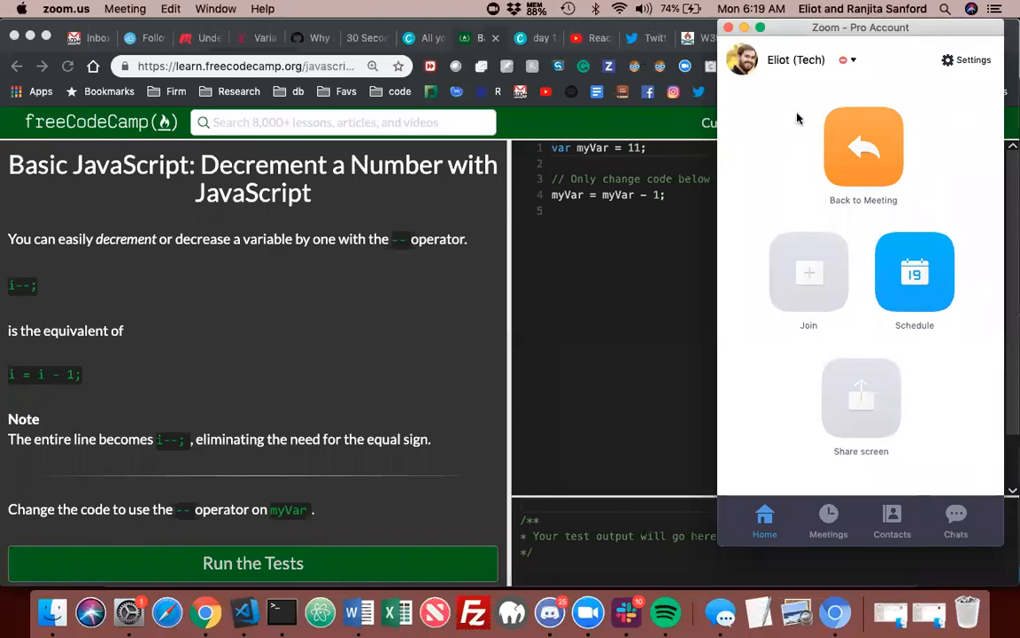
mouse_move(370, 306)
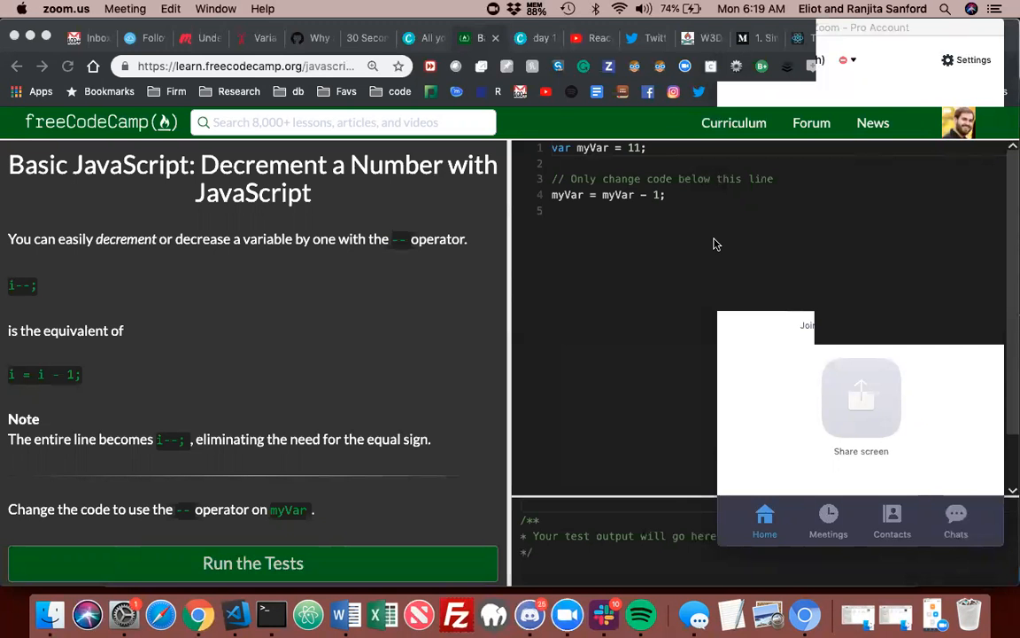
mouse_move(655, 228)
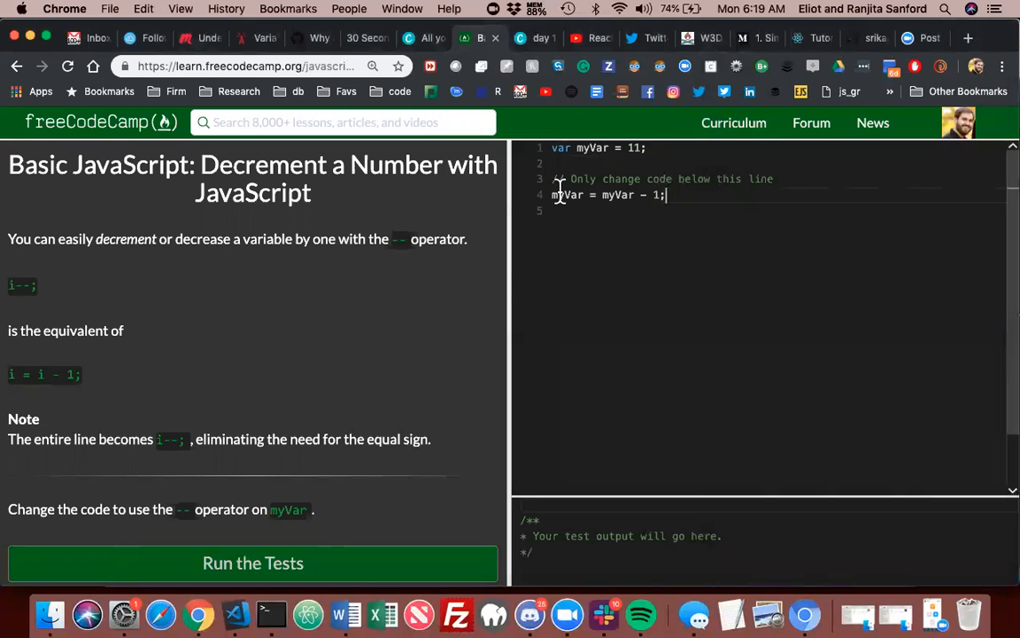
Replace the myVar = myVar - 1 line with i--;
triple_click(607, 194)
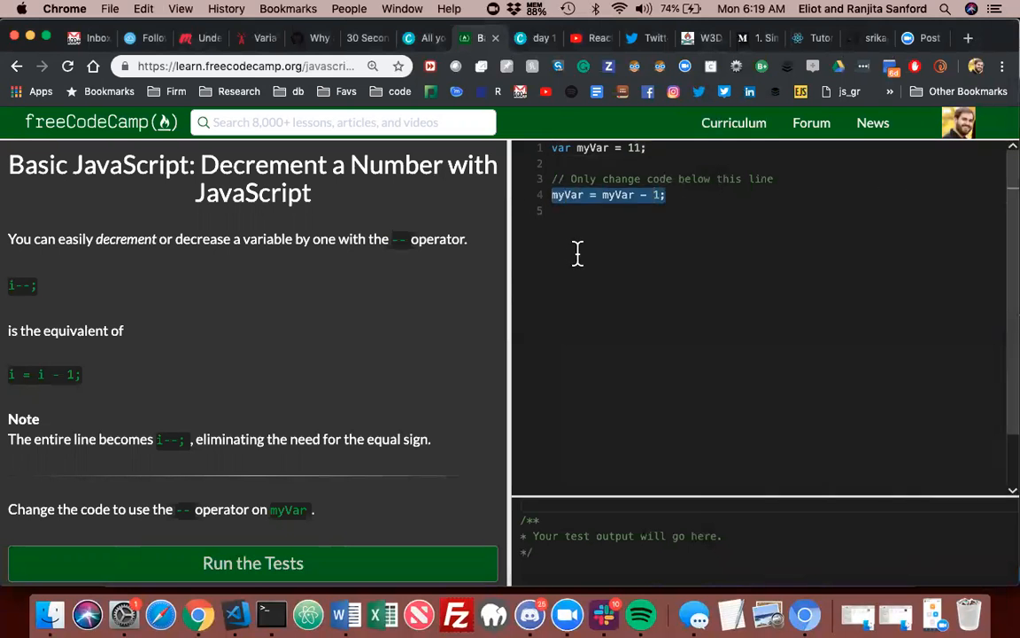
key("Backspace")
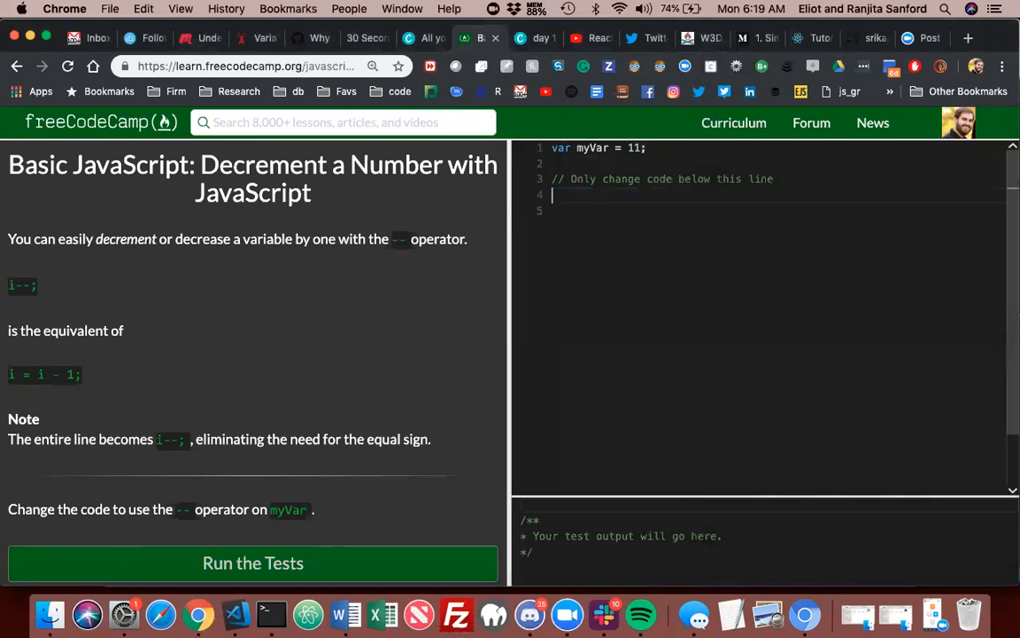
type("i")
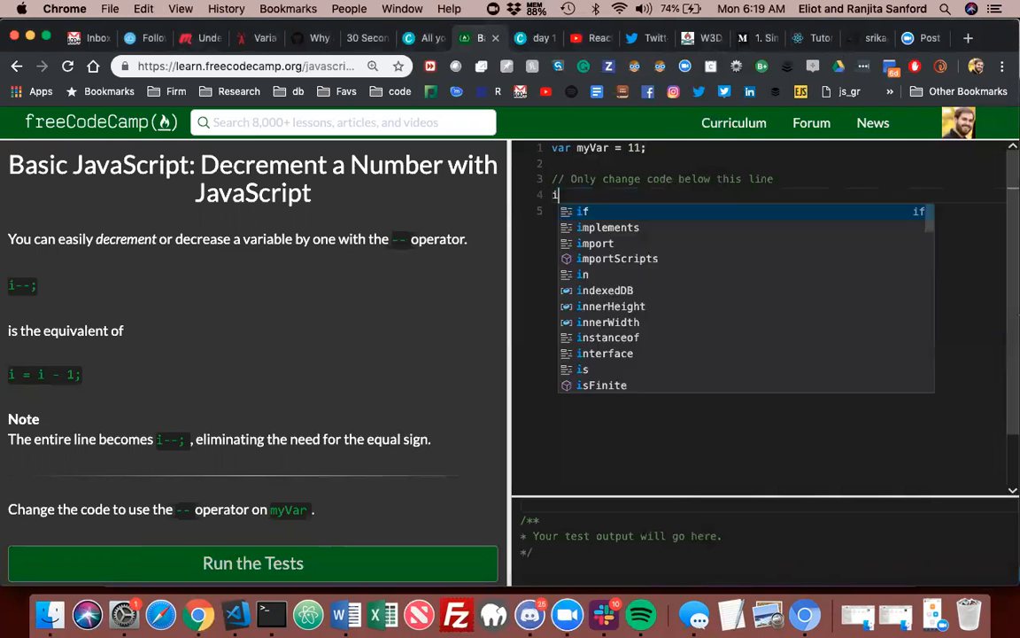
type("--;")
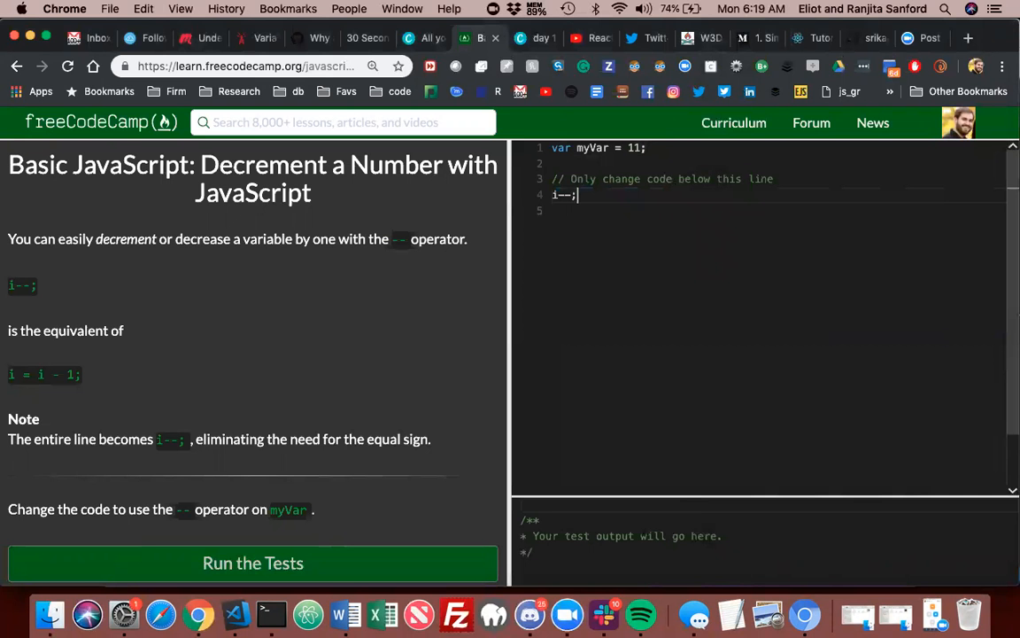
Add console.log(i); on the next line and select all the challenge code to copy
type("console.")
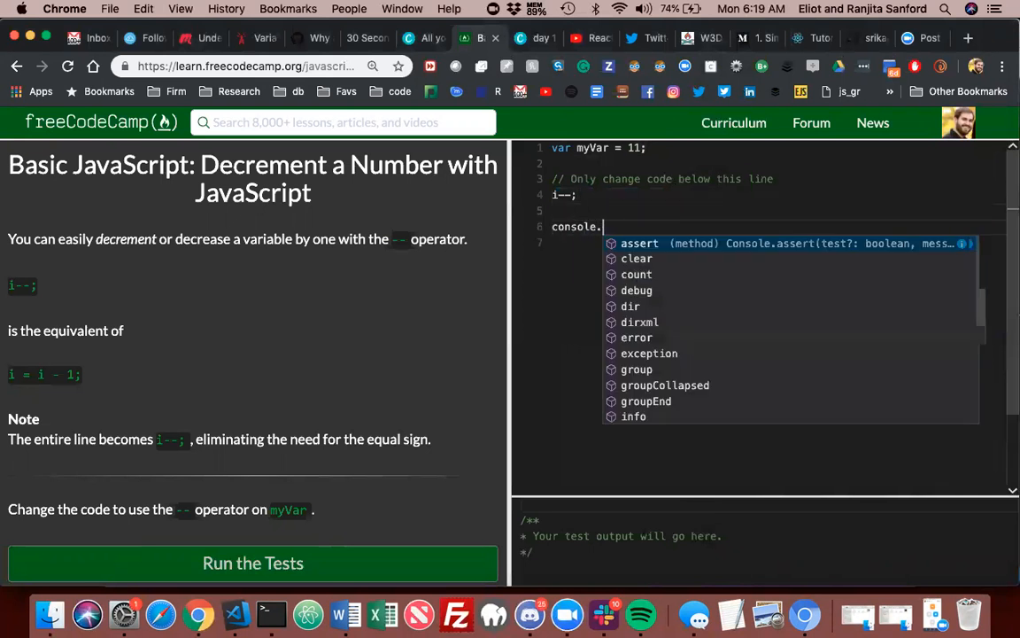
type("log()")
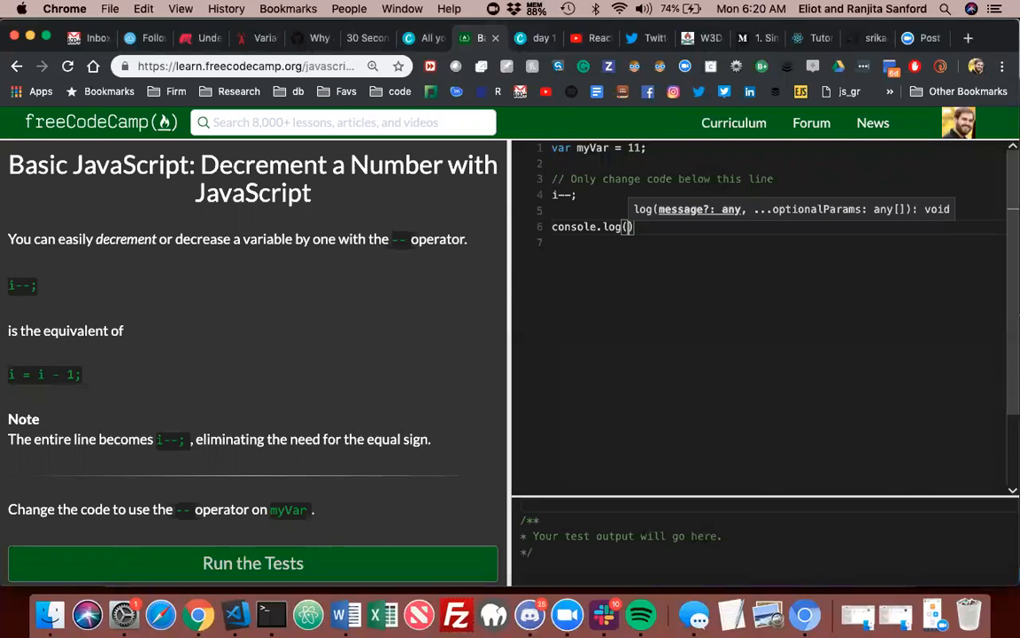
type("i")
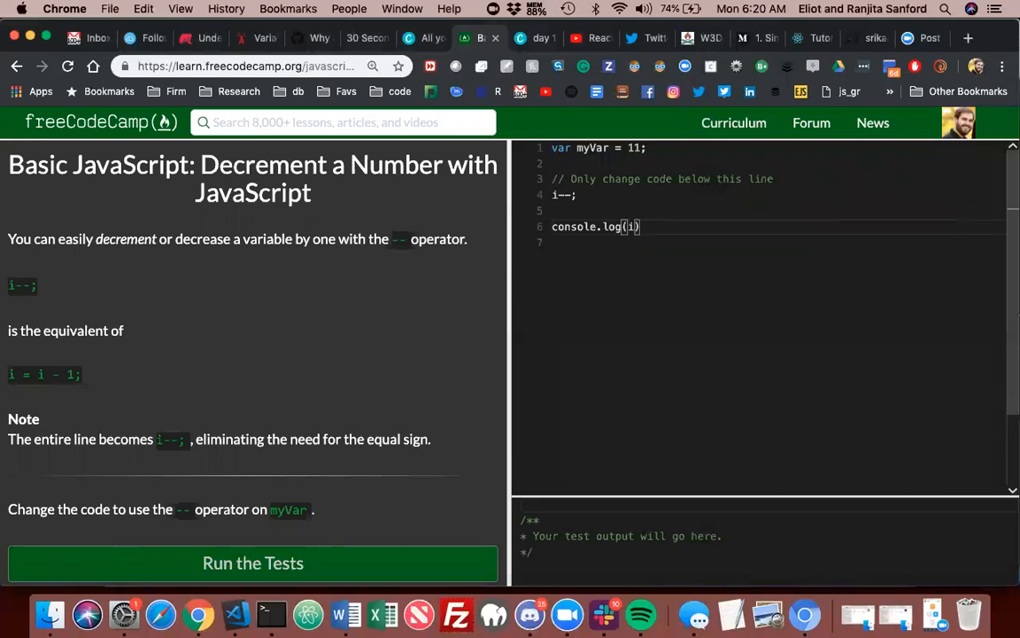
type(";")
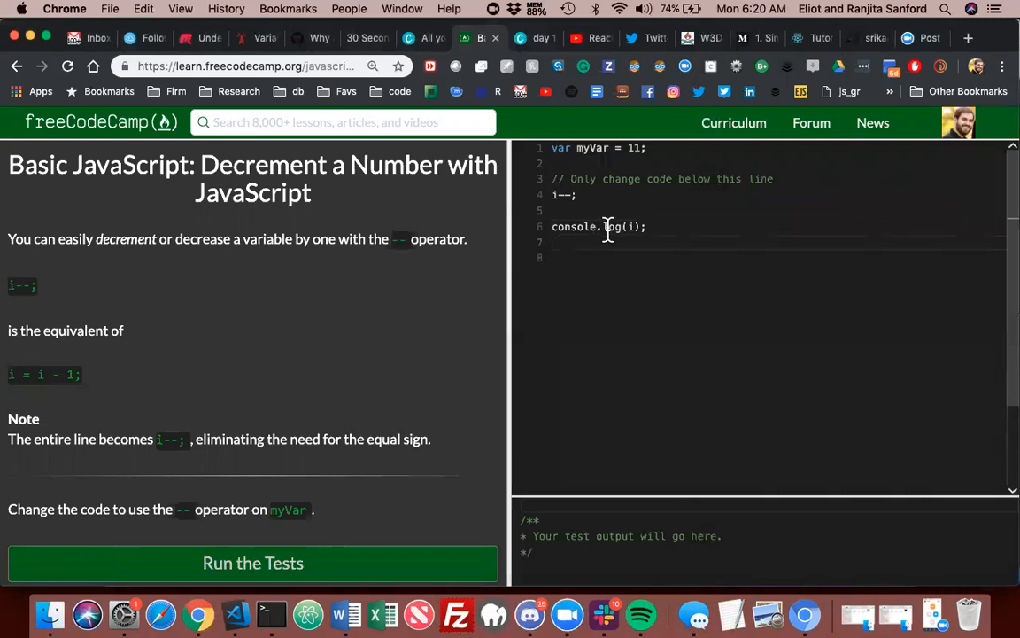
mouse_move(653, 227)
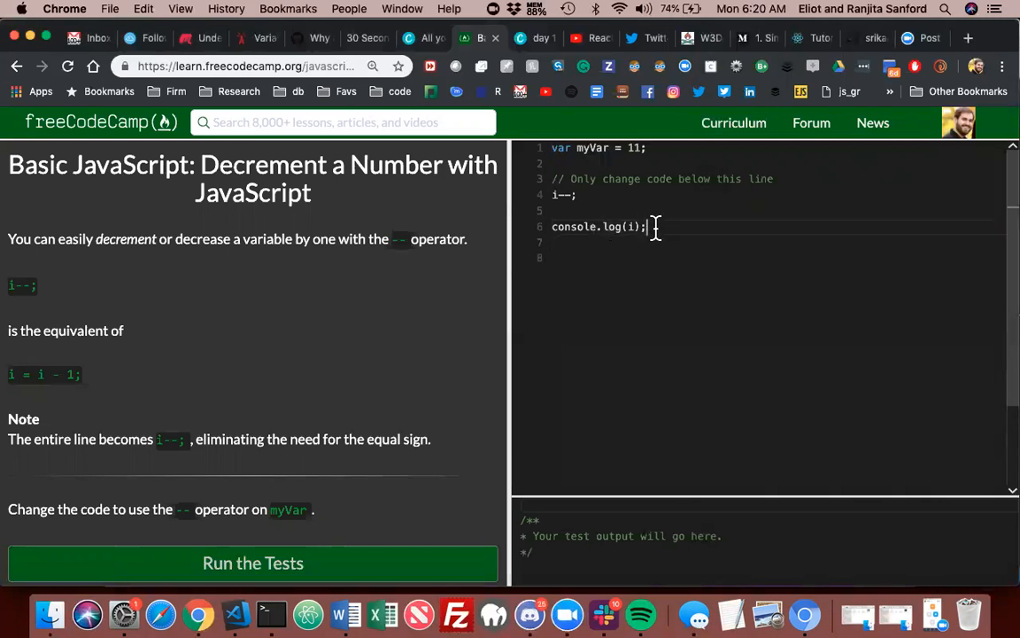
key("cmd+a")
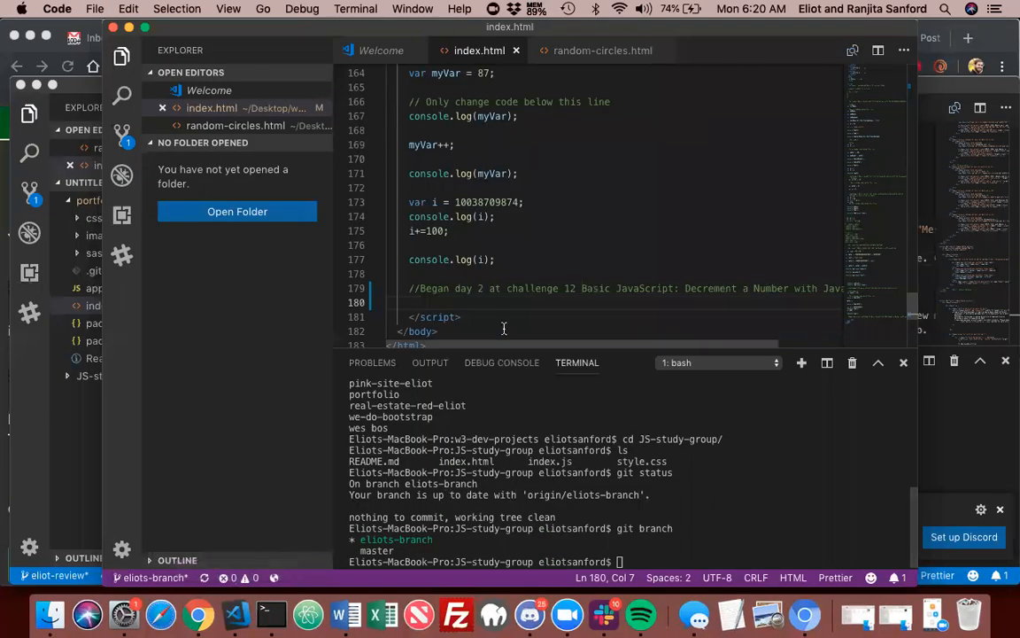
Paste var myVar = 11, i--; and console.log(i) into index.html, indent them, and show Output
type("var myVar = 11;")
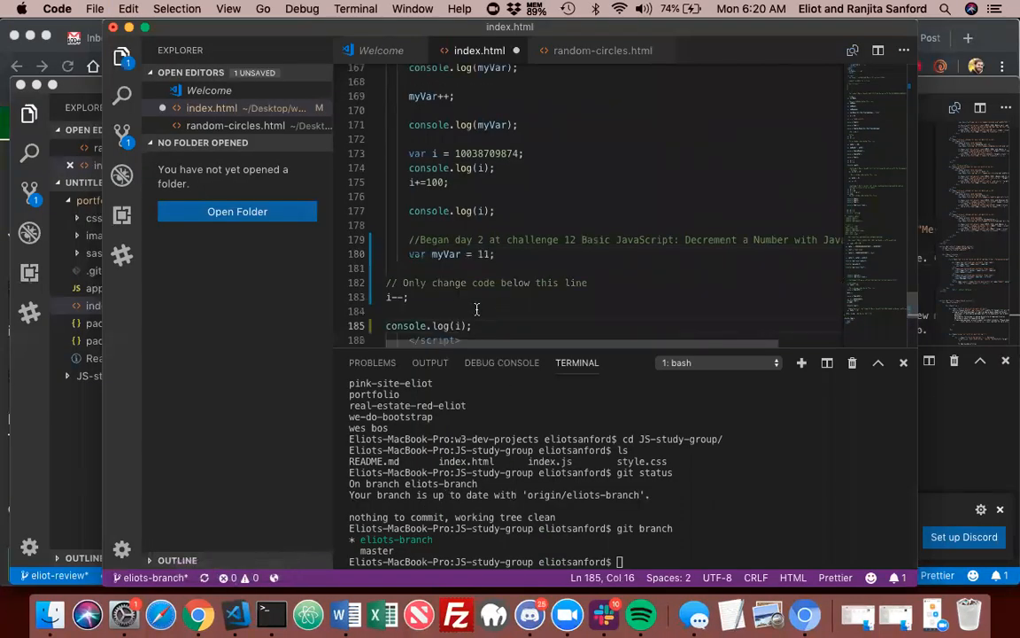
left_click(389, 296)
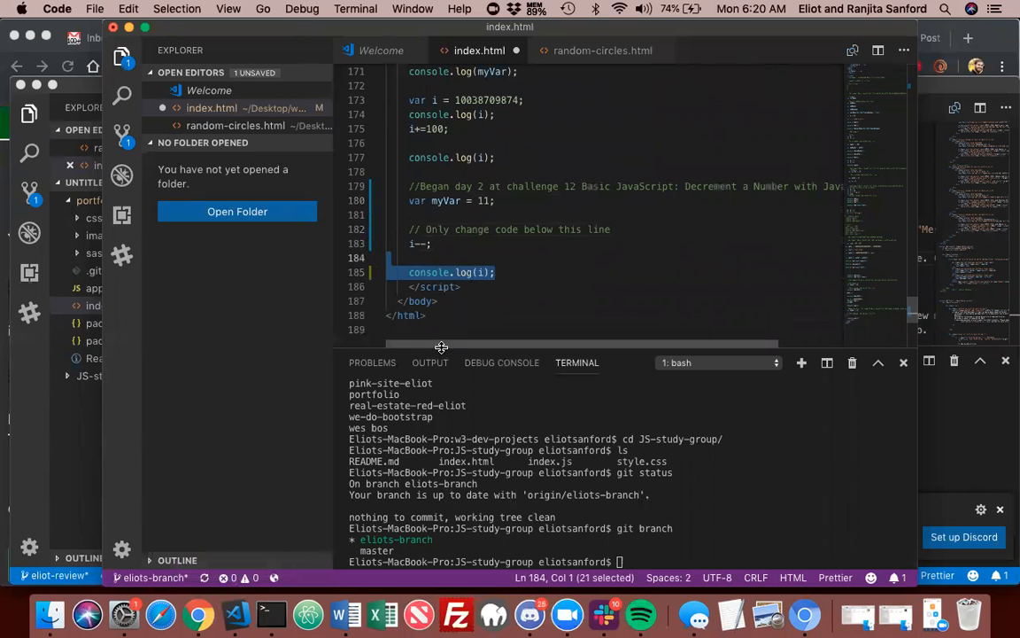
left_click(431, 362)
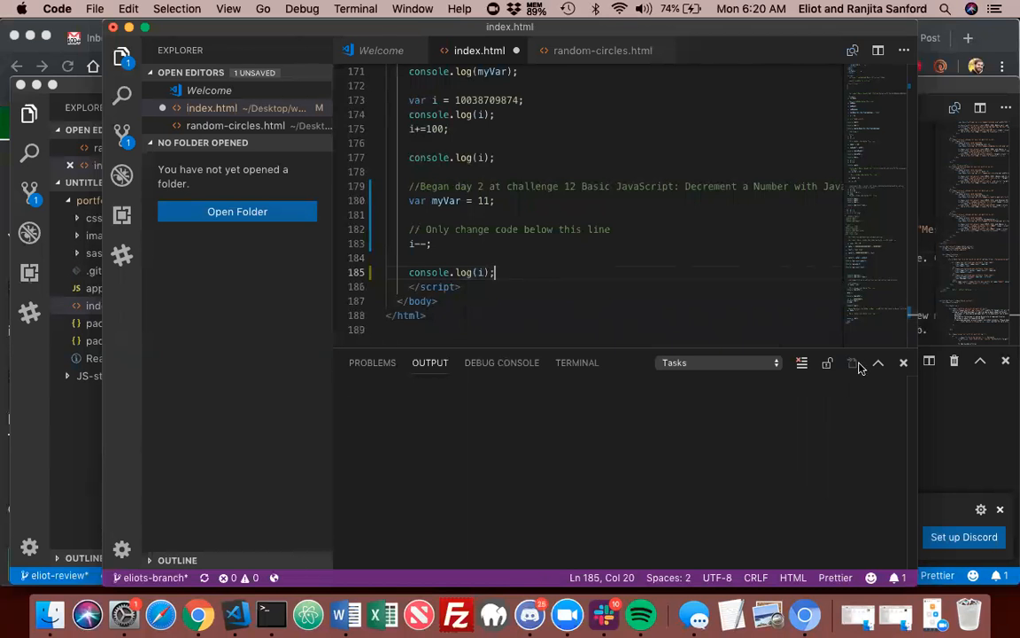
mouse_move(501, 362)
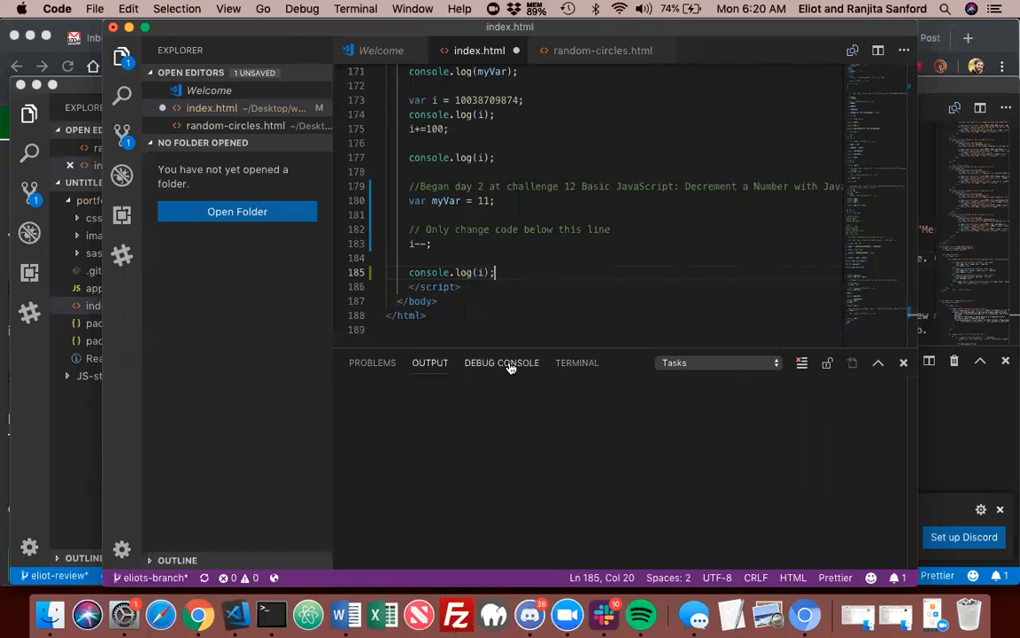
Check the Debug Console, Terminal and Output panels, keeping the Tasks output channel selected
left_click(501, 362)
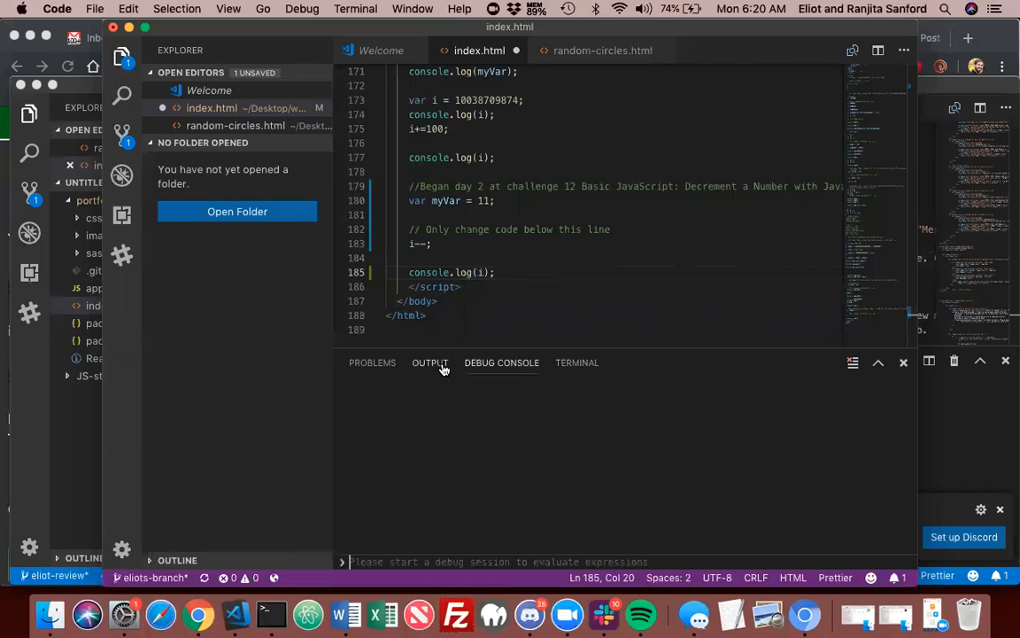
left_click(577, 362)
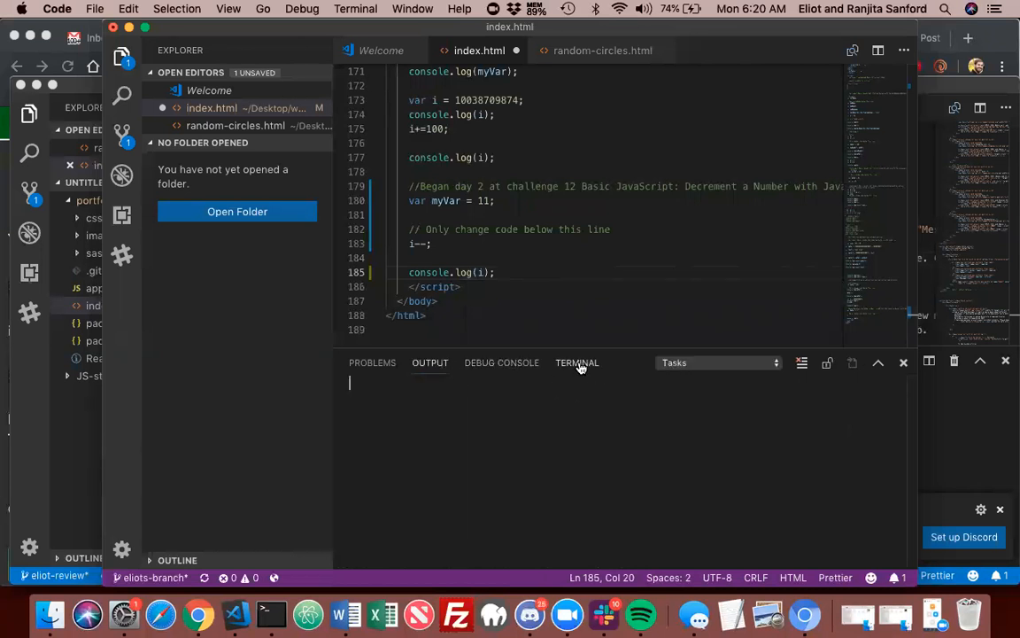
left_click(577, 362)
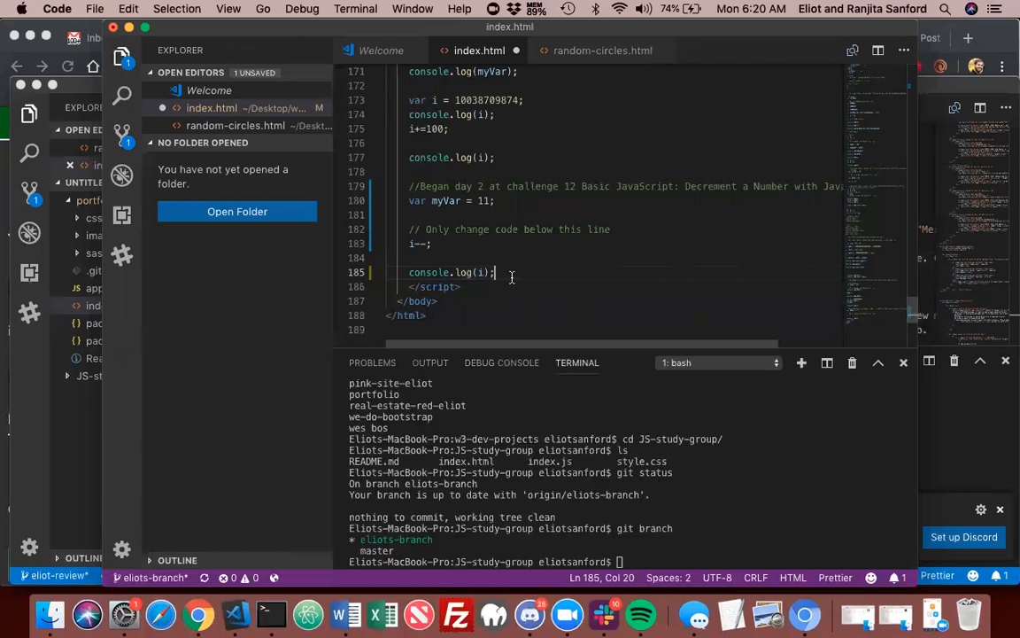
left_click(429, 362)
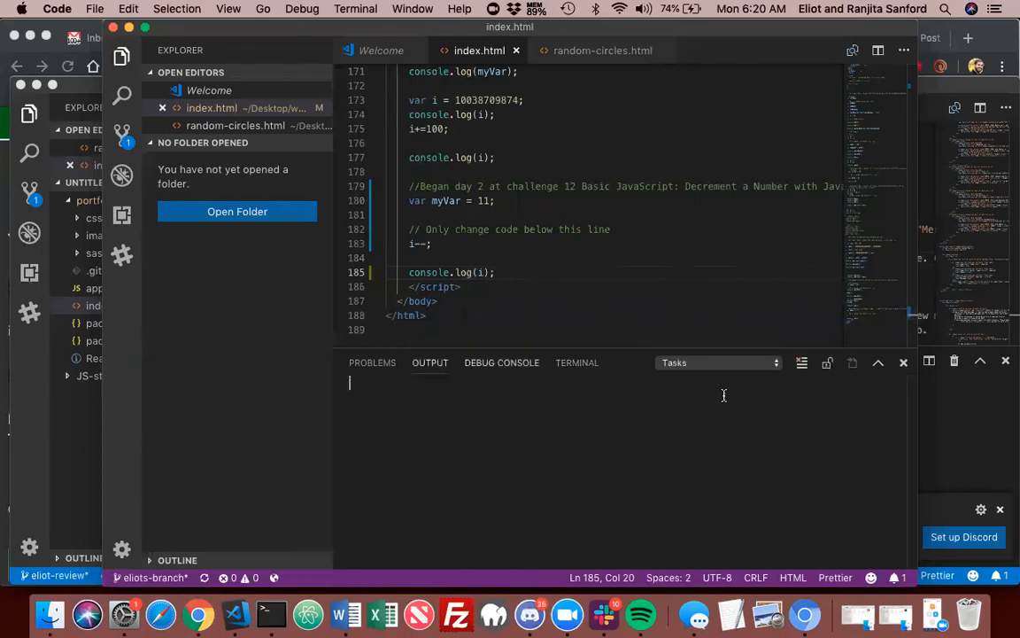
mouse_move(802, 363)
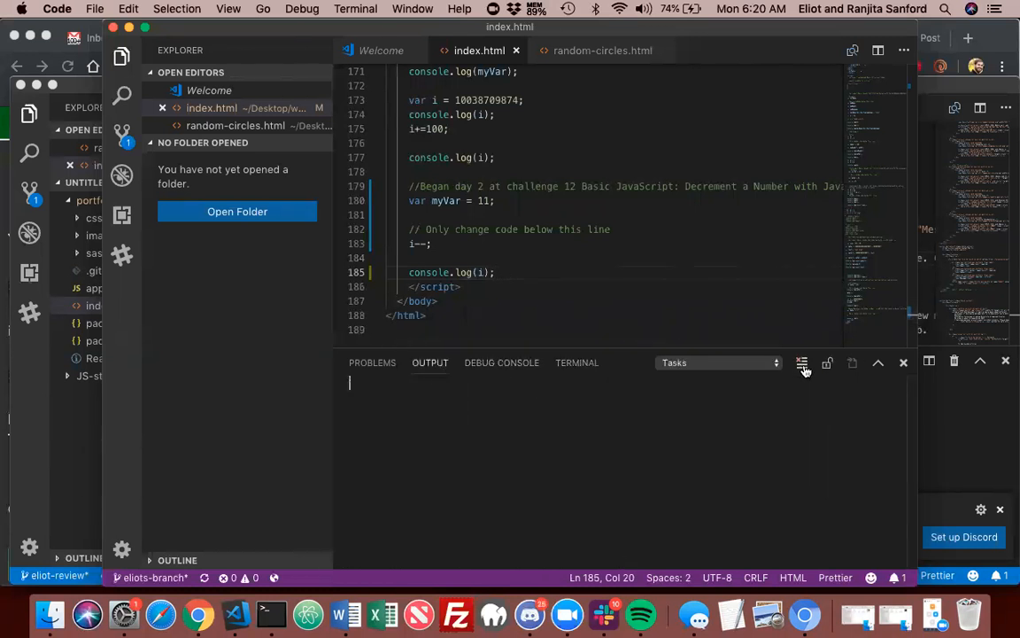
mouse_move(882, 368)
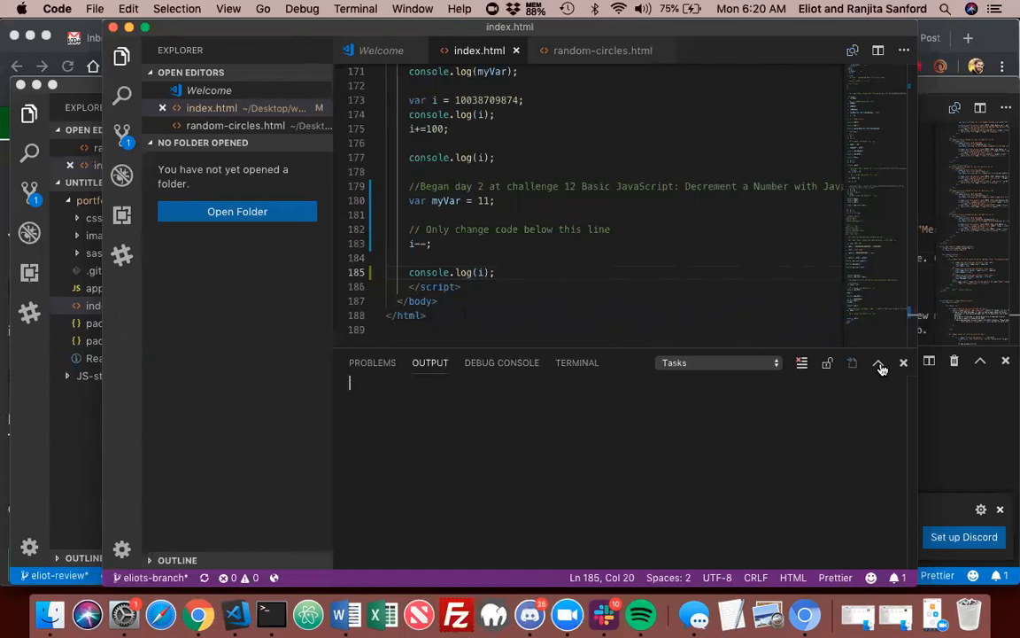
mouse_move(852, 362)
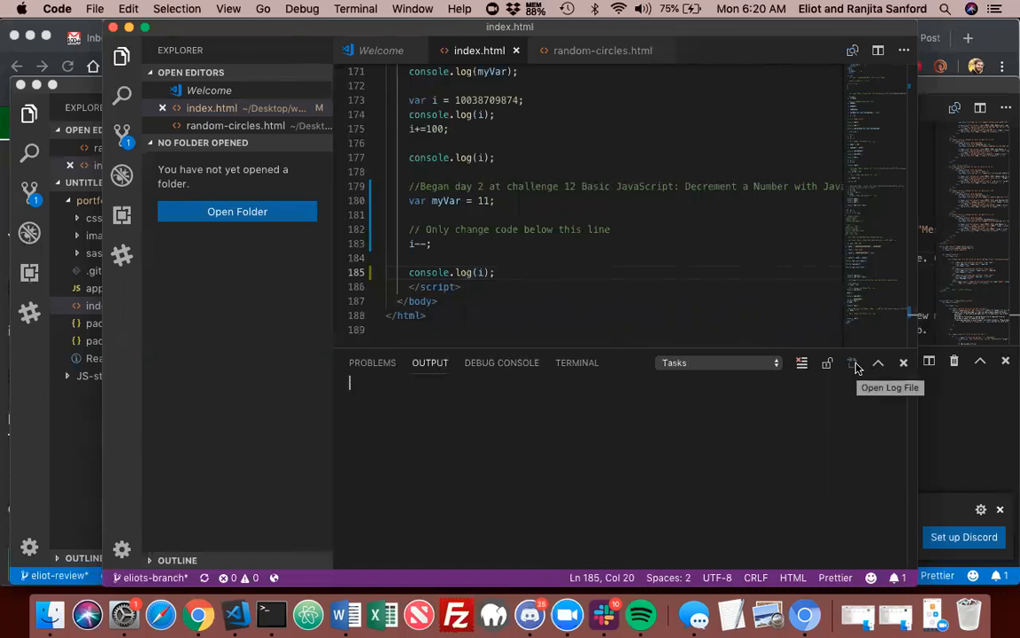
mouse_move(802, 365)
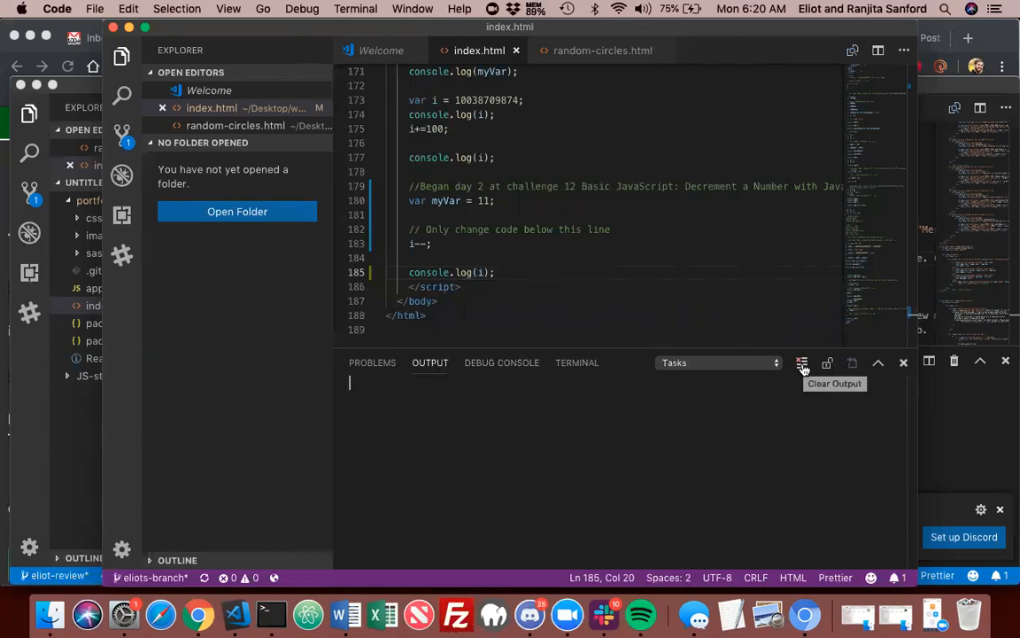
mouse_move(465, 346)
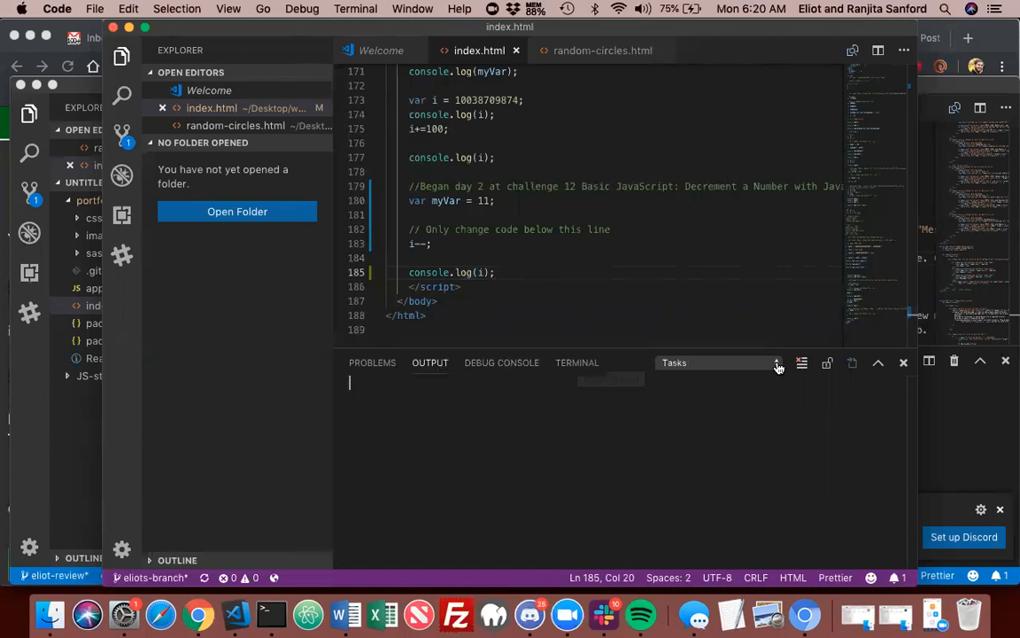
left_click(777, 362)
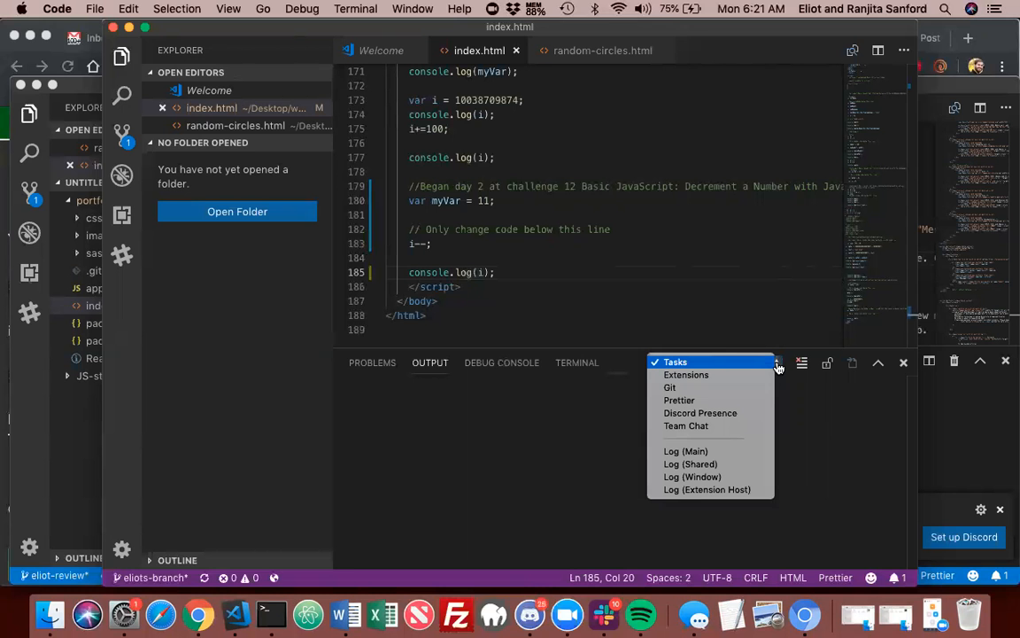
mouse_move(707, 364)
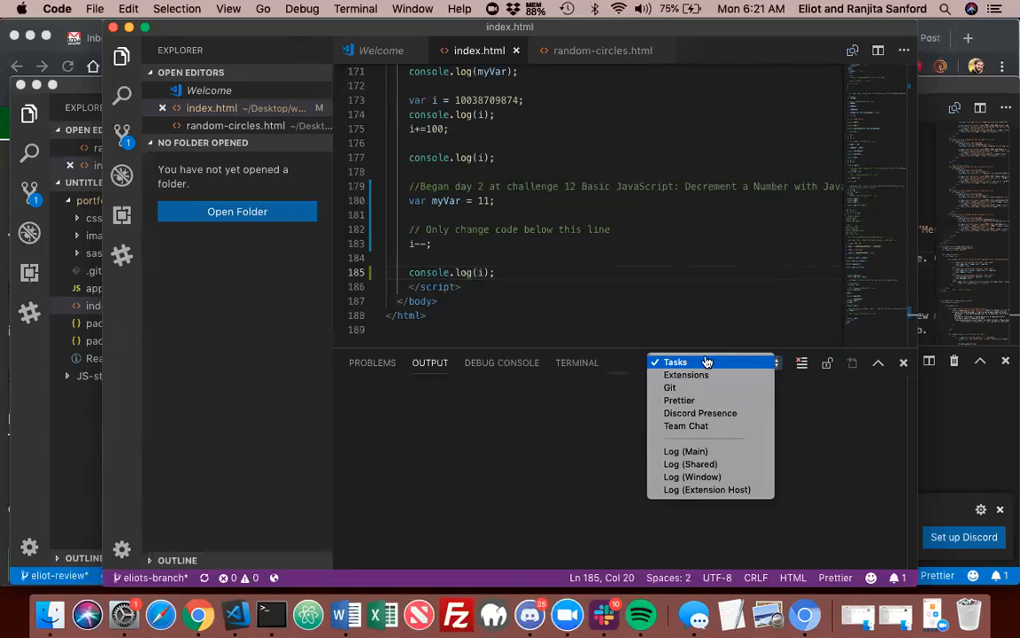
left_click(505, 247)
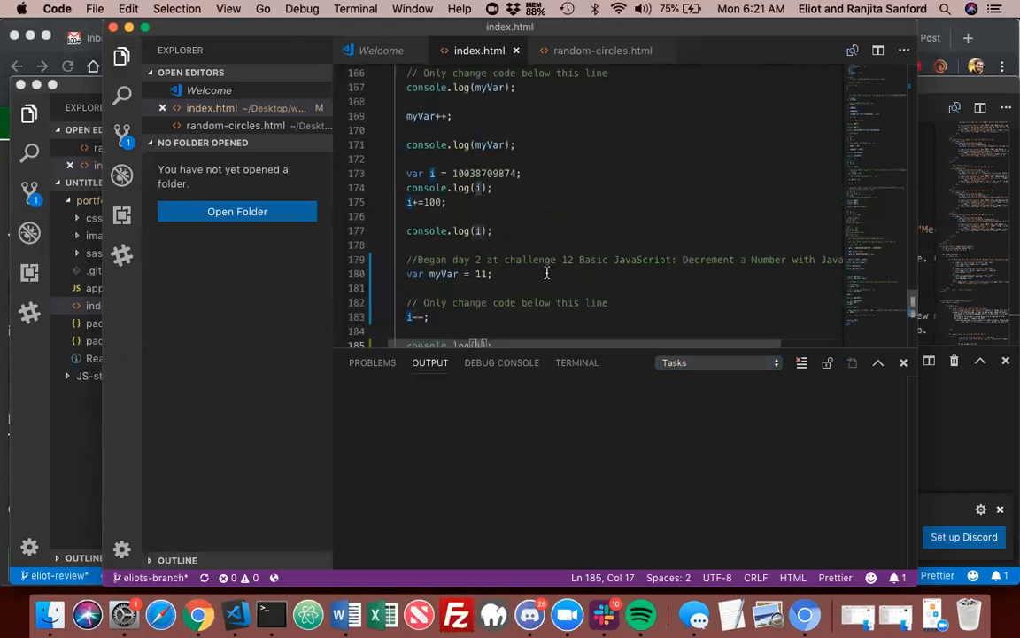
scroll("down", 3)
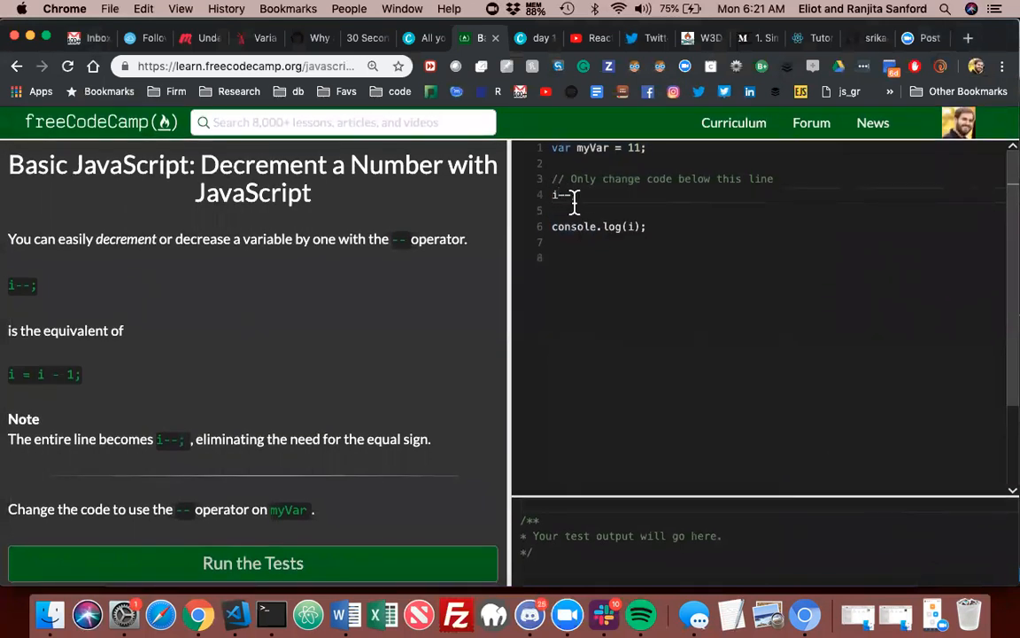
Change the log statement to console.log(myVar) so the console shows 10
type("myVar")
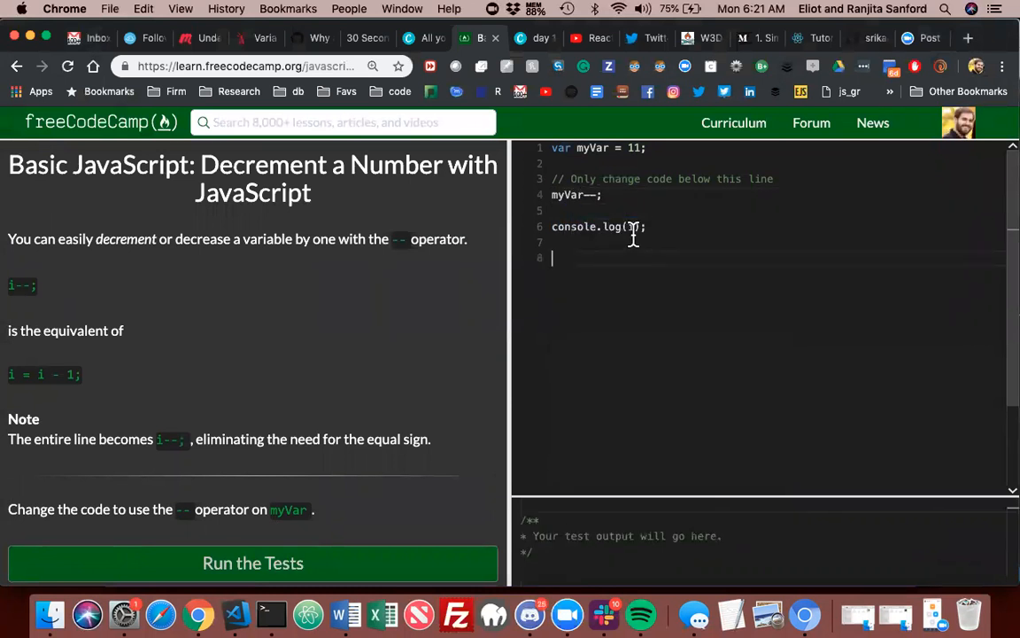
type("i")
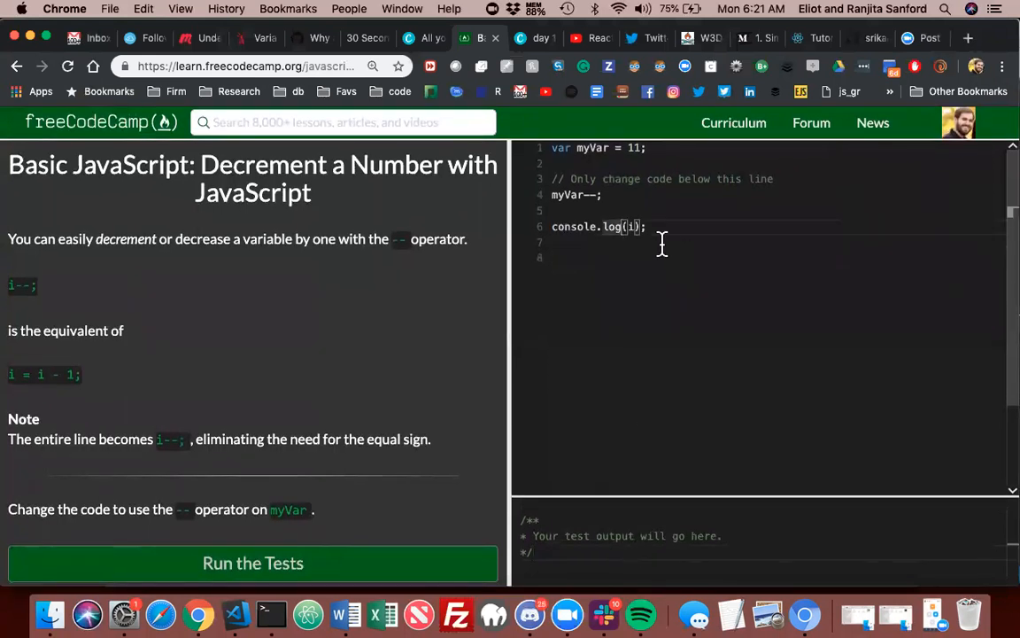
key("Backspace")
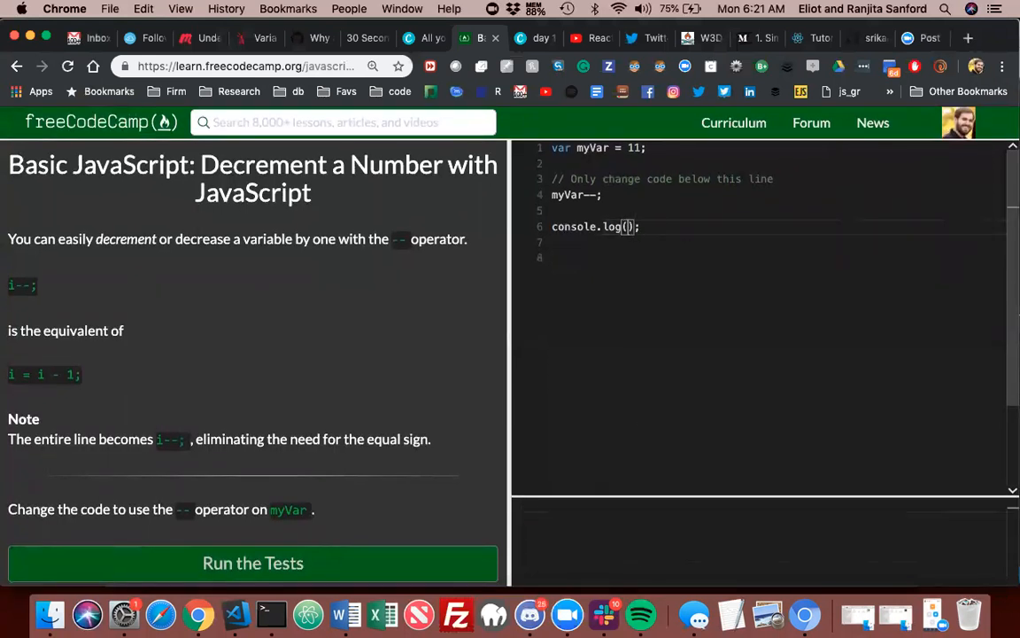
type("myVar")
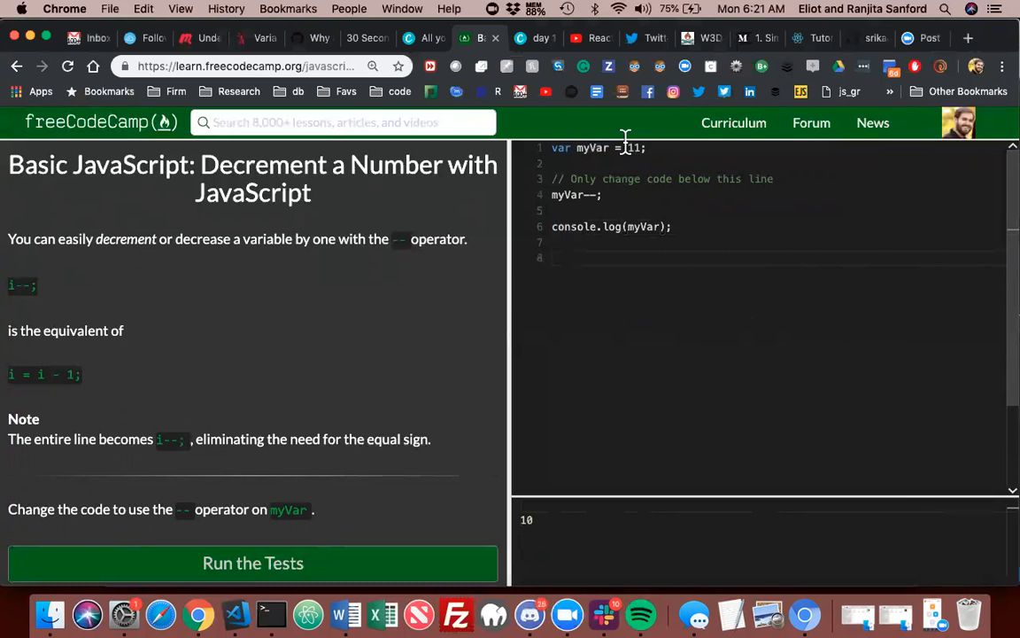
mouse_move(633, 147)
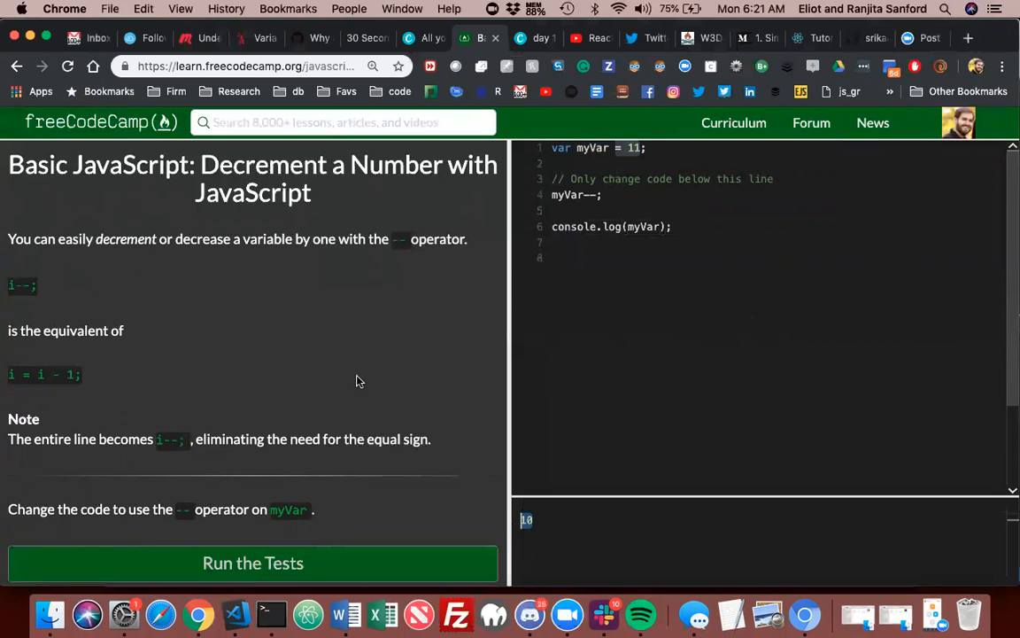
scroll("down", 3)
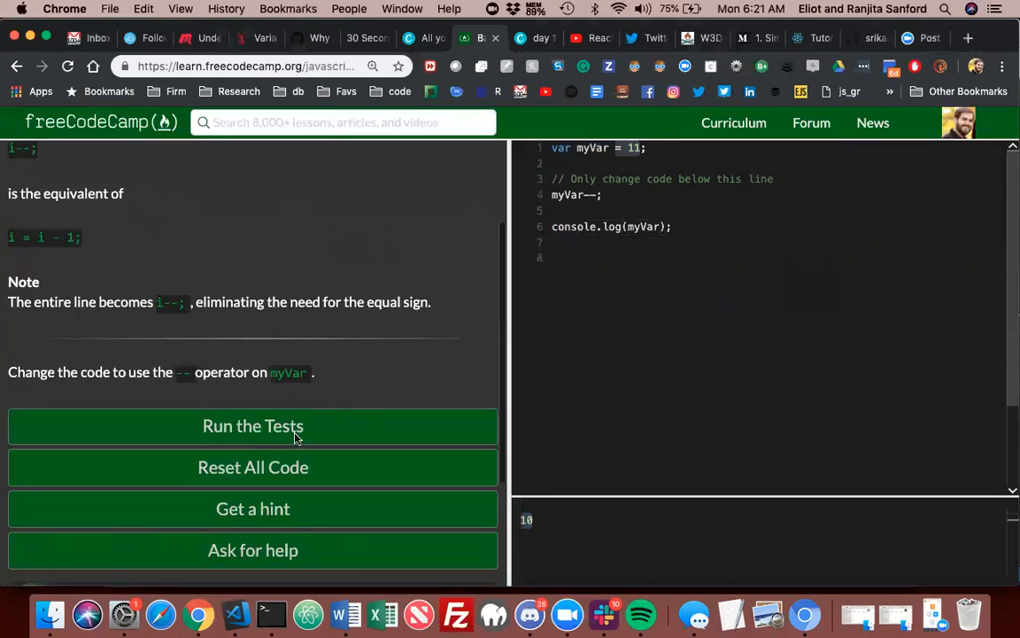
mouse_move(529, 614)
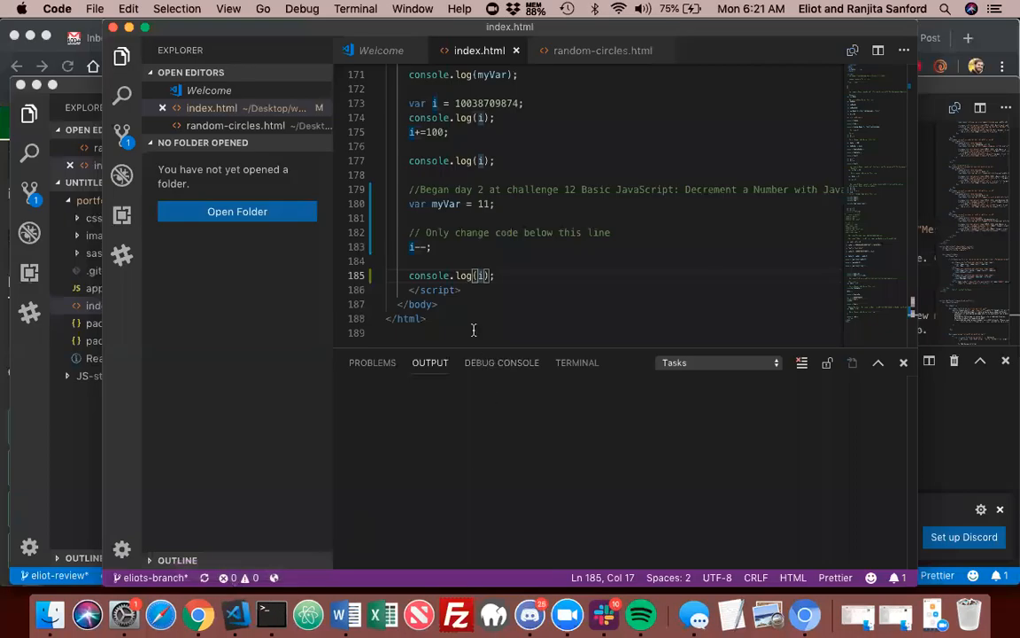
Bring the portfolio-1 workspace window forward, showing index.html's footer and bash prompt
left_click_drag(409, 246, 494, 275)
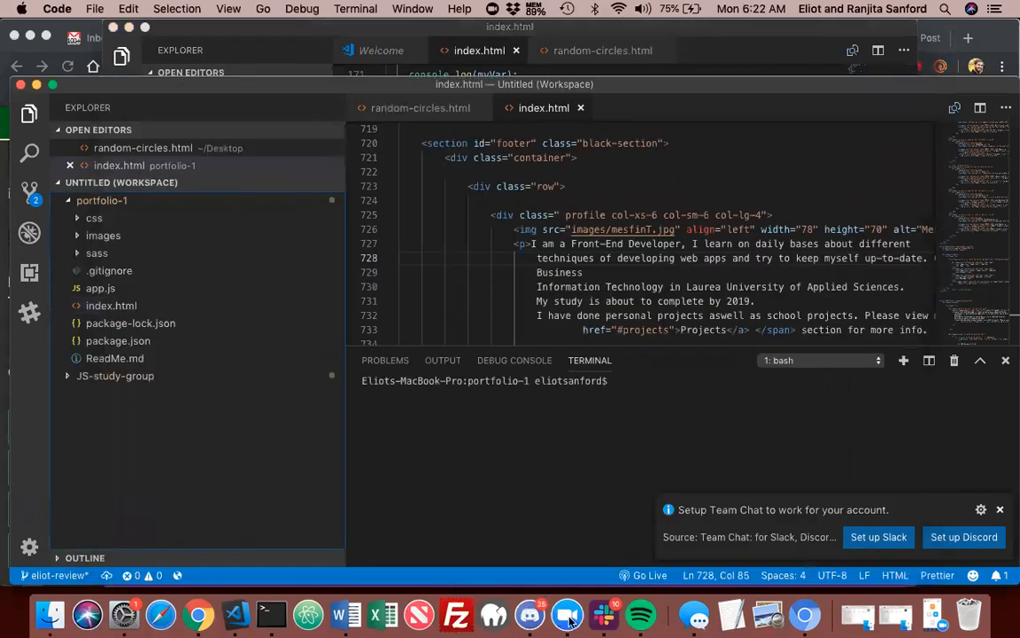
mouse_move(307, 613)
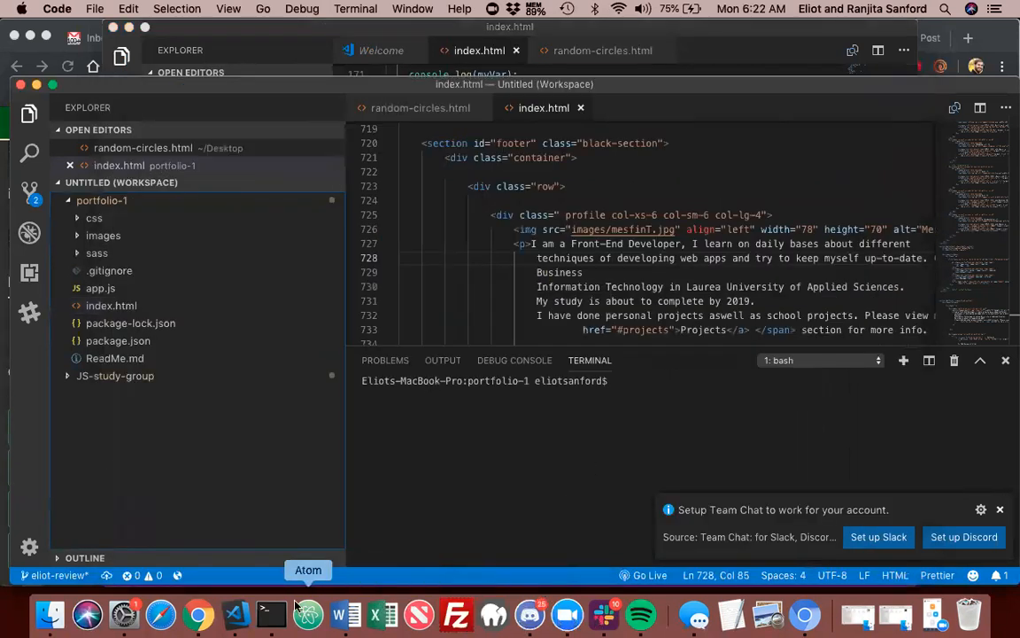
mouse_move(235, 613)
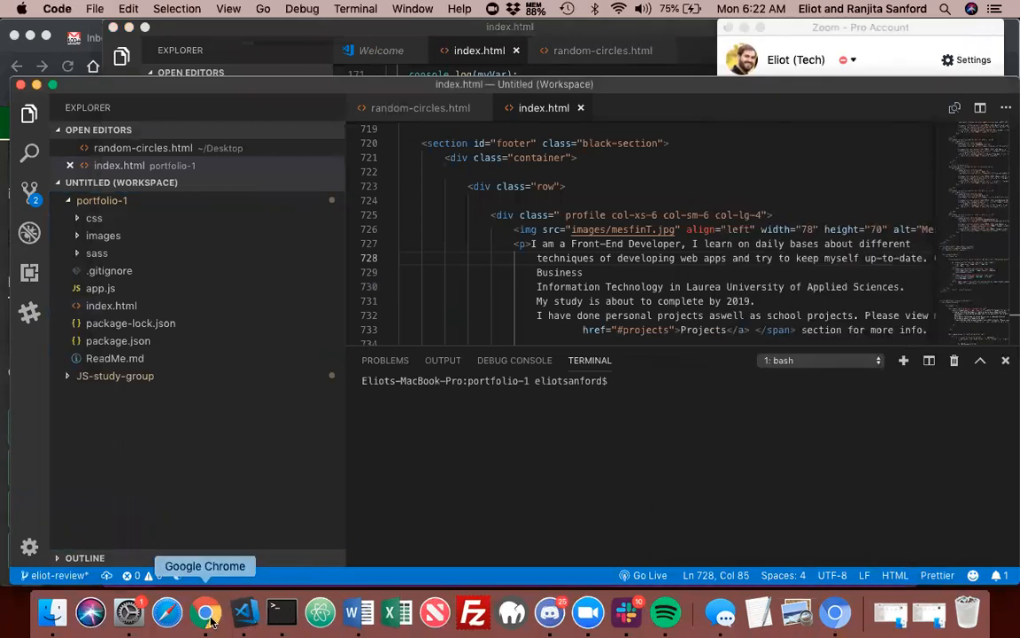
Back in the lesson, type myVar -= 1; on empty line 8
left_click(206, 611)
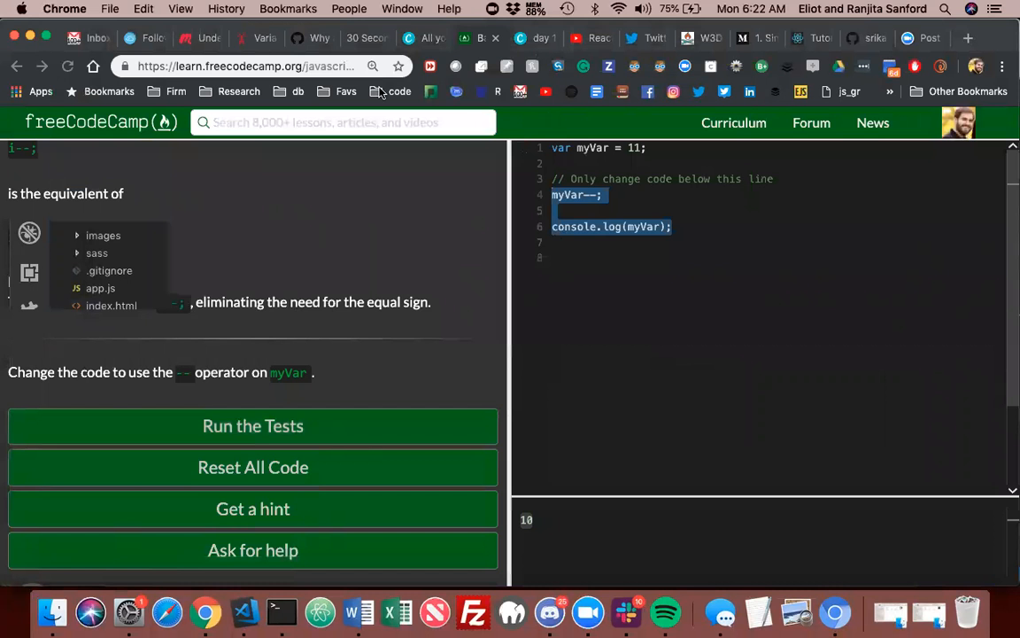
left_click(575, 257)
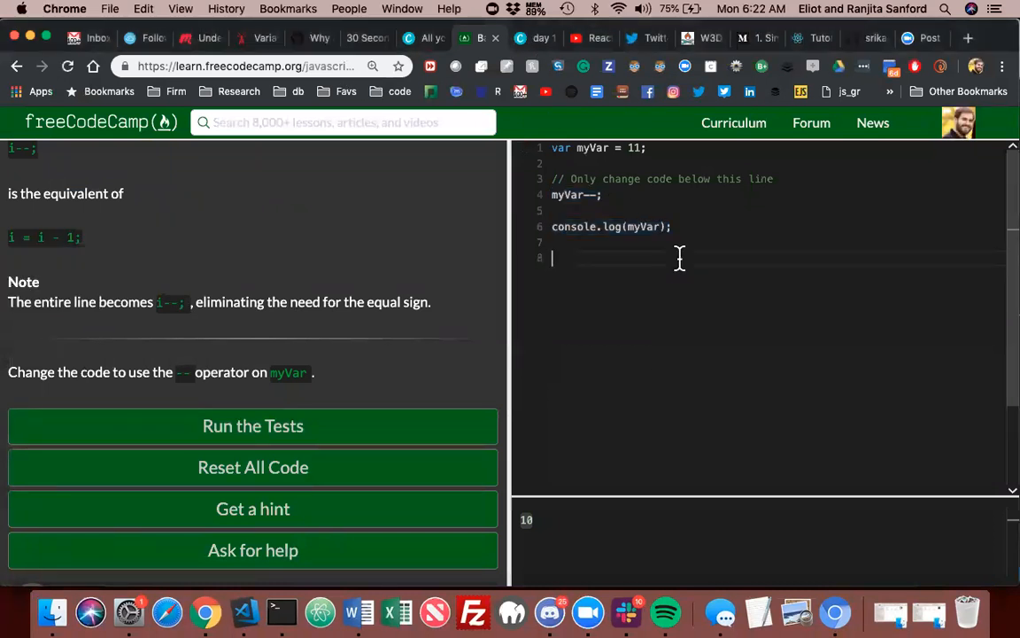
type("m")
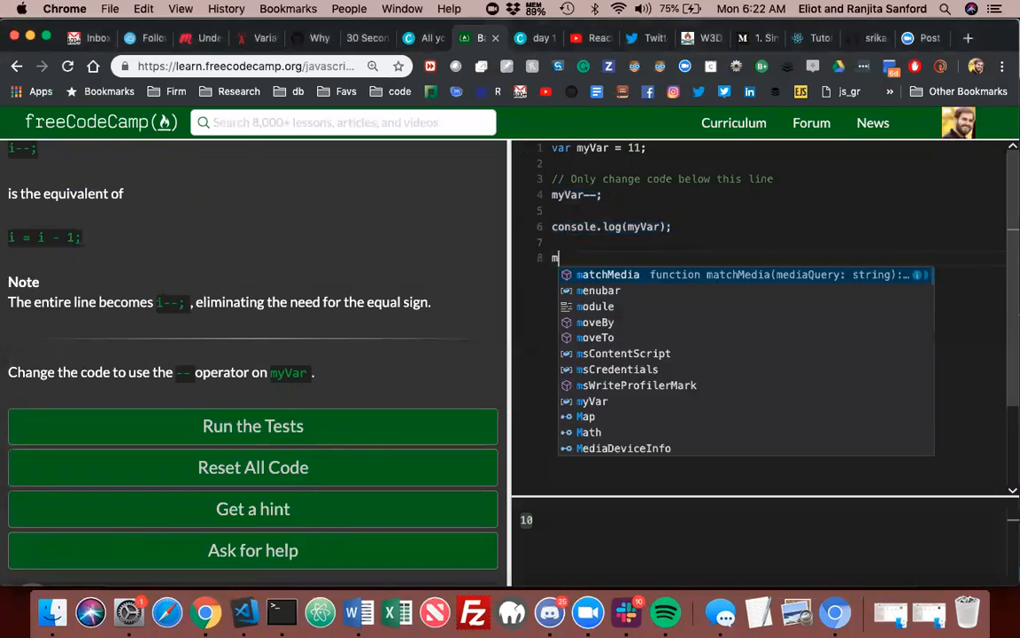
type("yVar")
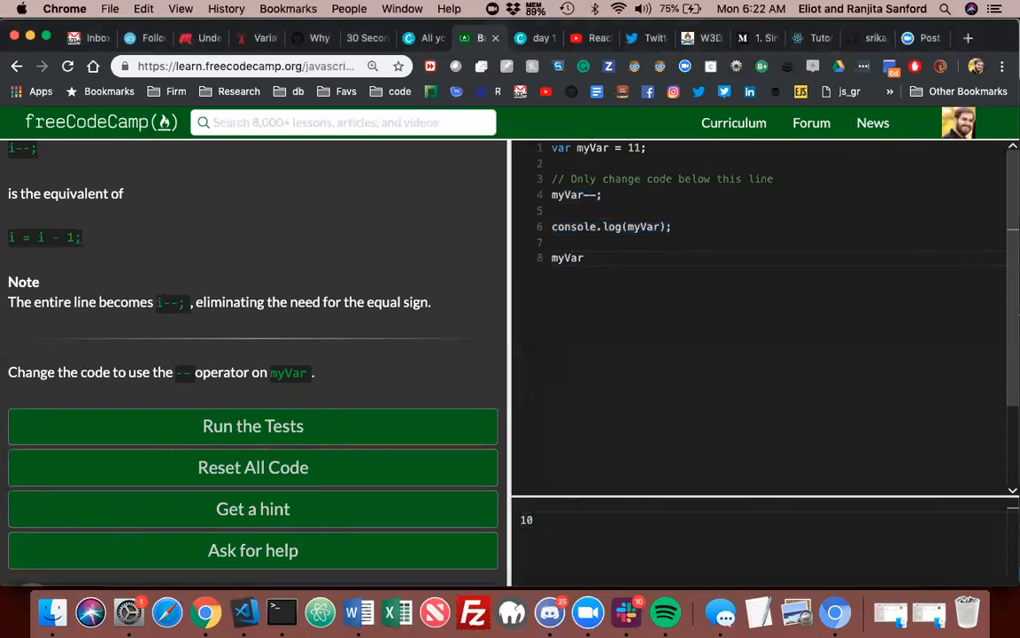
type("-=")
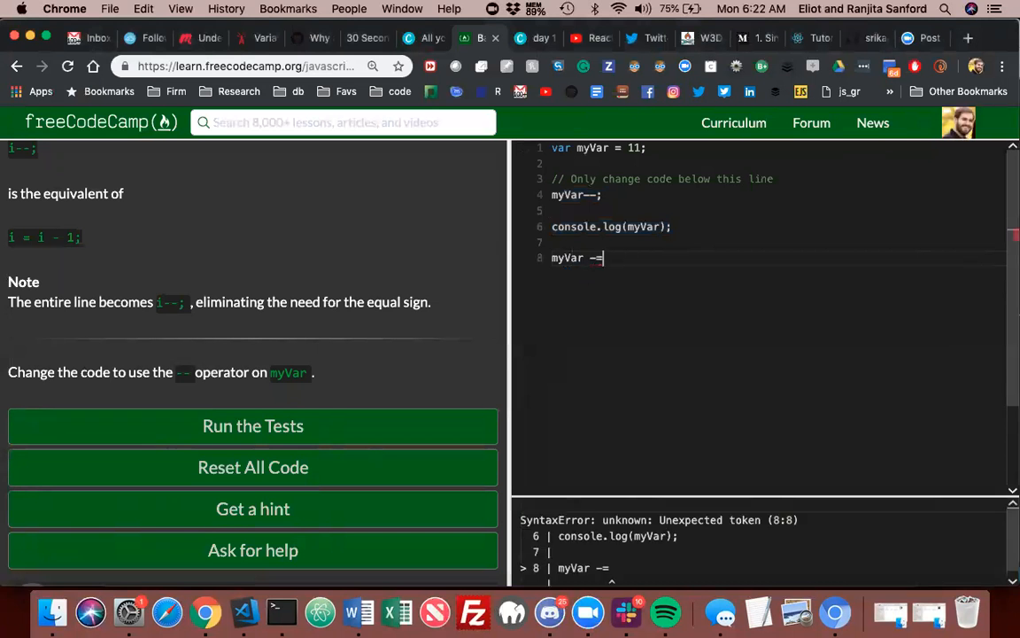
type("1;")
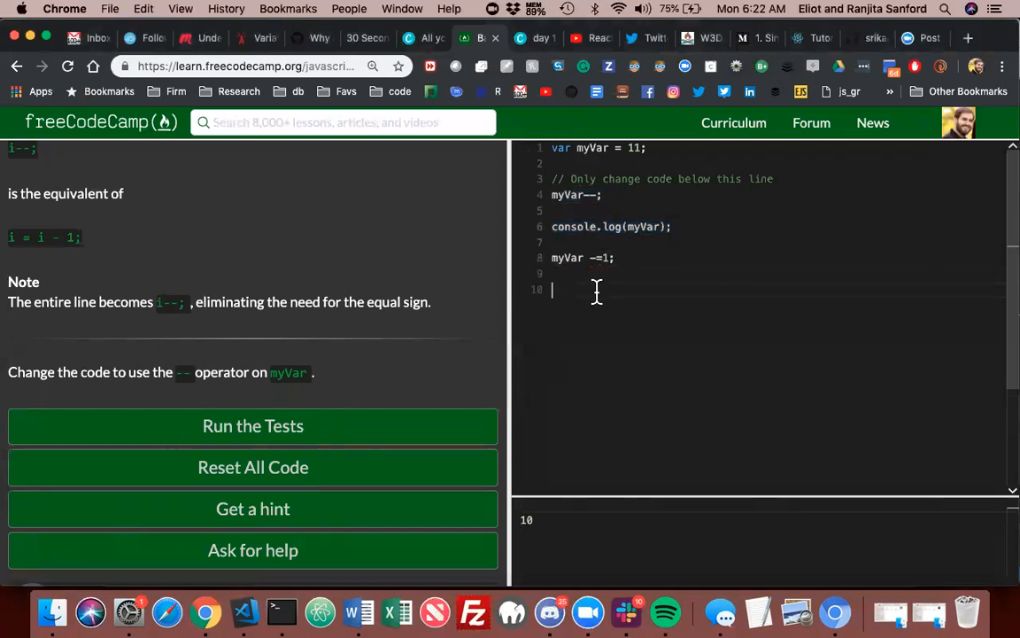
Add console.log(myVar); and try subtracting 9 before clearing the amount
type("console.log(myVar);")
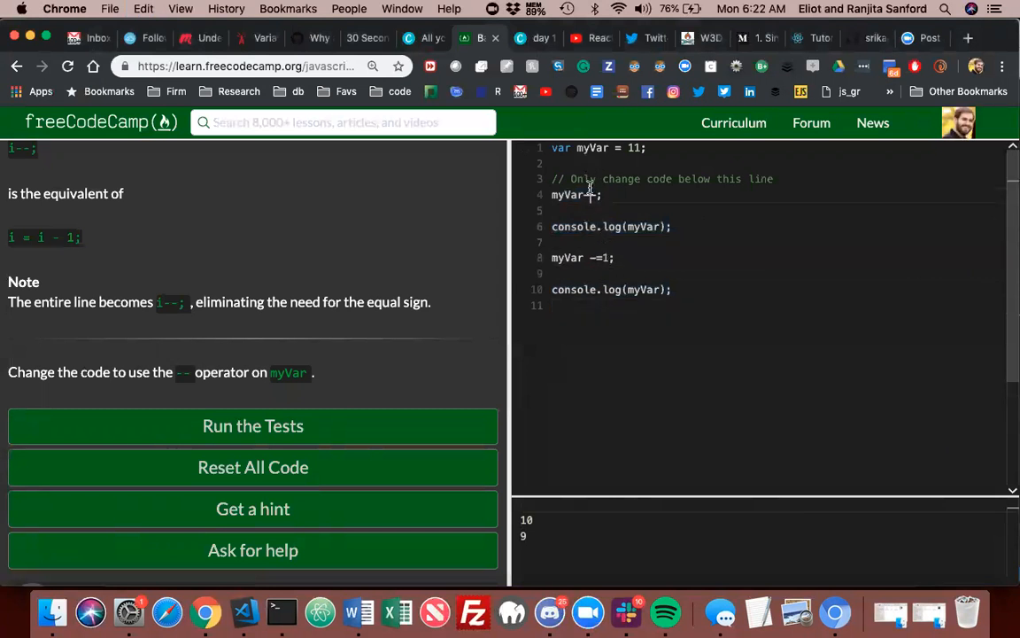
mouse_move(571, 194)
type("8")
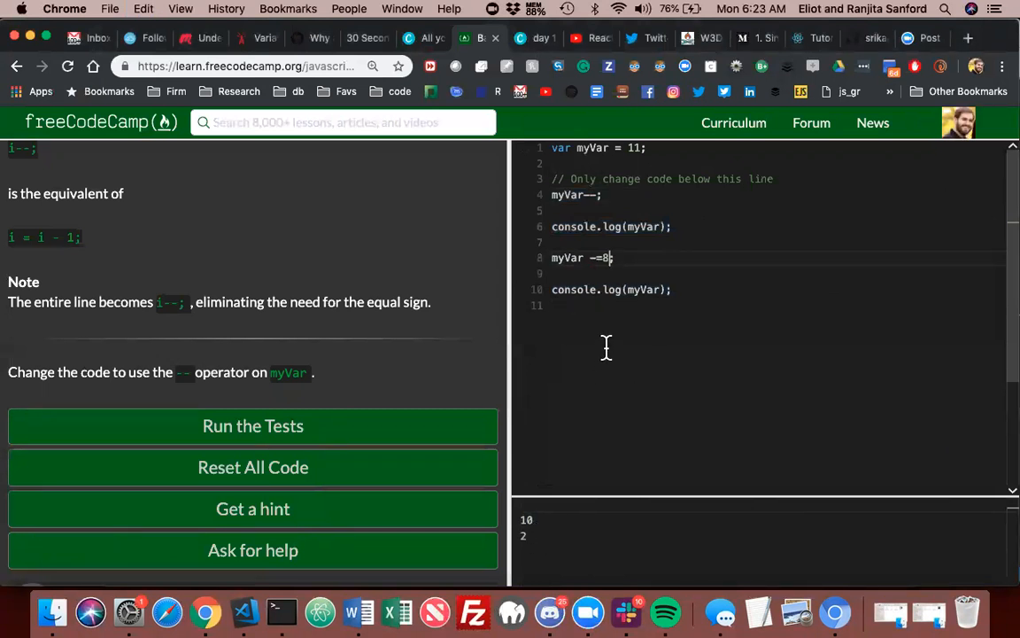
type("9")
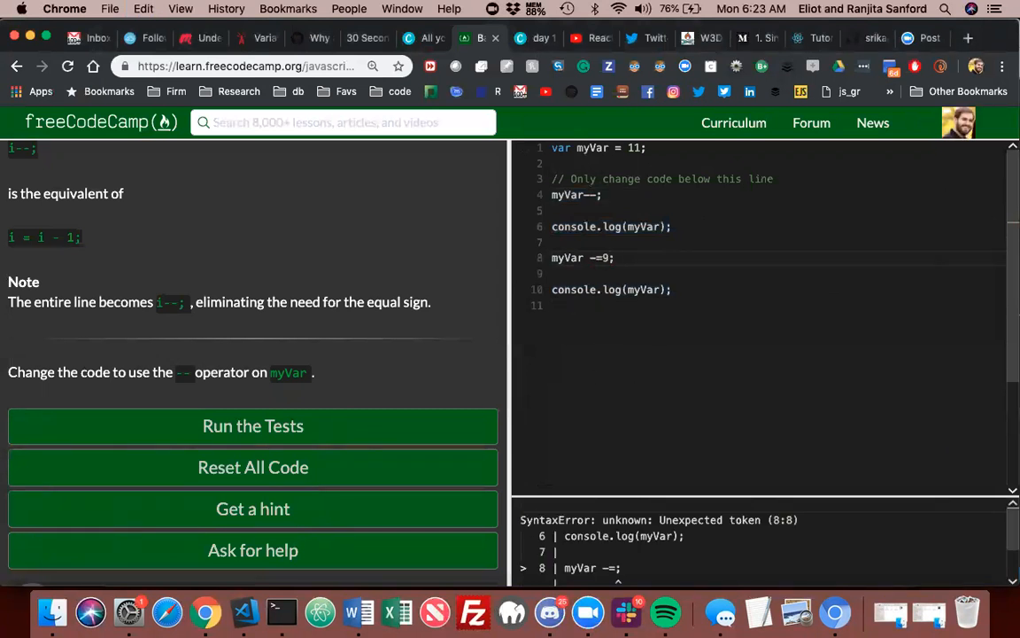
key("Backspace")
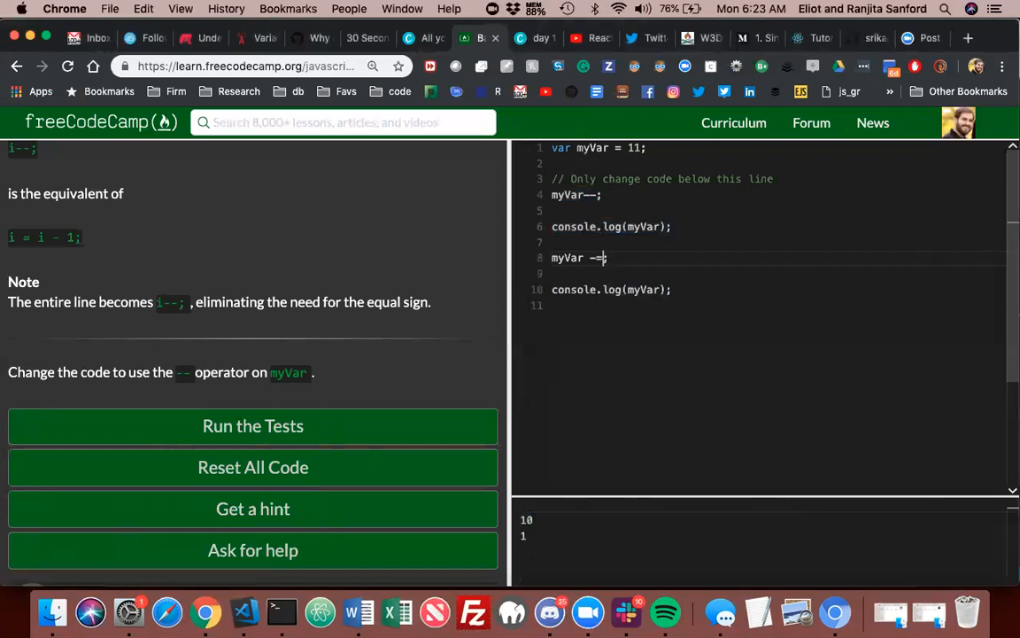
left_click(252, 425)
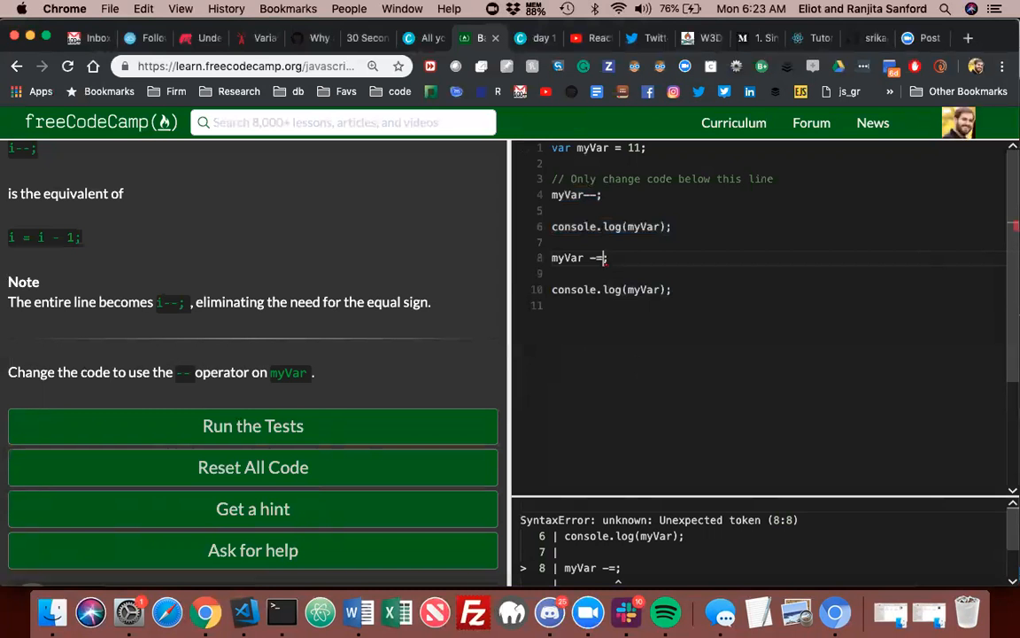
mouse_move(604, 258)
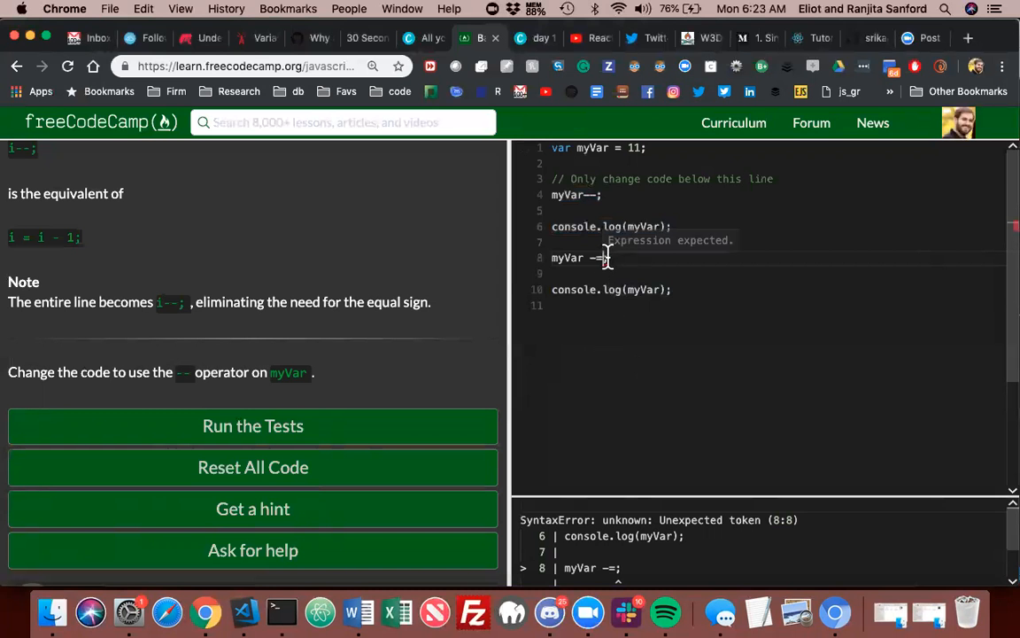
key("Backspace")
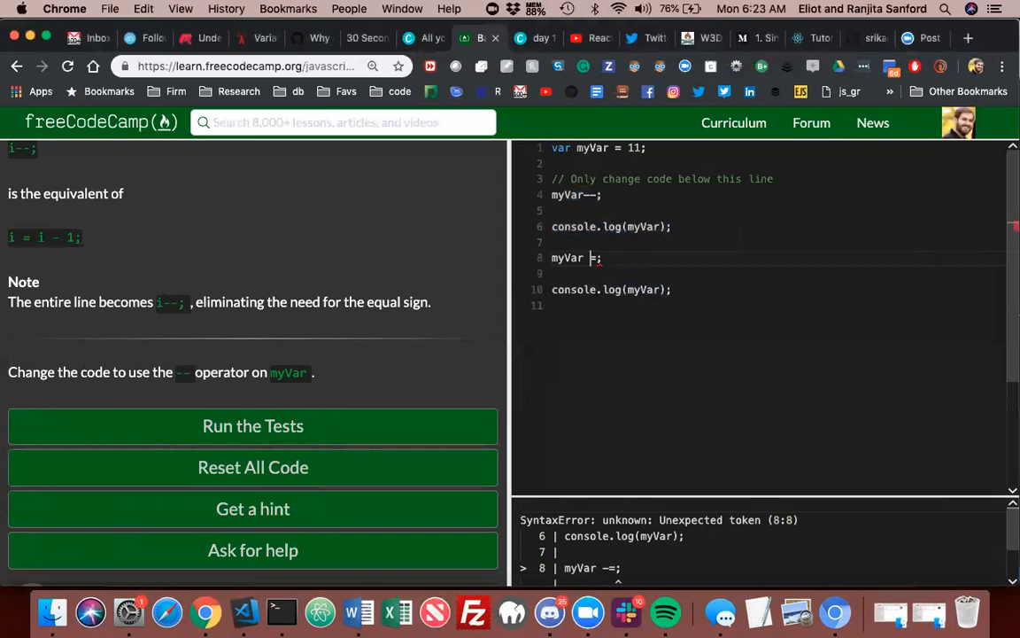
type("+")
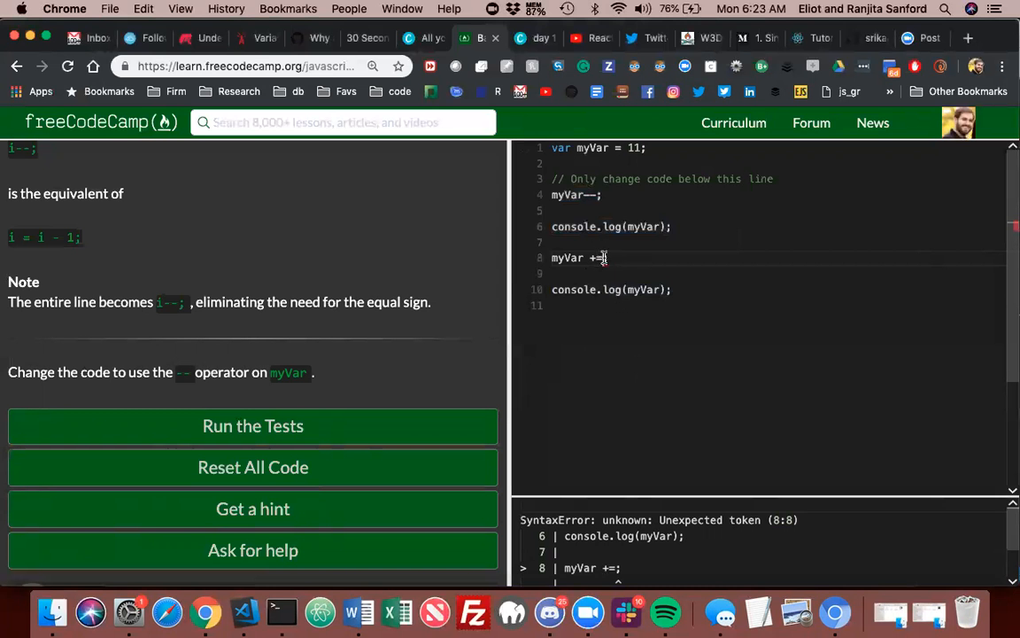
type("10")
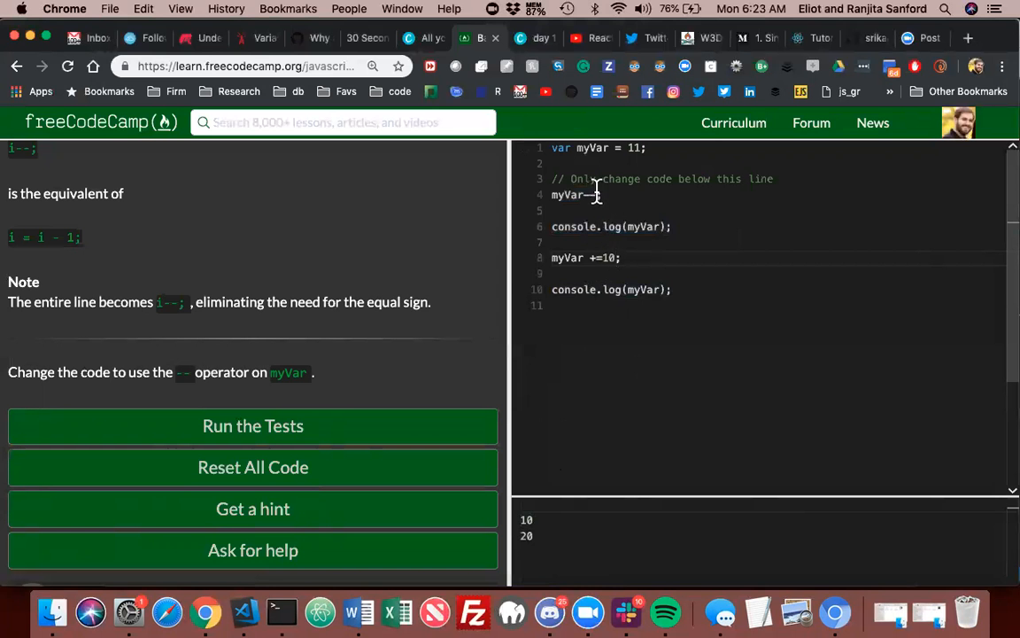
double_click(574, 194)
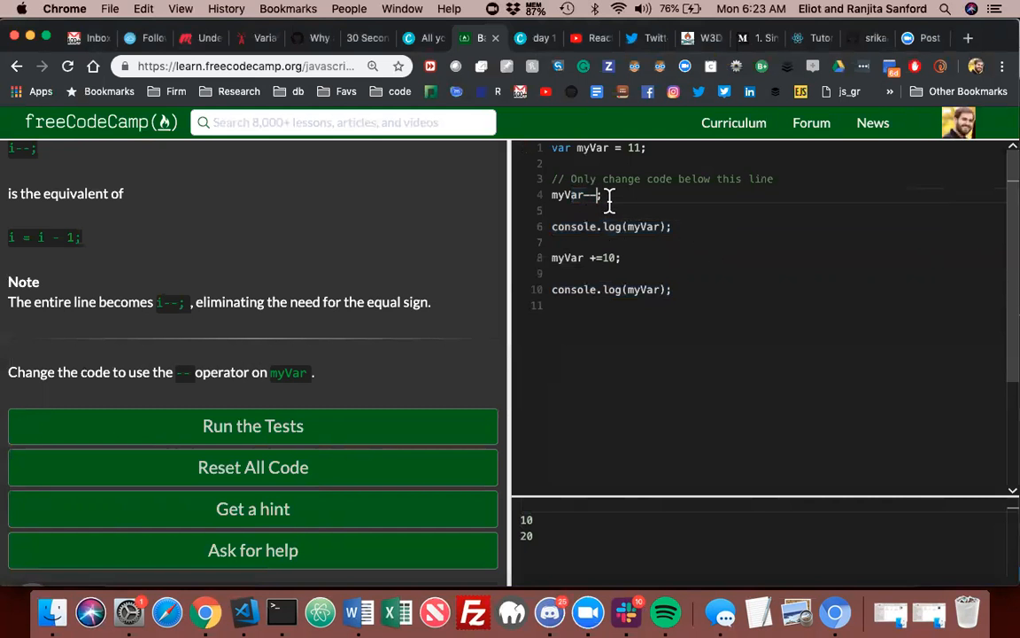
type("2")
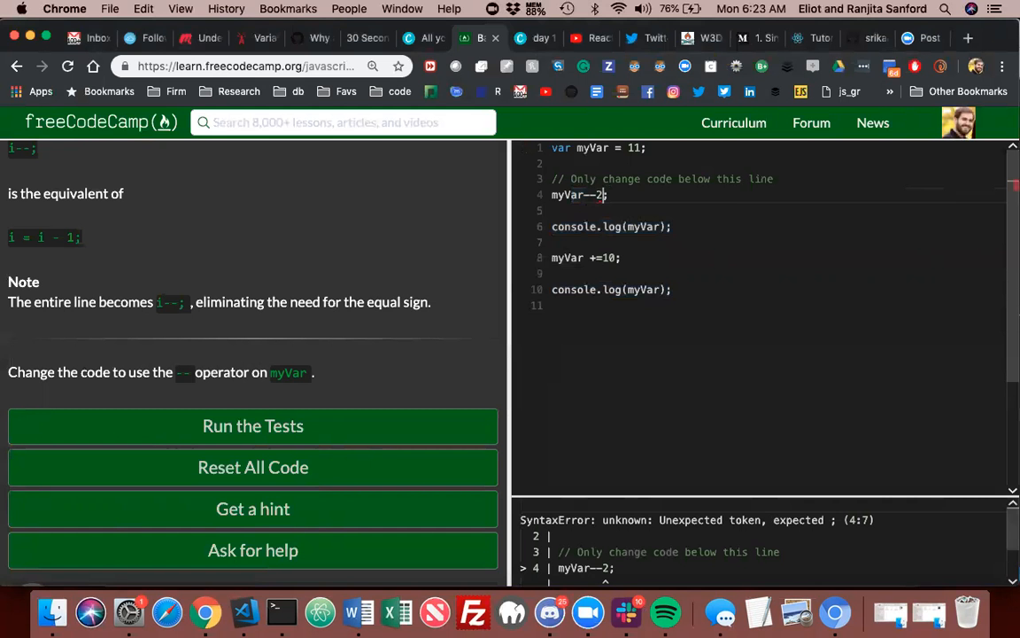
key("Backspace")
type("-")
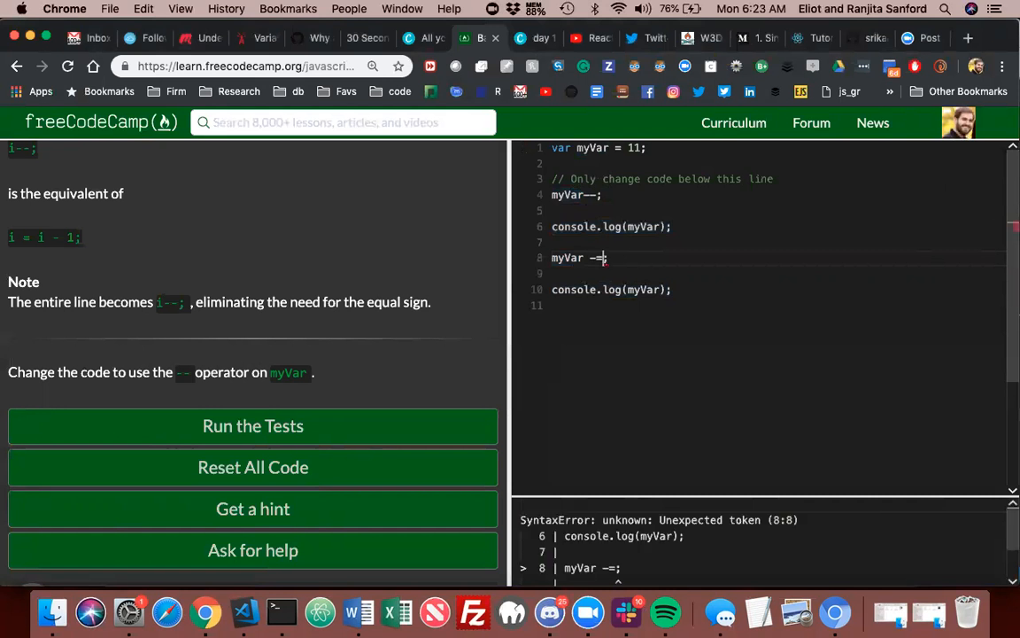
Enter 2 after -= on line 8, giving console output 10 and 8
type("2")
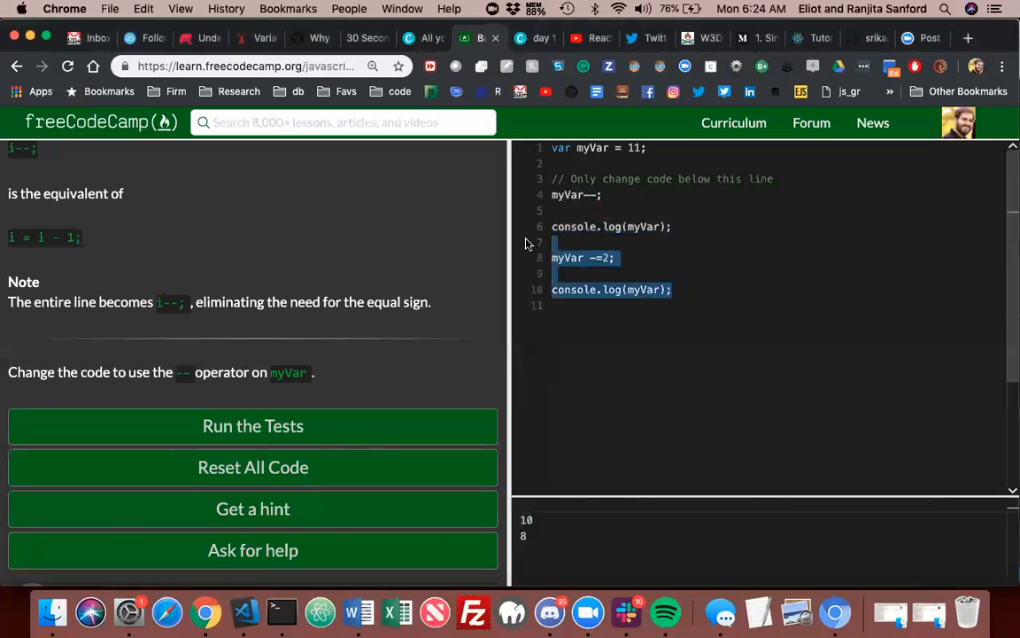
mouse_move(550, 611)
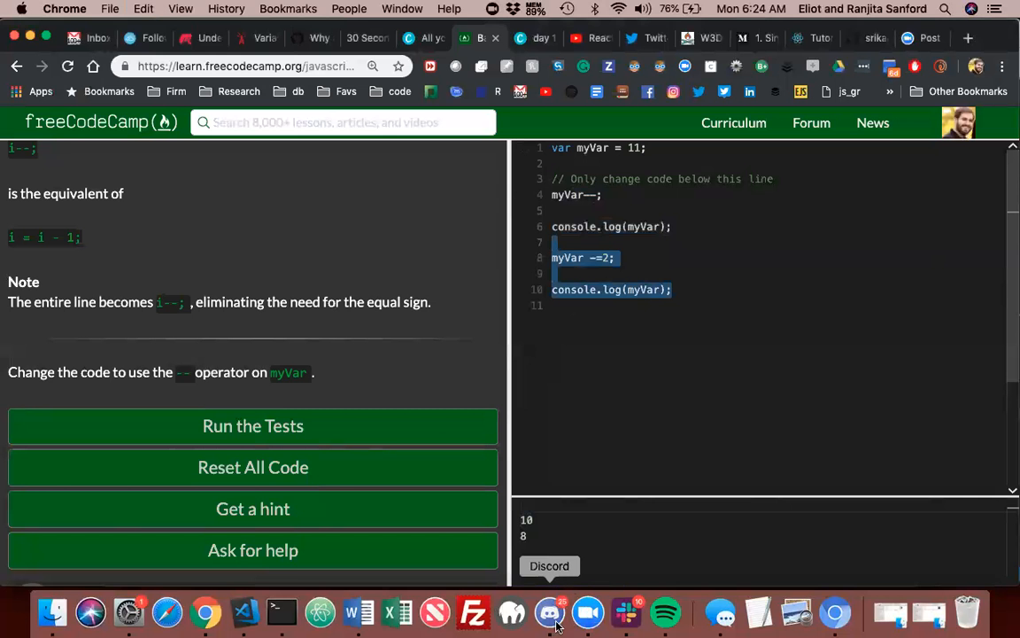
mouse_move(563, 601)
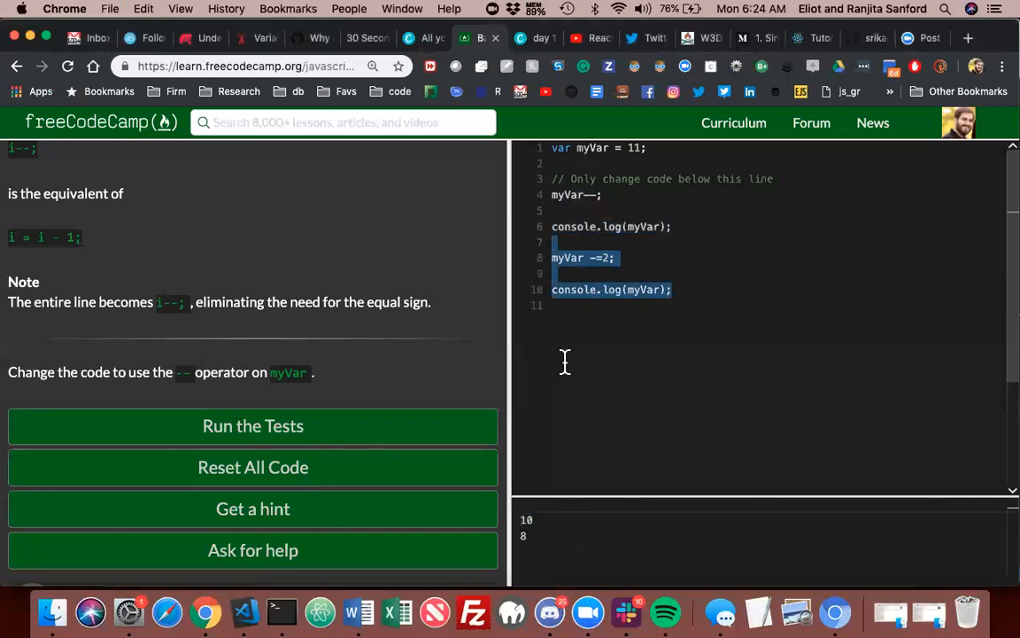
mouse_move(587, 612)
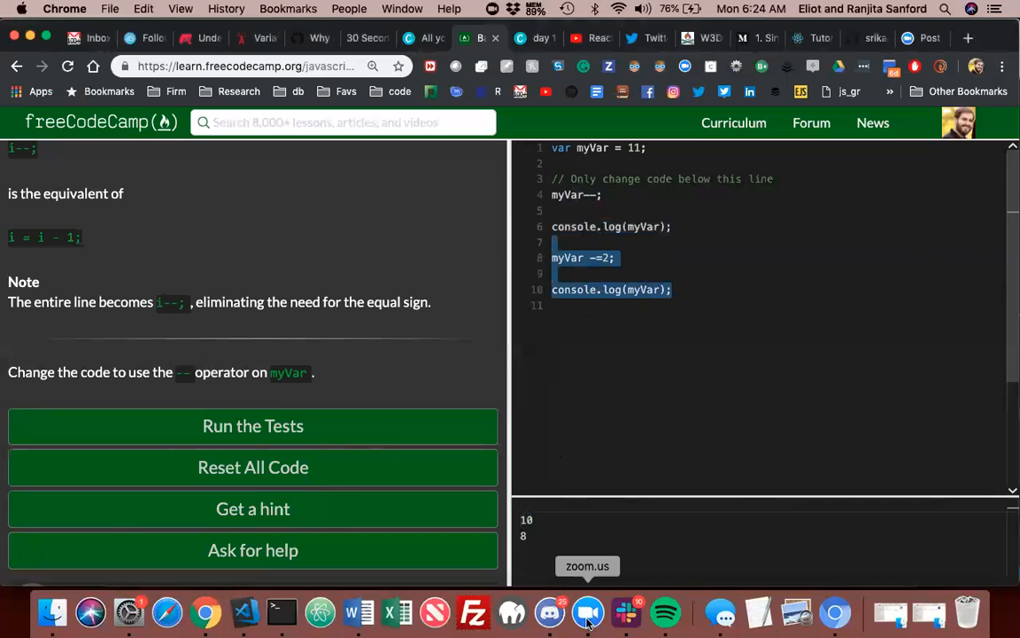
mouse_move(550, 612)
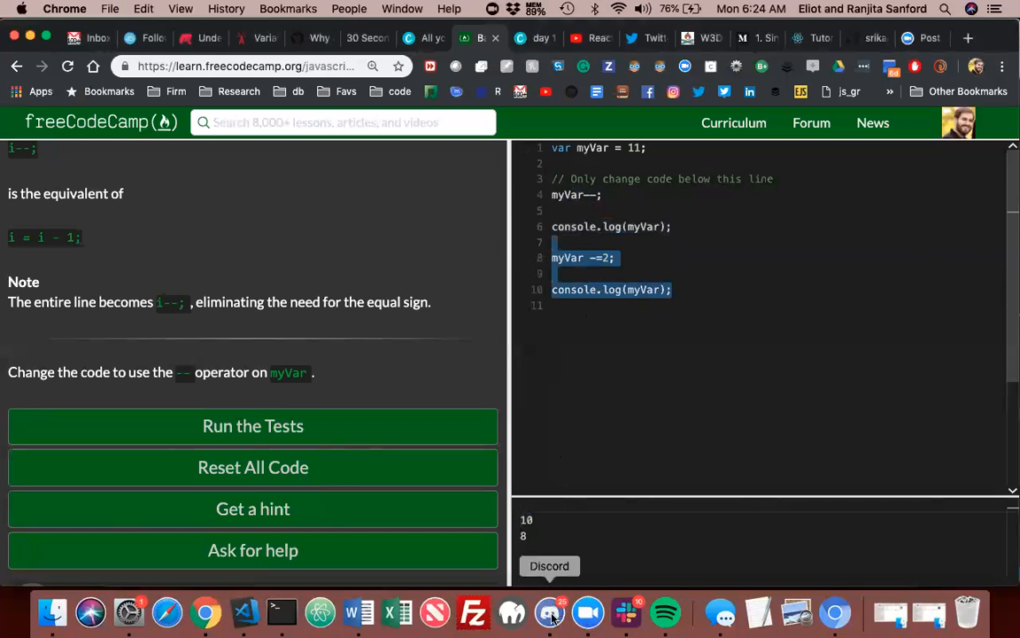
mouse_move(298, 224)
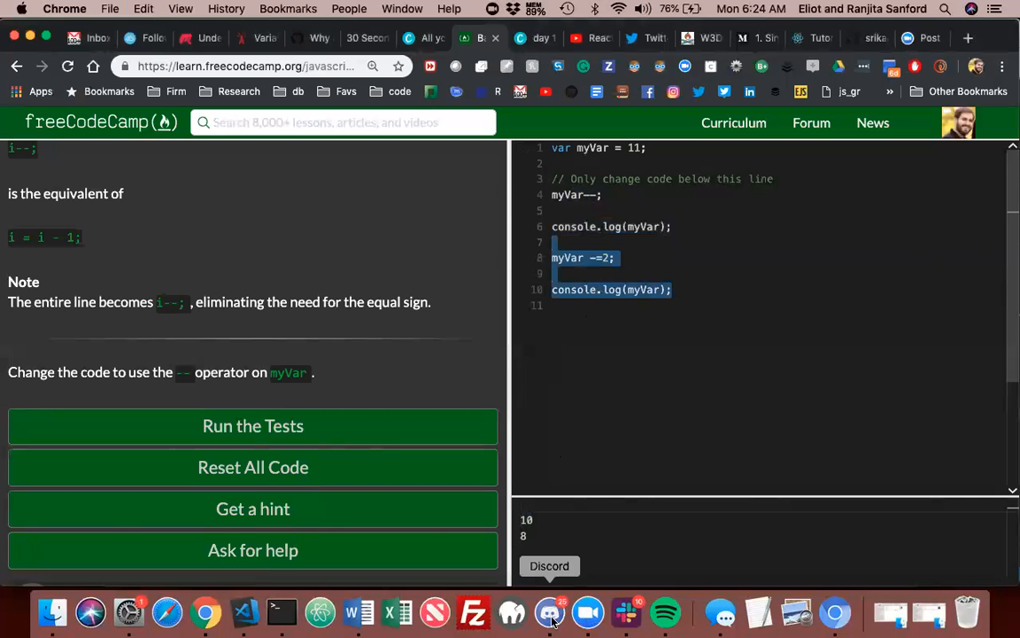
mouse_move(167, 91)
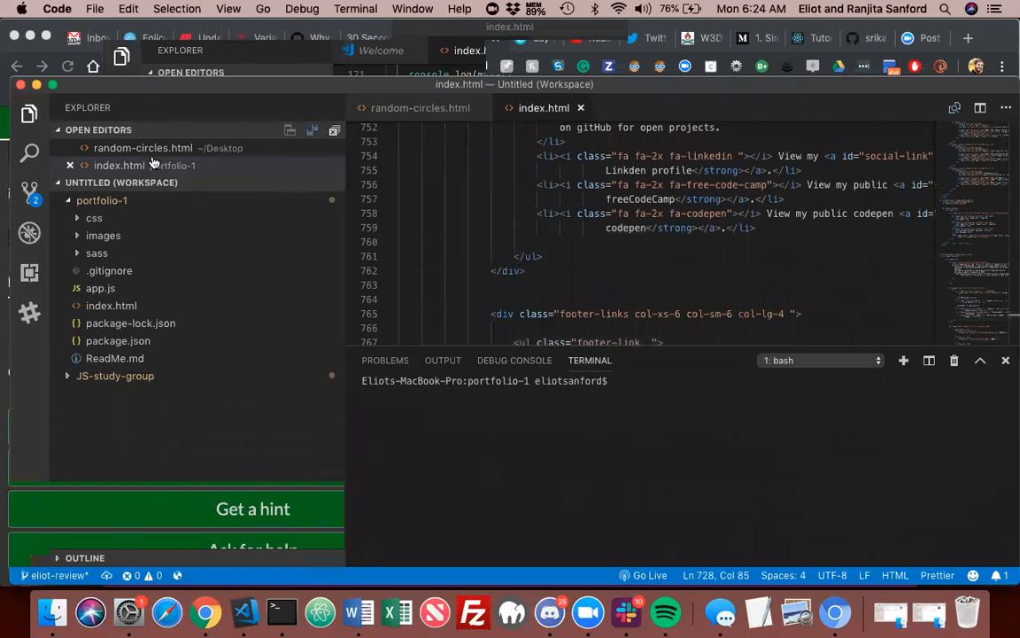
mouse_move(87, 98)
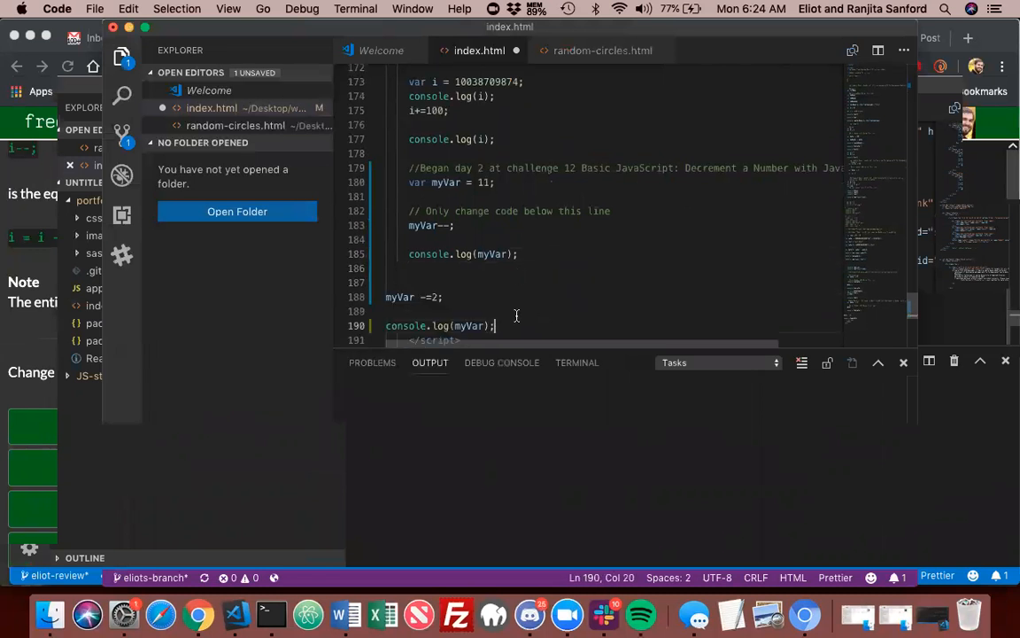
Indent the myVar -=2; and console.log(myVar); lines and begin a // comment below
left_click_drag(387, 297, 497, 325)
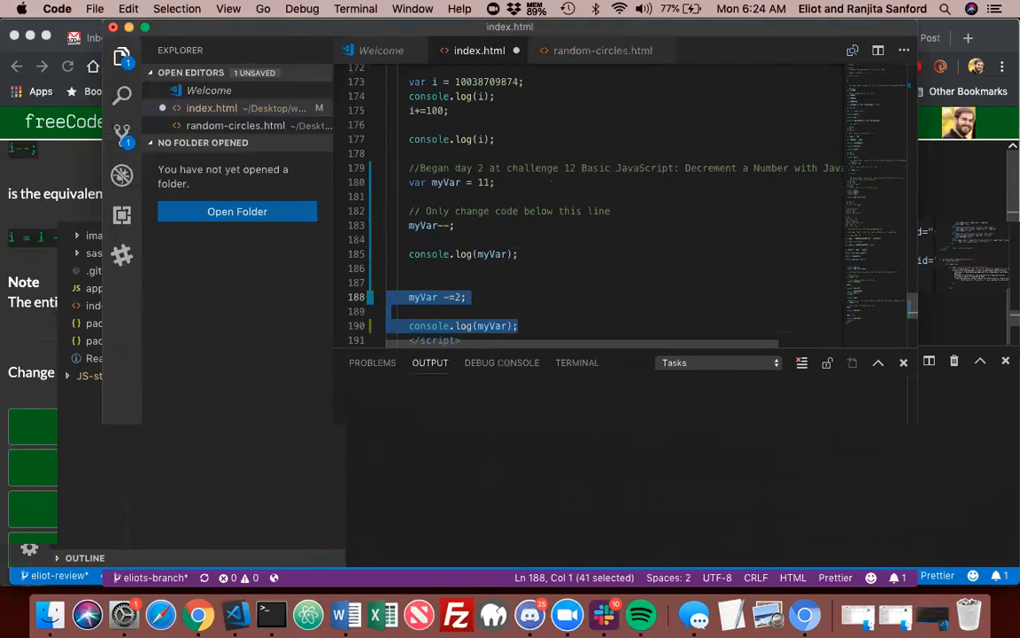
key("Delete")
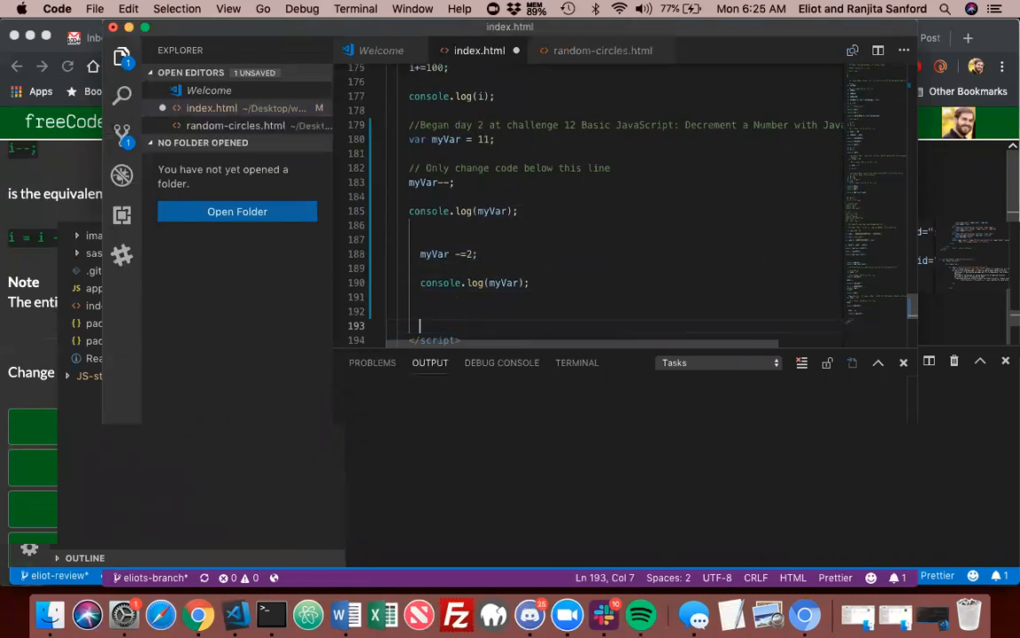
type("//")
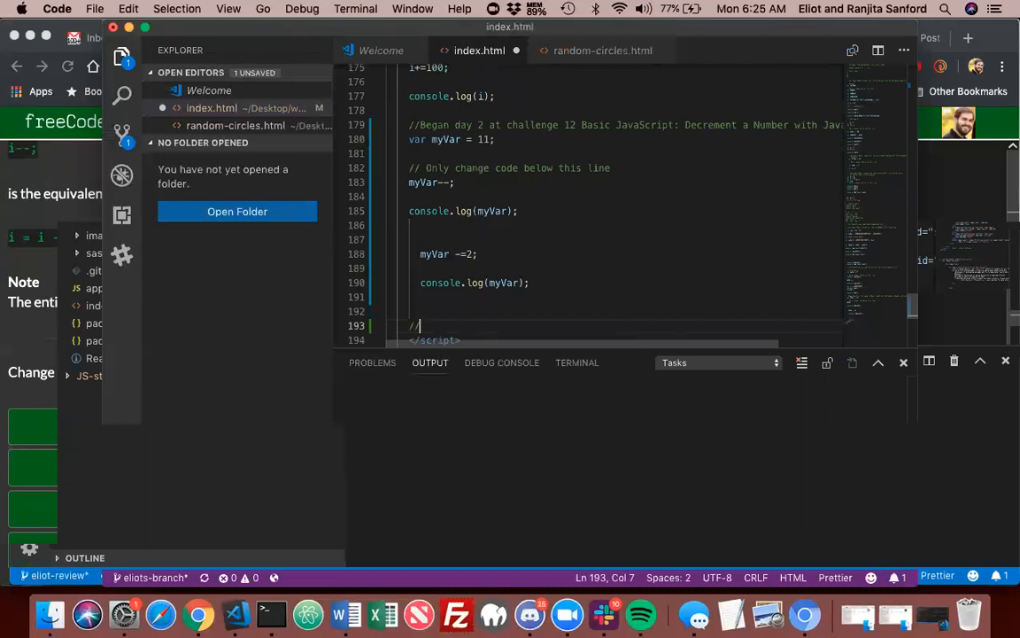
type("cha")
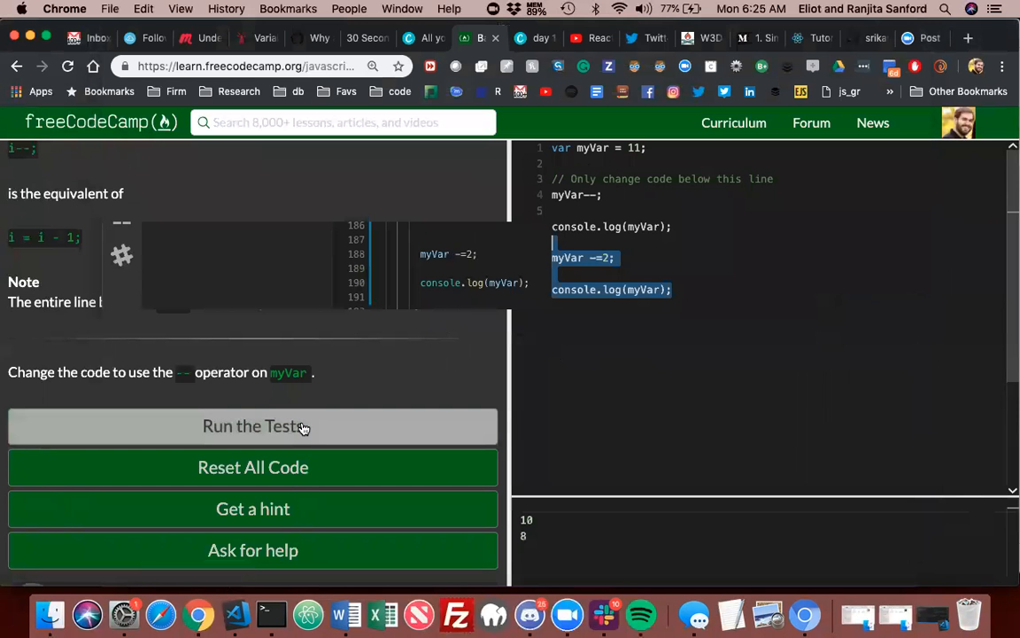
Rerun the tests until only myVar--; passes, then submit and advance
left_click(252, 426)
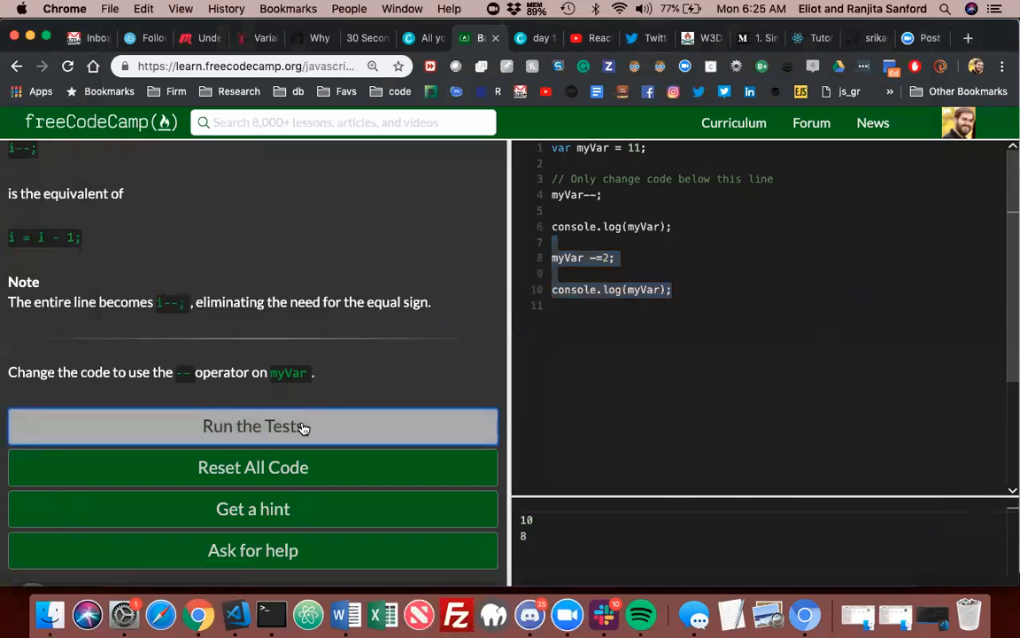
left_click(252, 426)
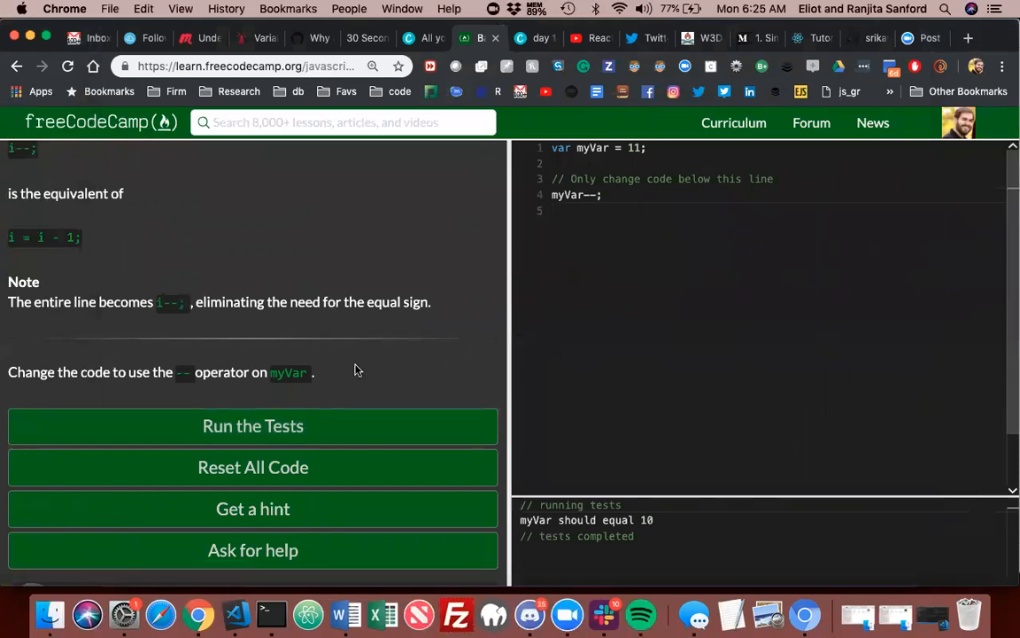
left_click(253, 426)
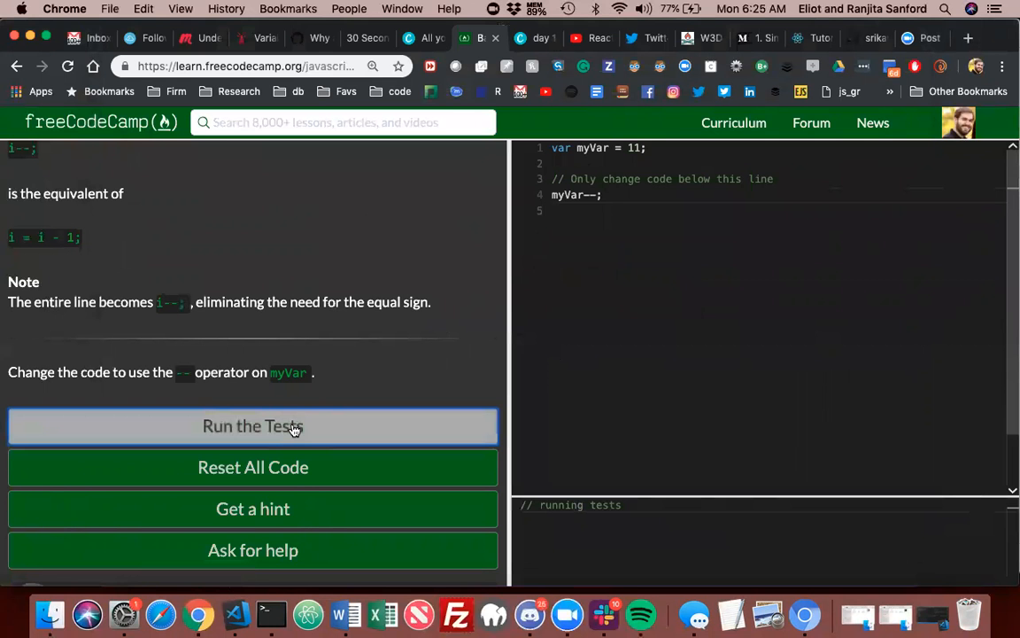
left_click(252, 426)
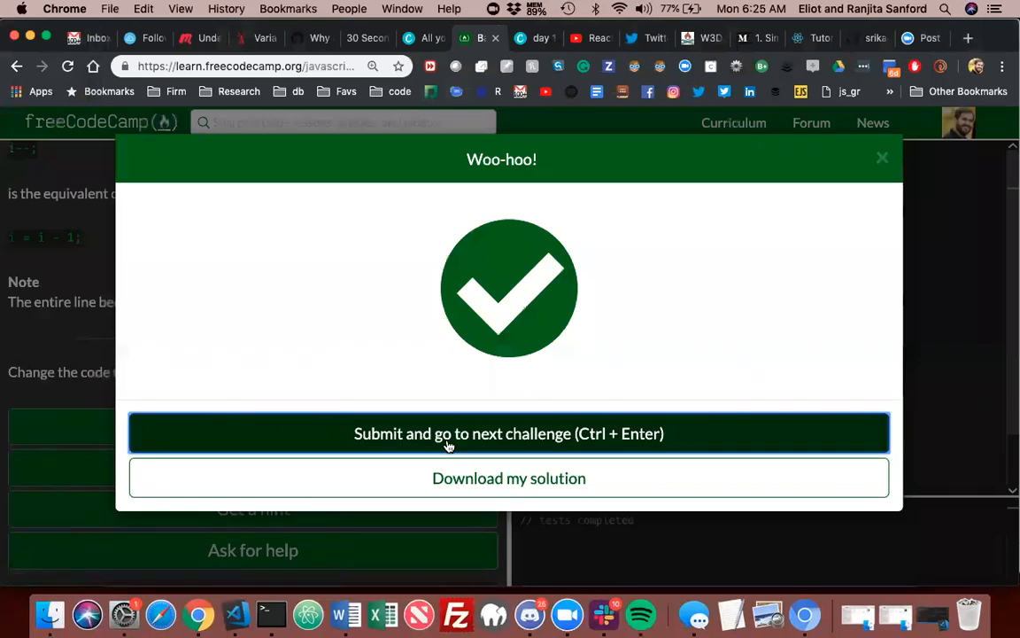
left_click(509, 434)
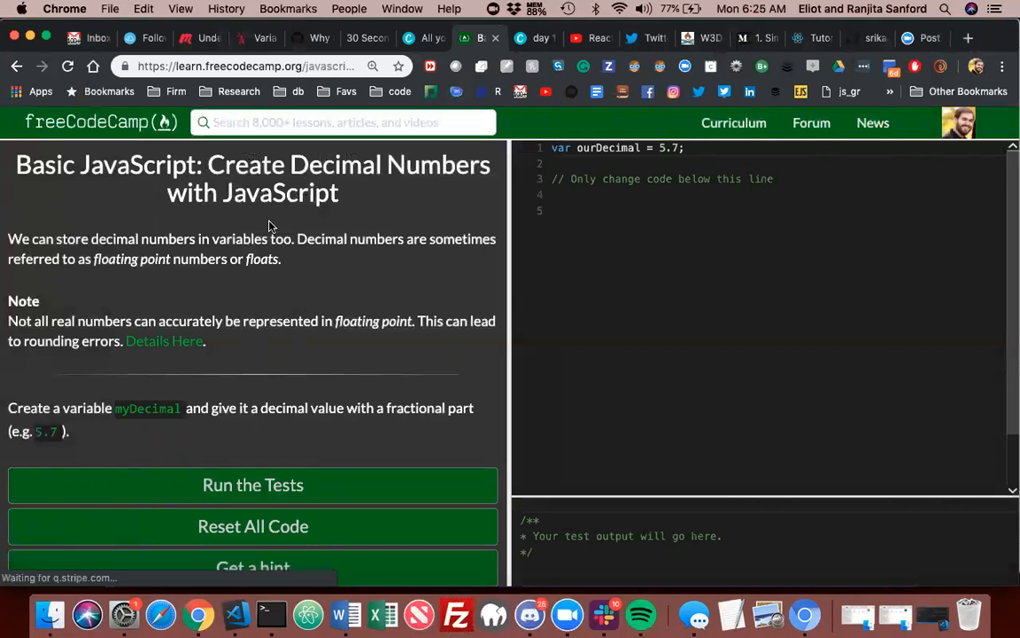
Enter var myDecimal = 1111.873, run the tests, and submit the challenge
scroll("down", 3)
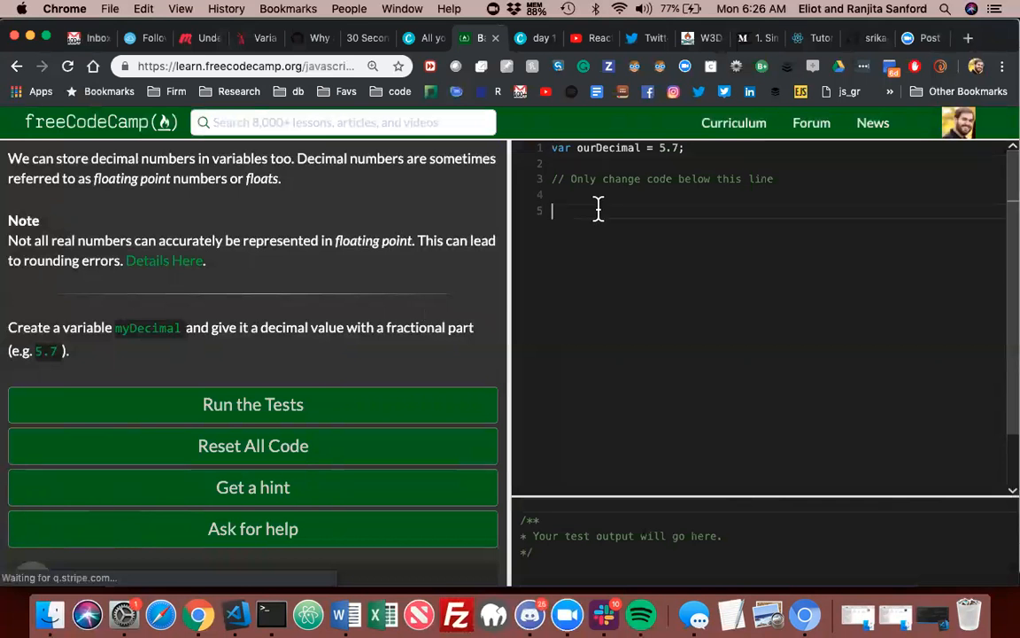
type("var")
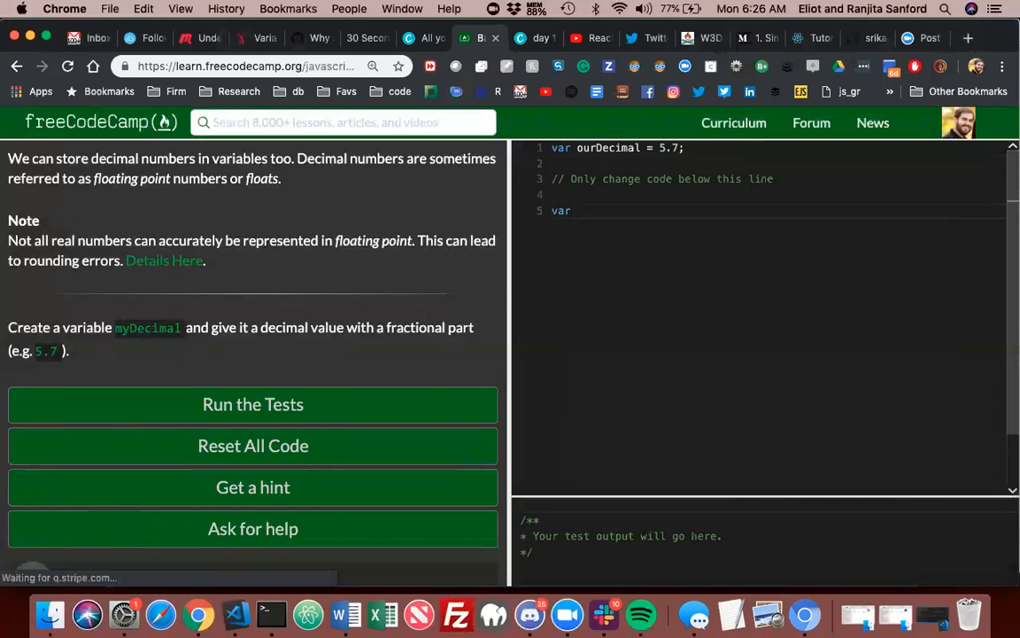
type("myD")
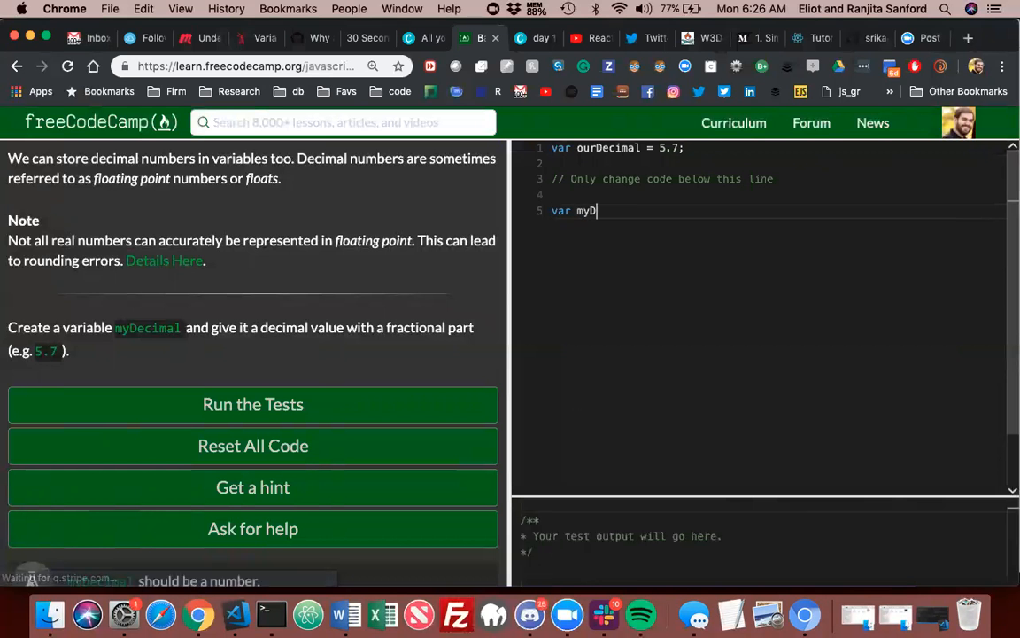
type("ecimal =")
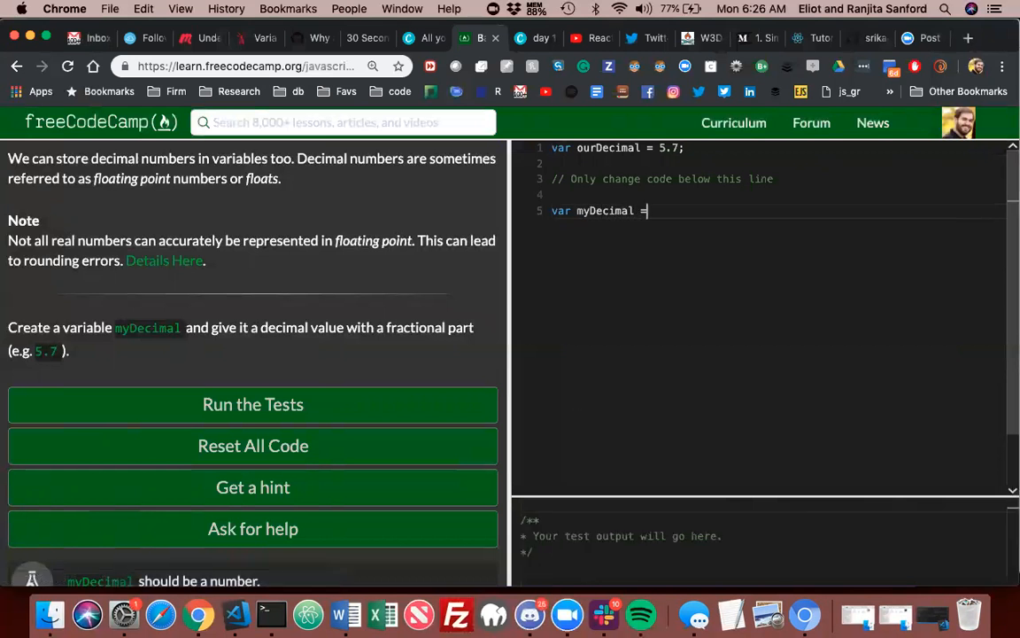
type("5.")
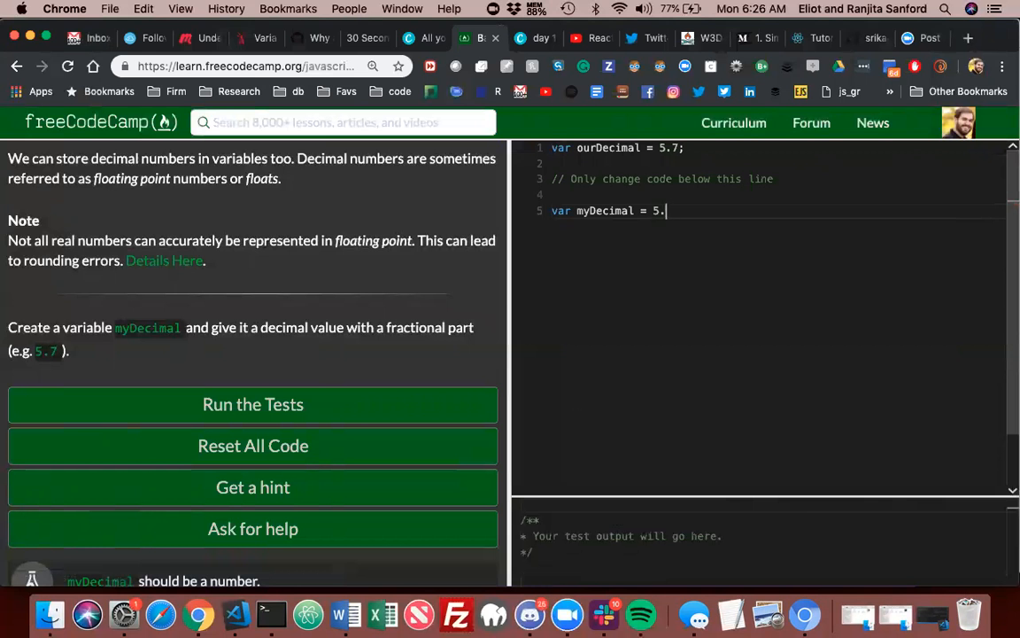
key("Backspace")
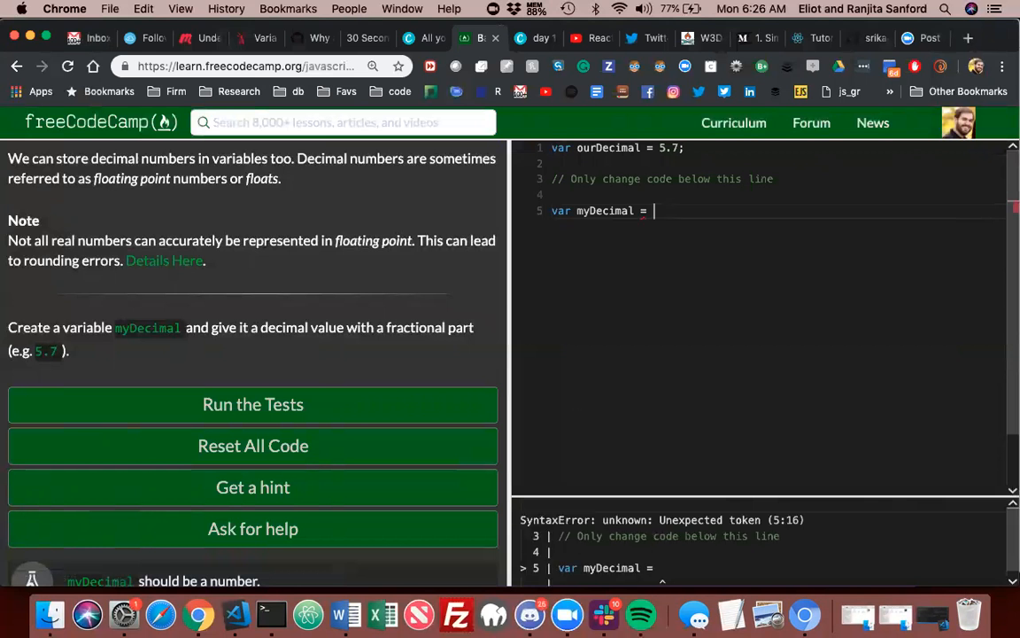
type("1111.873")
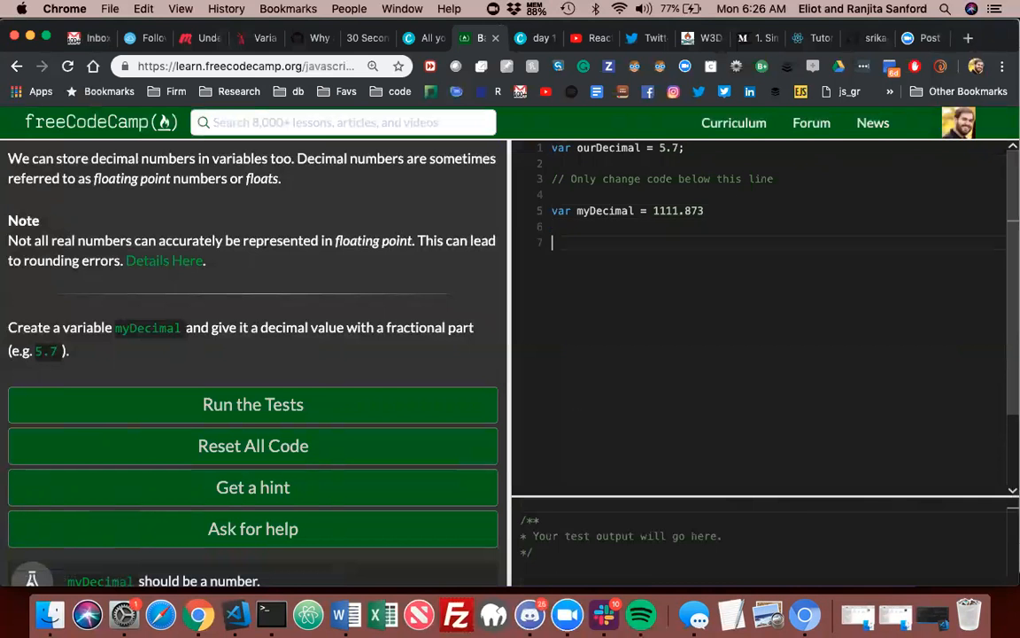
mouse_move(322, 335)
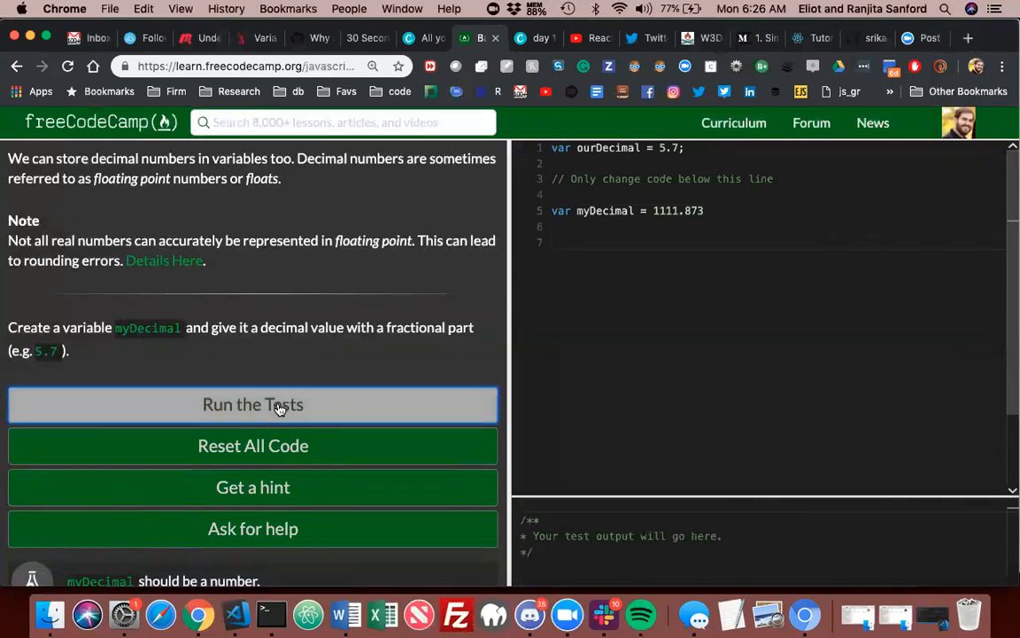
left_click(252, 404)
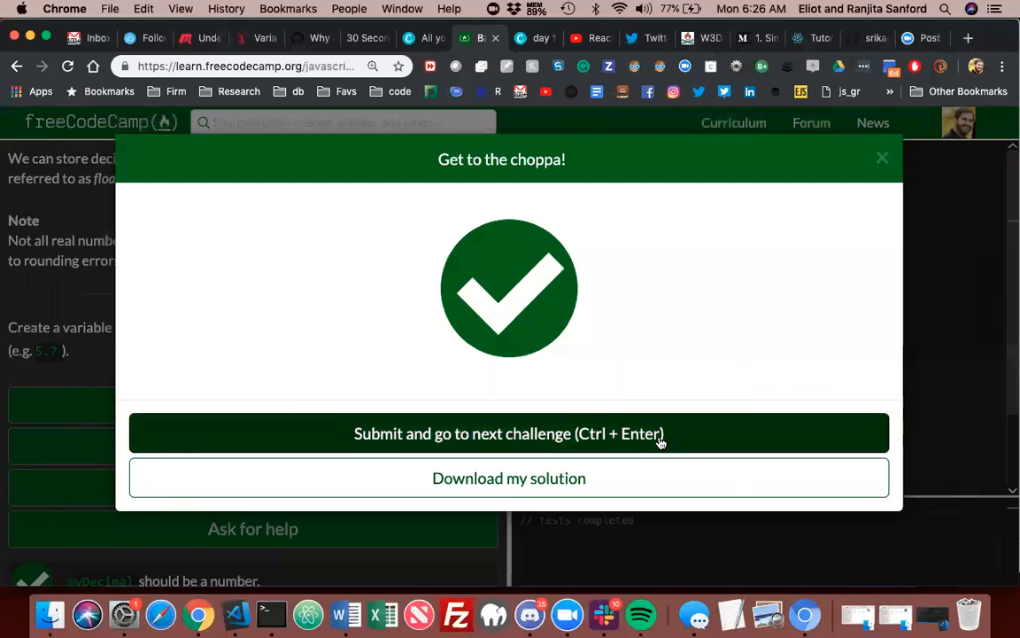
left_click(508, 433)
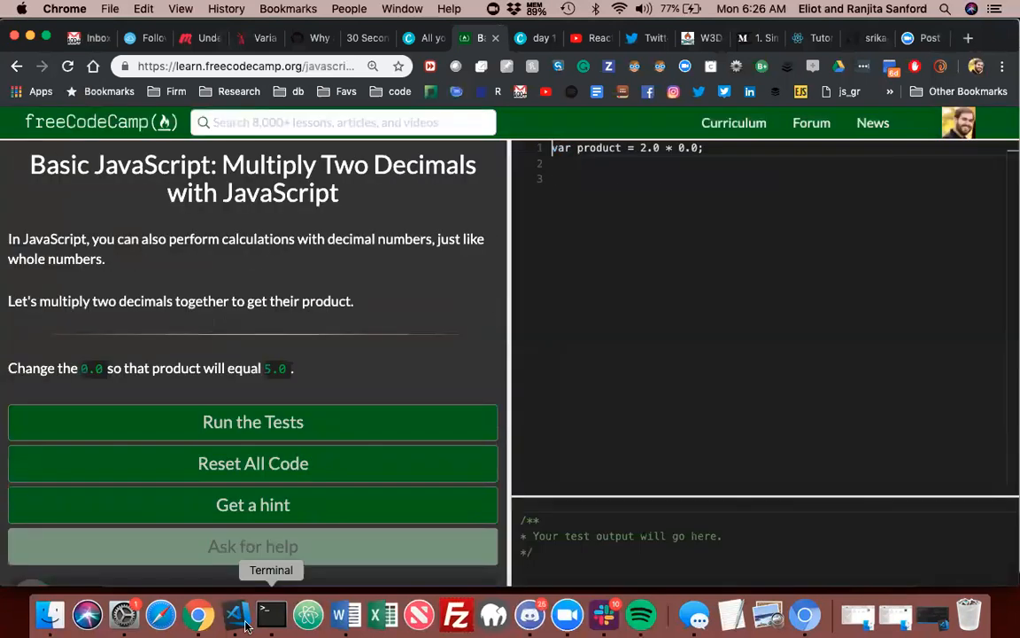
Note in VS Code that challenge 13 on decimals was very easy, and start another comment
left_click(235, 614)
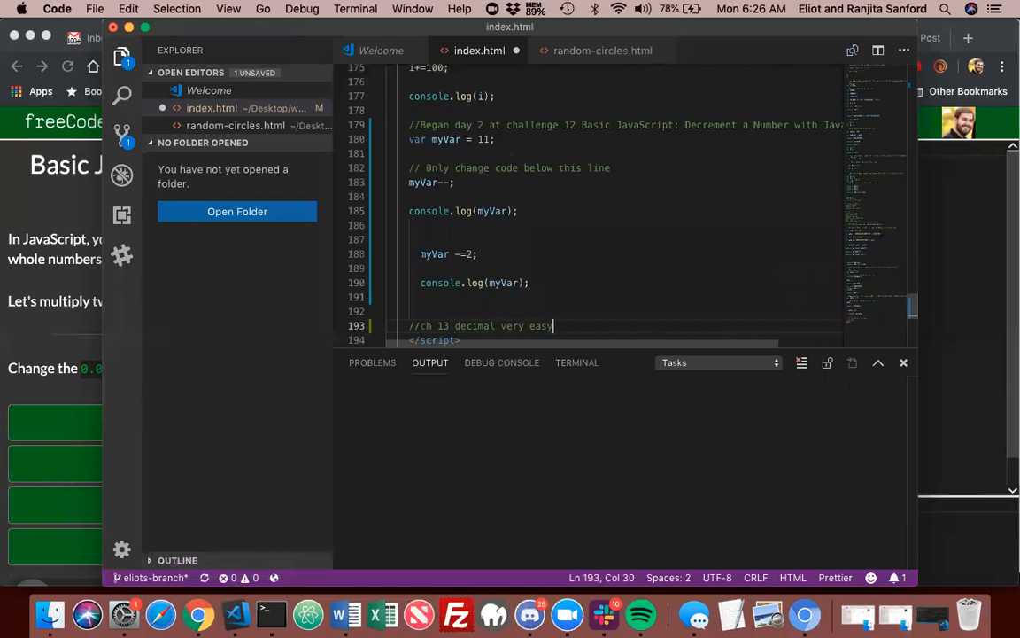
type("// ch")
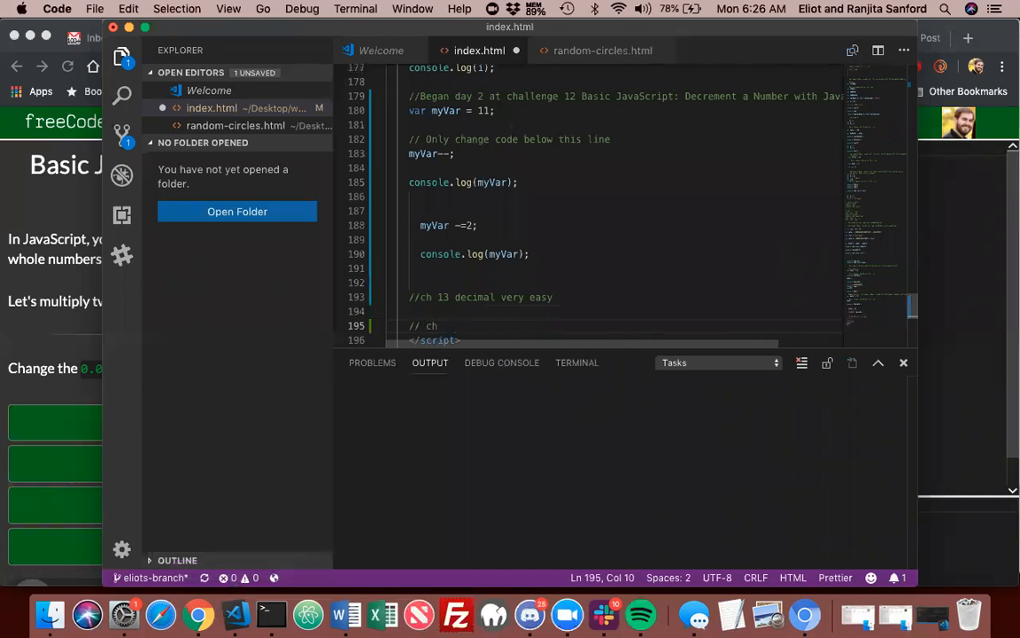
type("14")
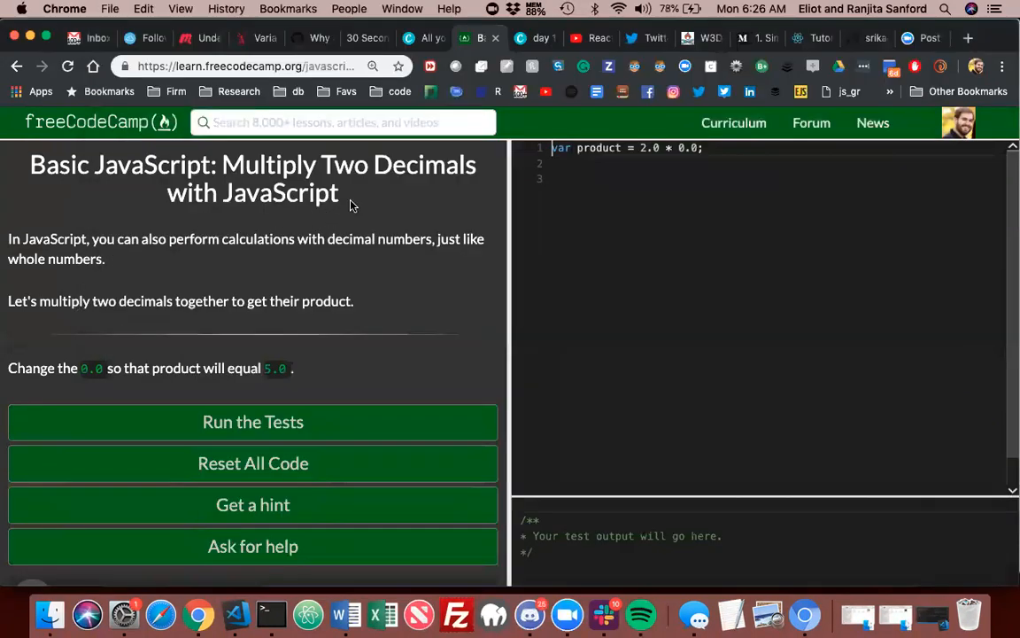
mouse_move(356, 193)
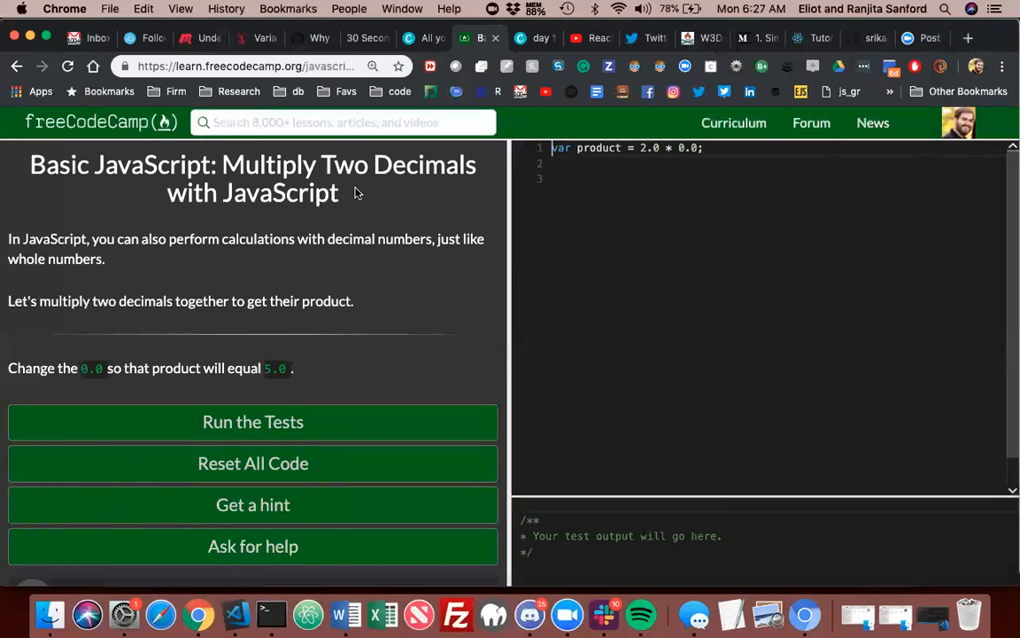
mouse_move(549, 170)
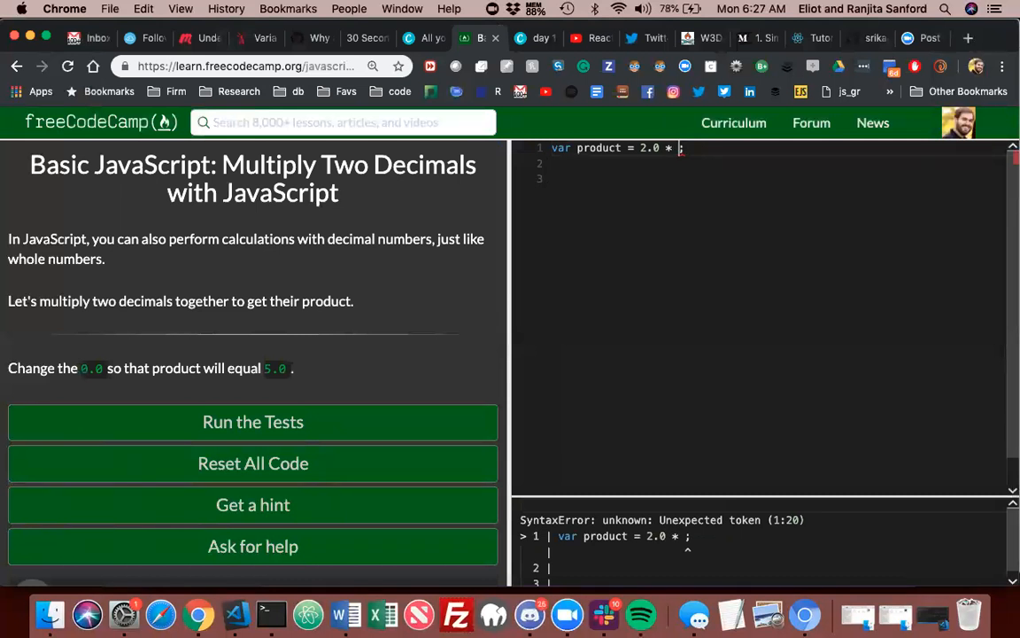
Set product to 2.0 * 2.5, log it to the console, then pass and submit
type("2.5")
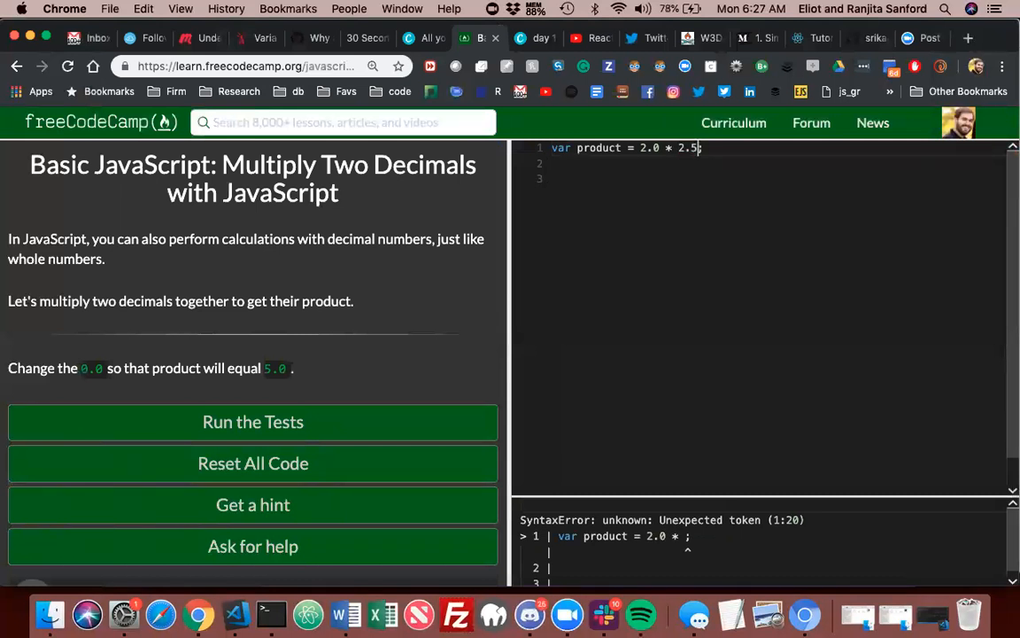
type("c")
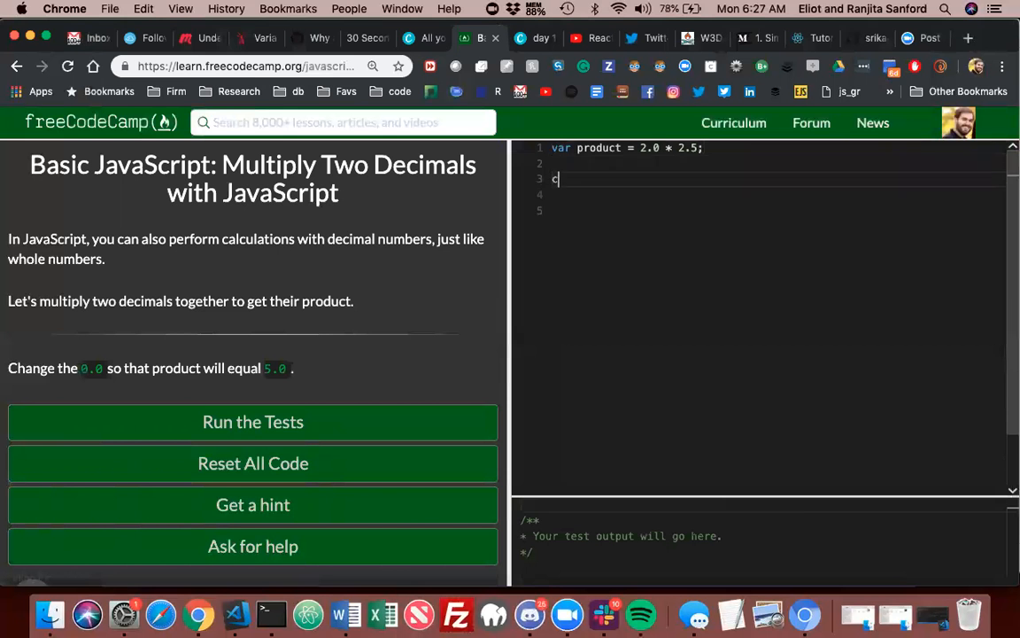
type("onsole.lo")
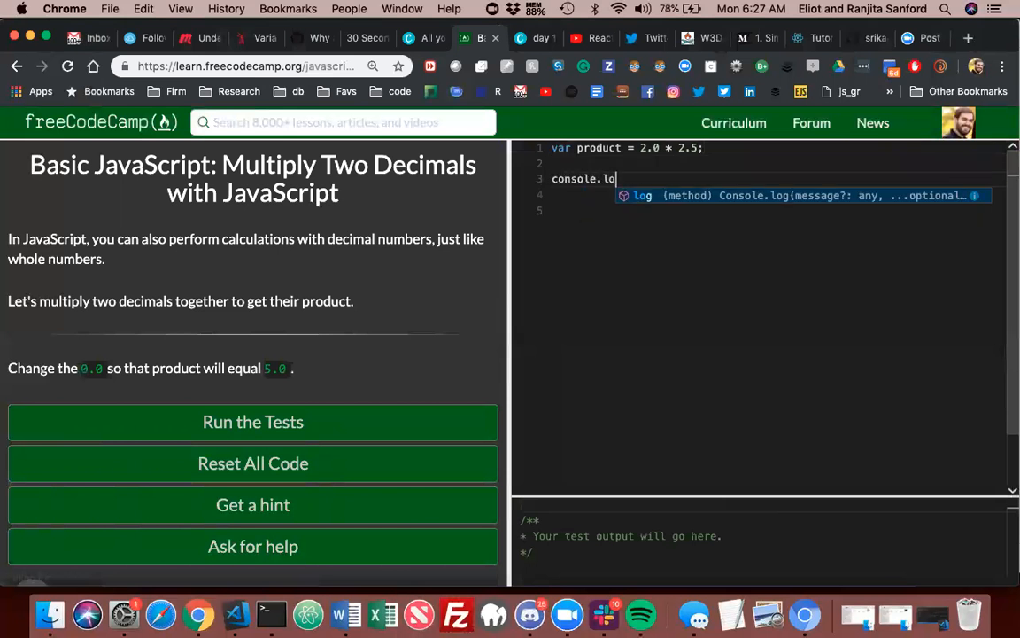
type("g()")
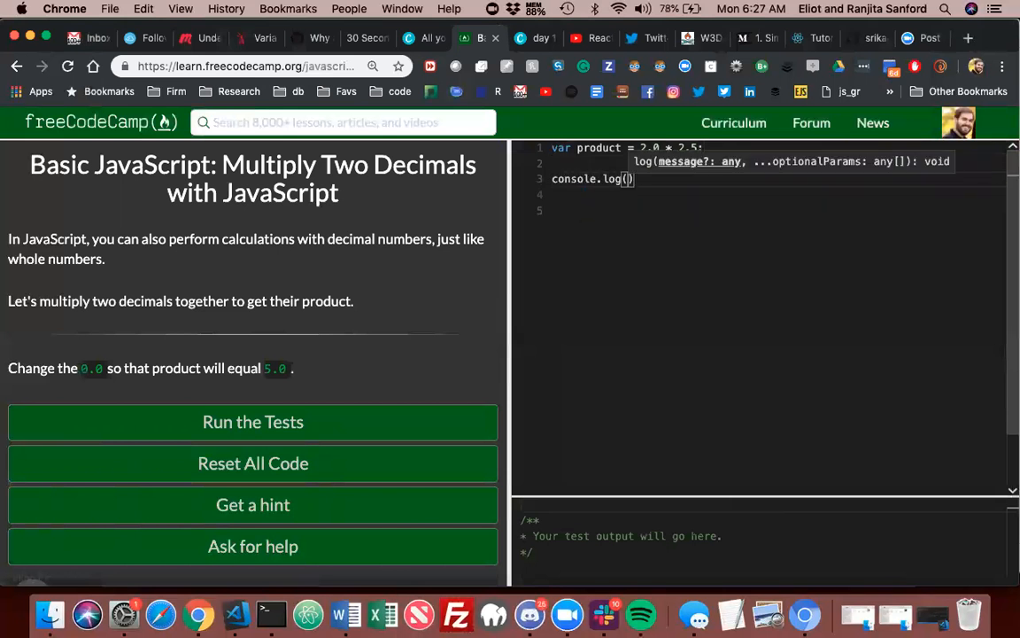
type("product")
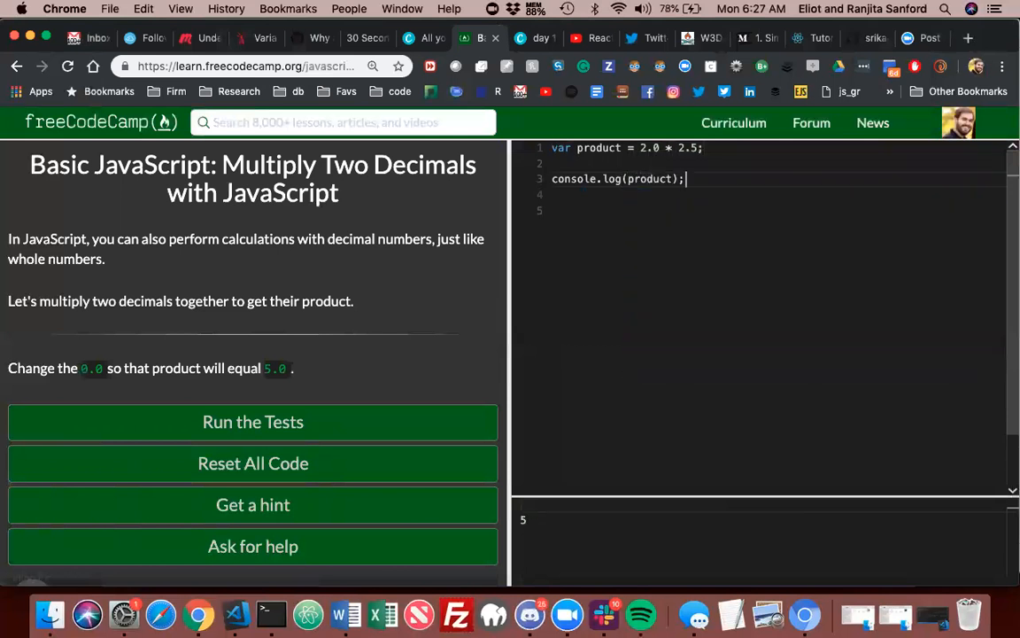
mouse_move(325, 383)
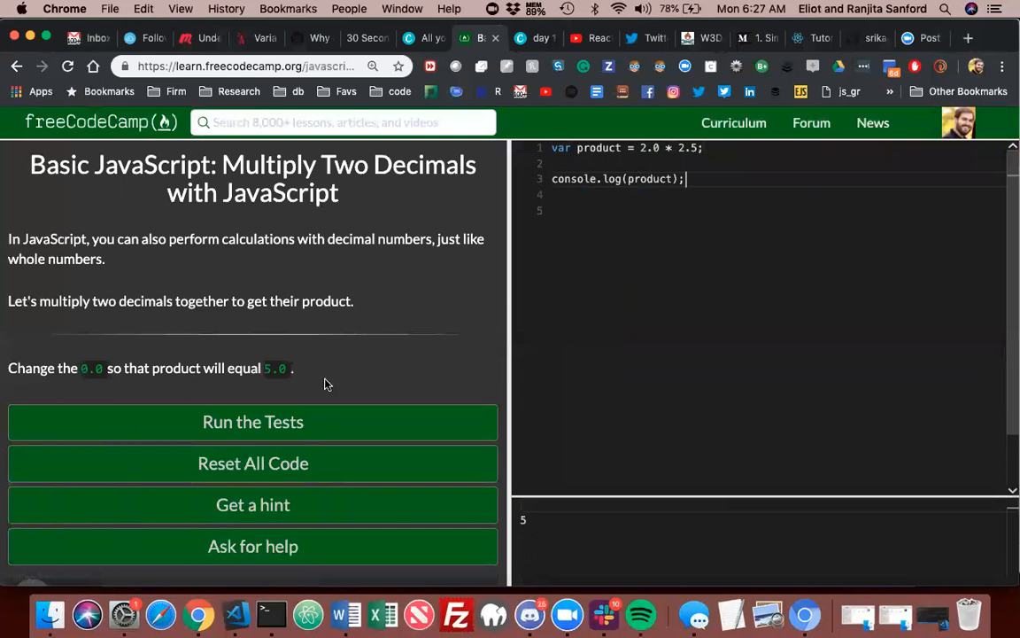
left_click(252, 422)
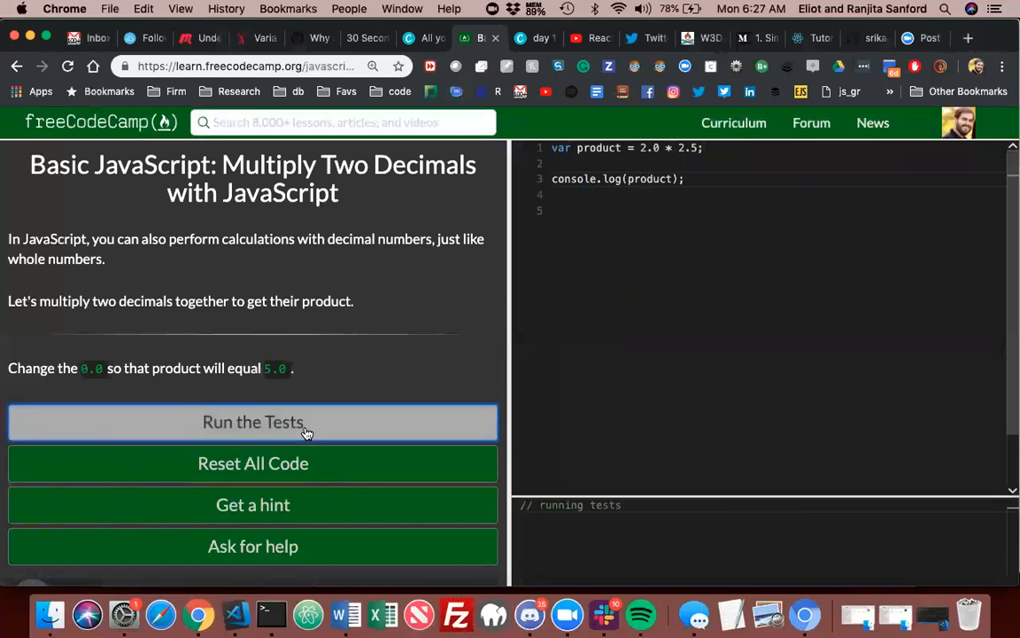
left_click(252, 421)
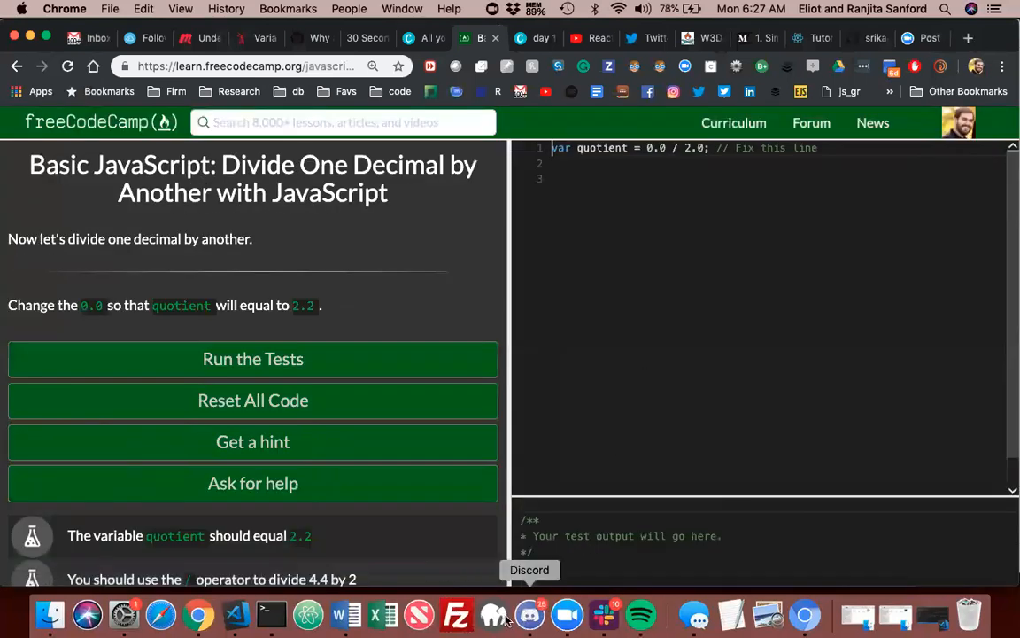
mouse_move(237, 613)
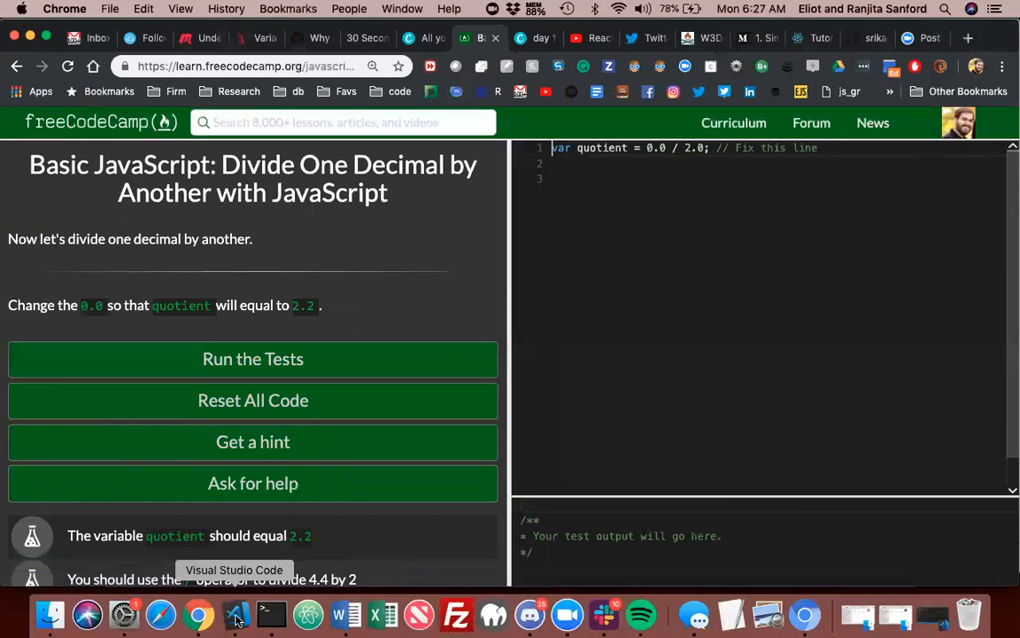
Add a 'ch 14 multiplication also very easy' comment to the index.html notes
left_click(235, 614)
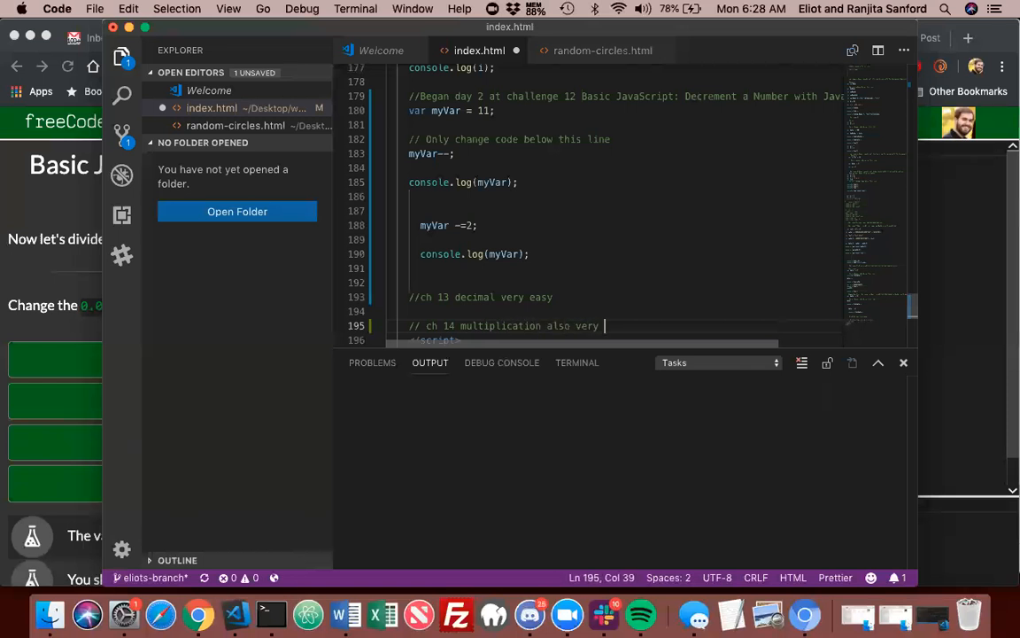
type("ea")
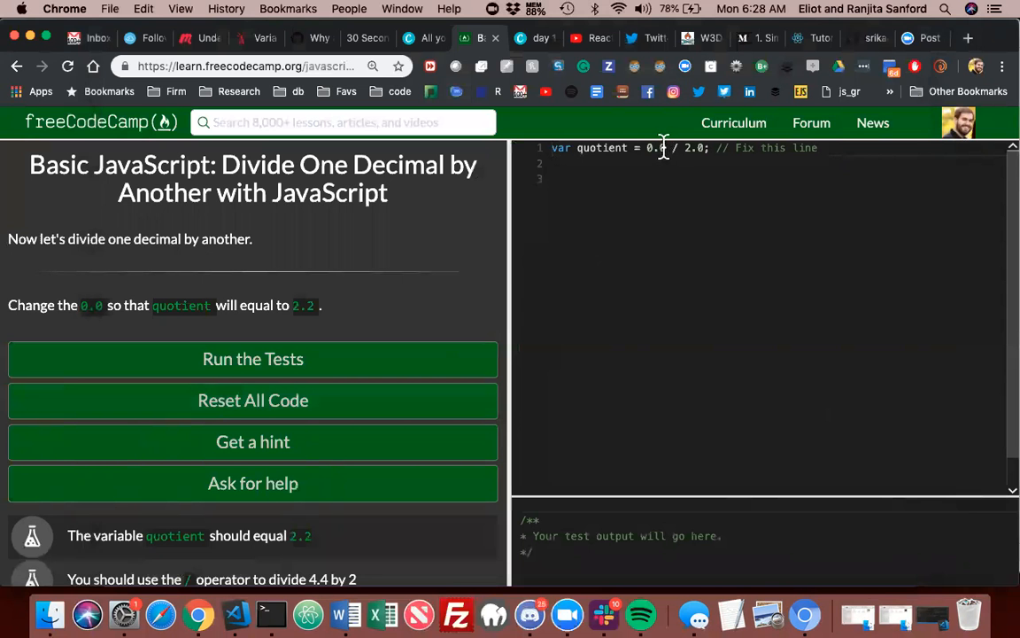
Change quotient to 4.4 / 2.0 and log quotient to the console
key("Backspace")
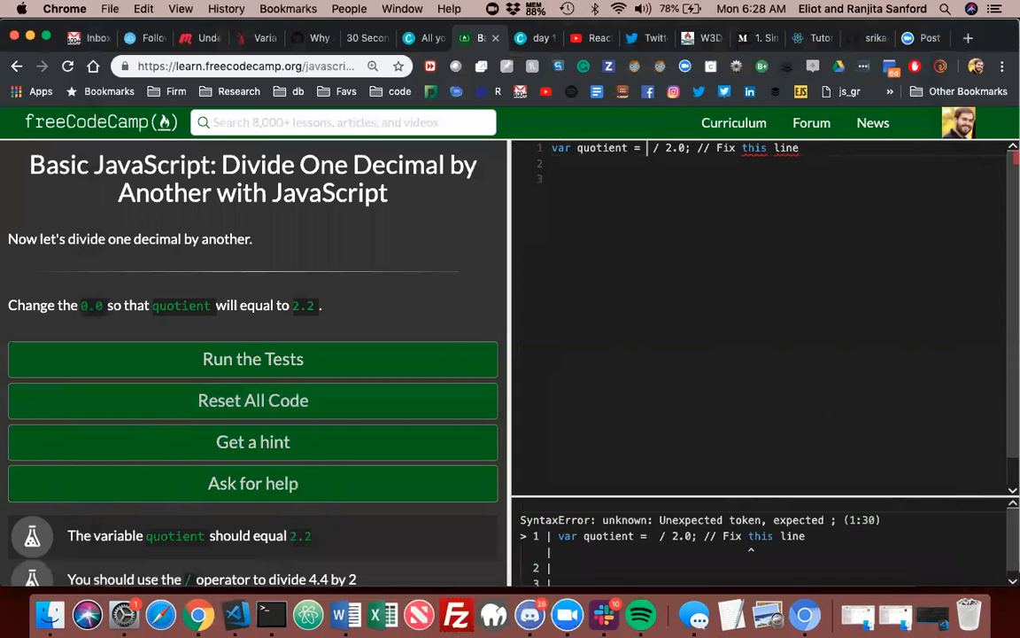
type("4.4")
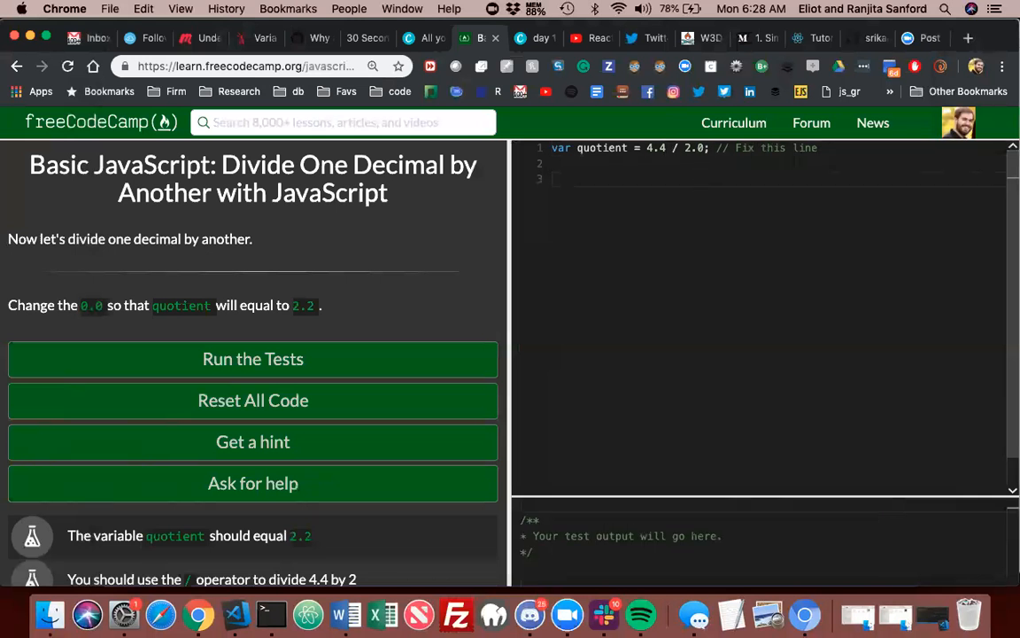
type("consol")
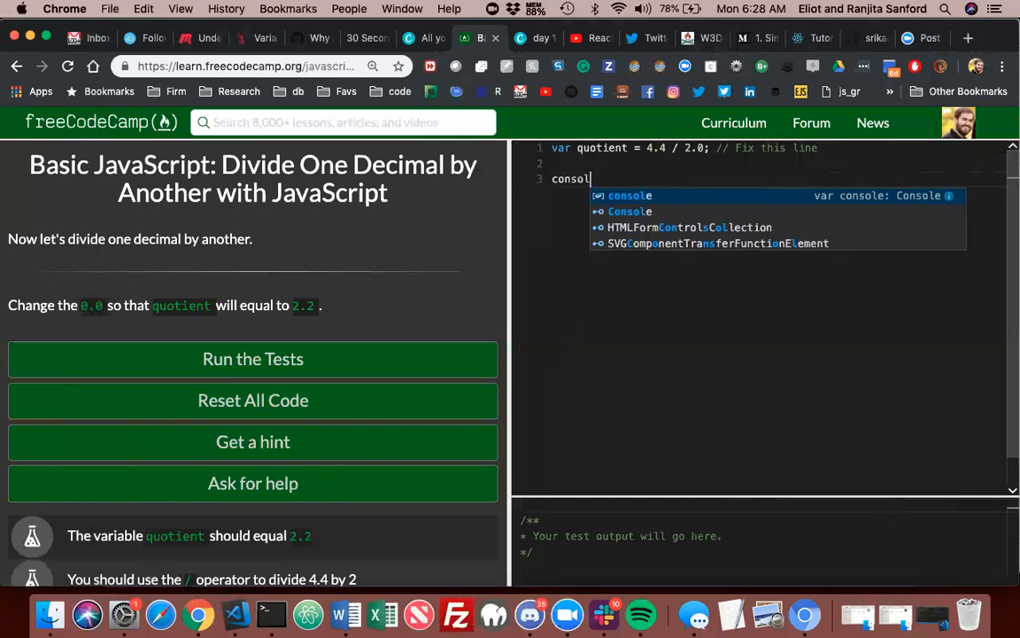
type("e")
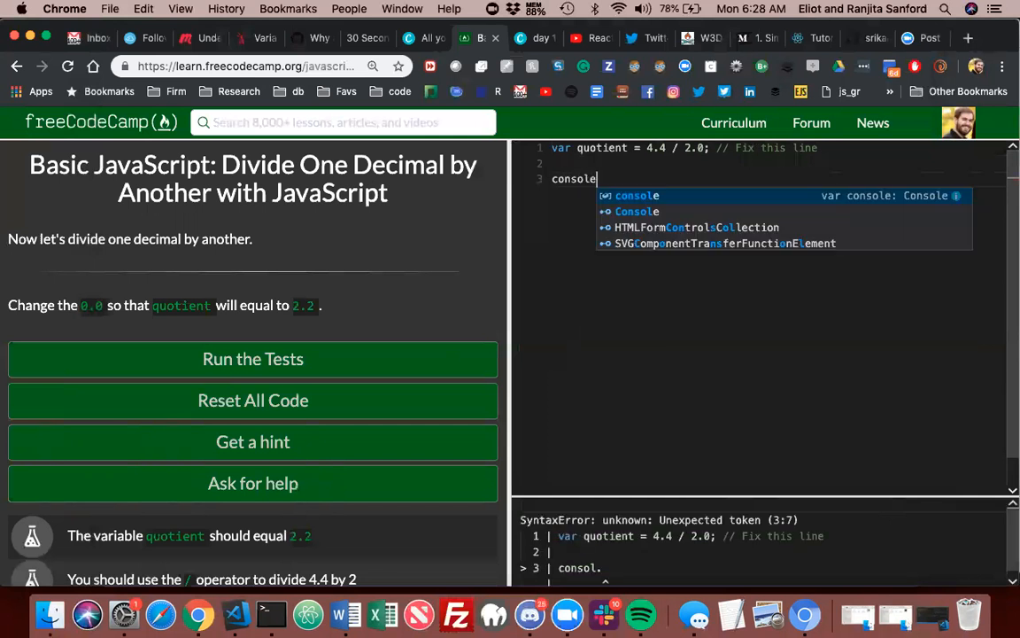
type(".log(")
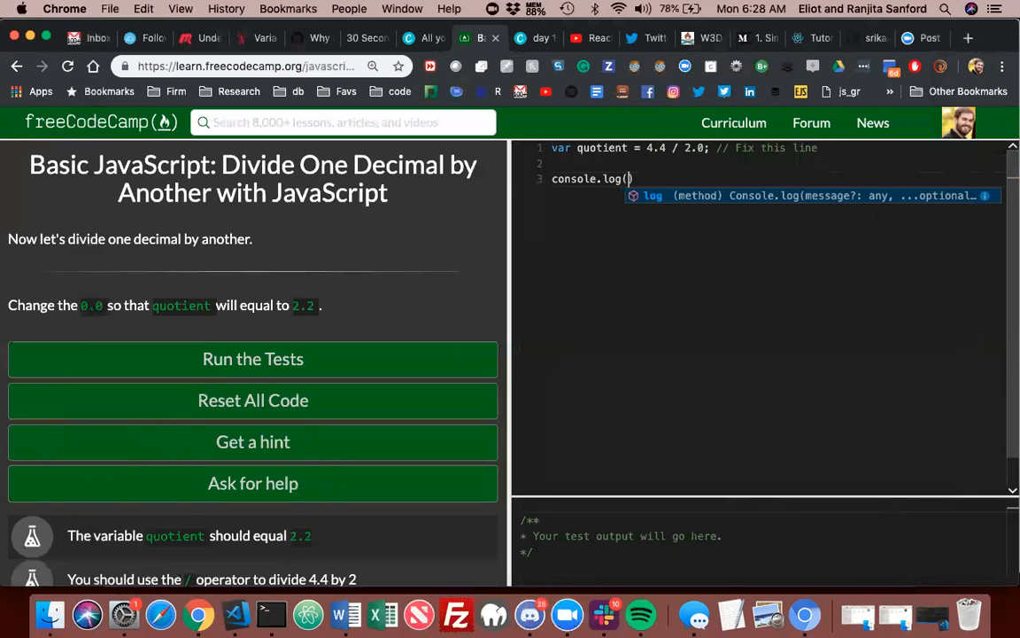
type("quotient")
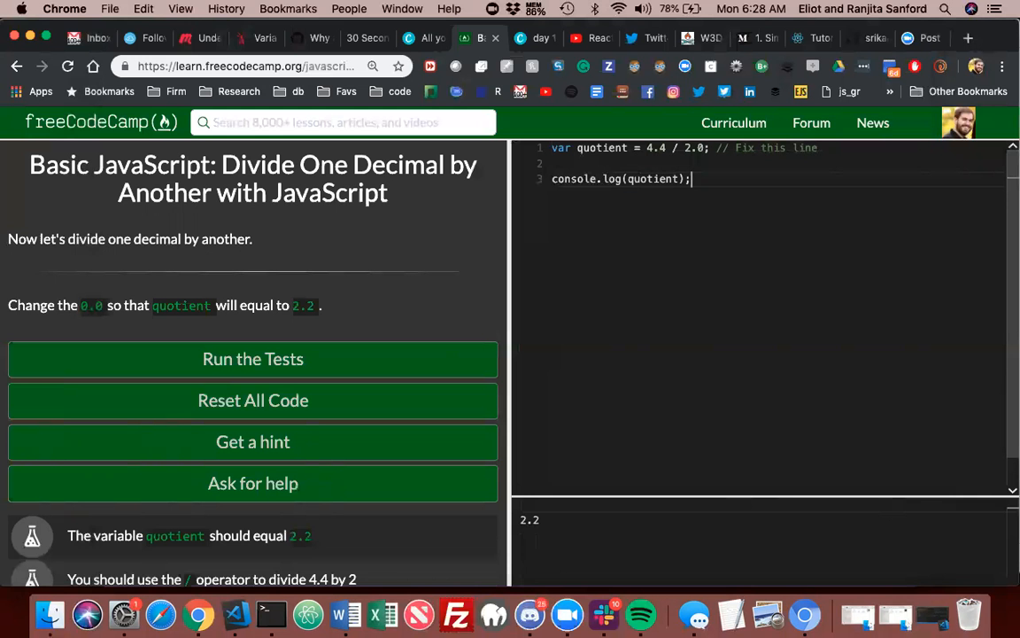
mouse_move(361, 306)
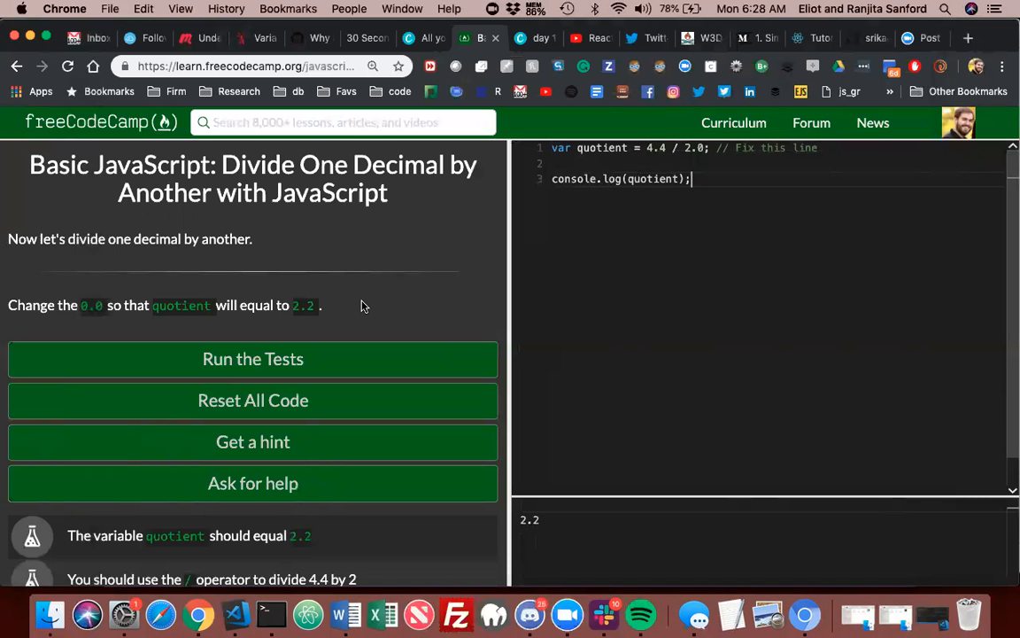
mouse_move(420, 274)
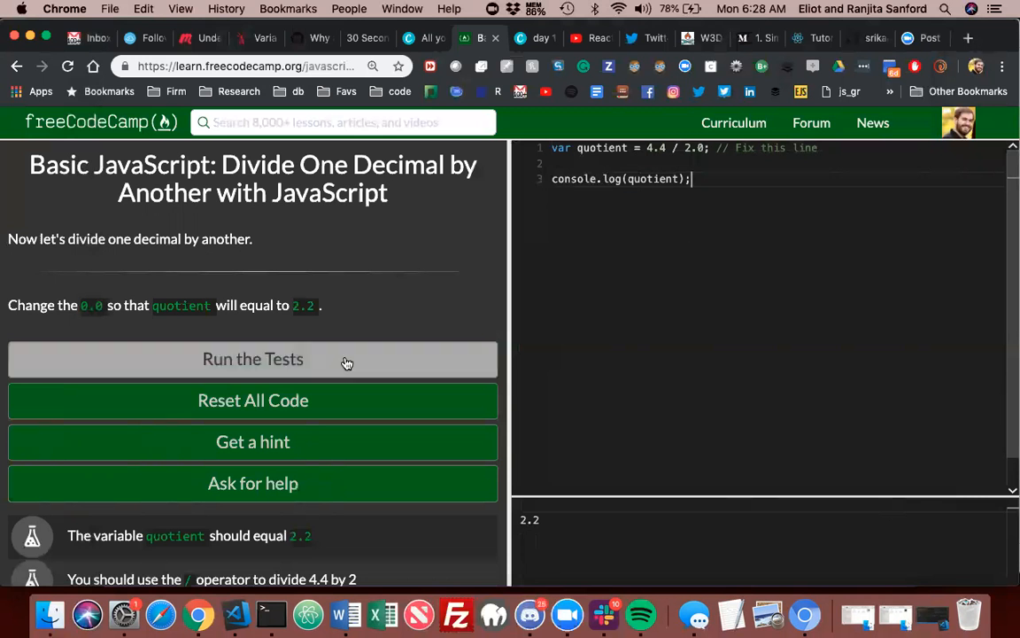
Rerun the tests until all pass, then submit and advance to Finding a Remainder
left_click(252, 359)
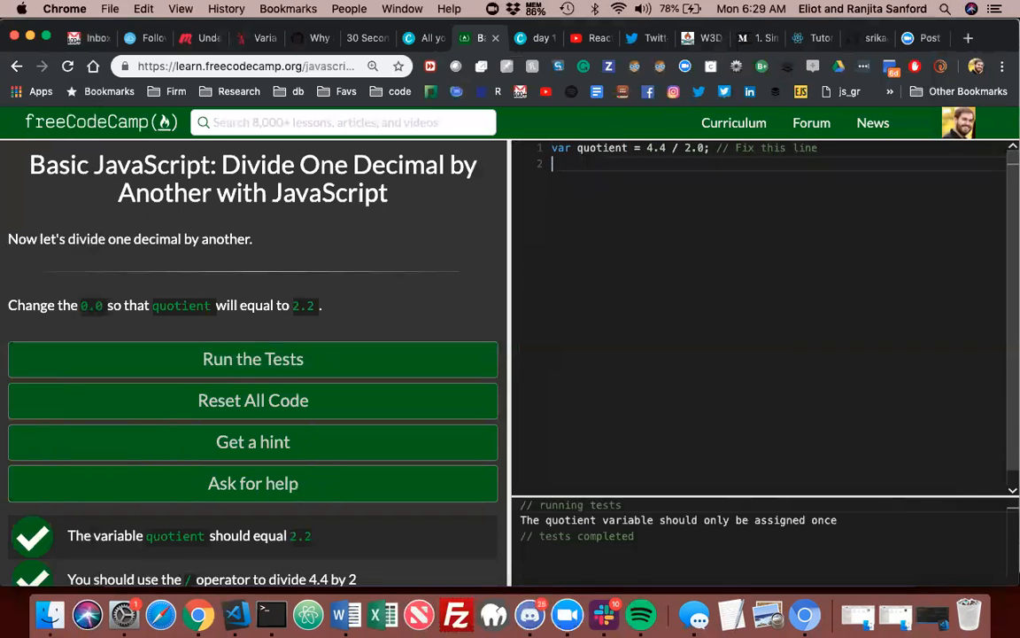
left_click(253, 359)
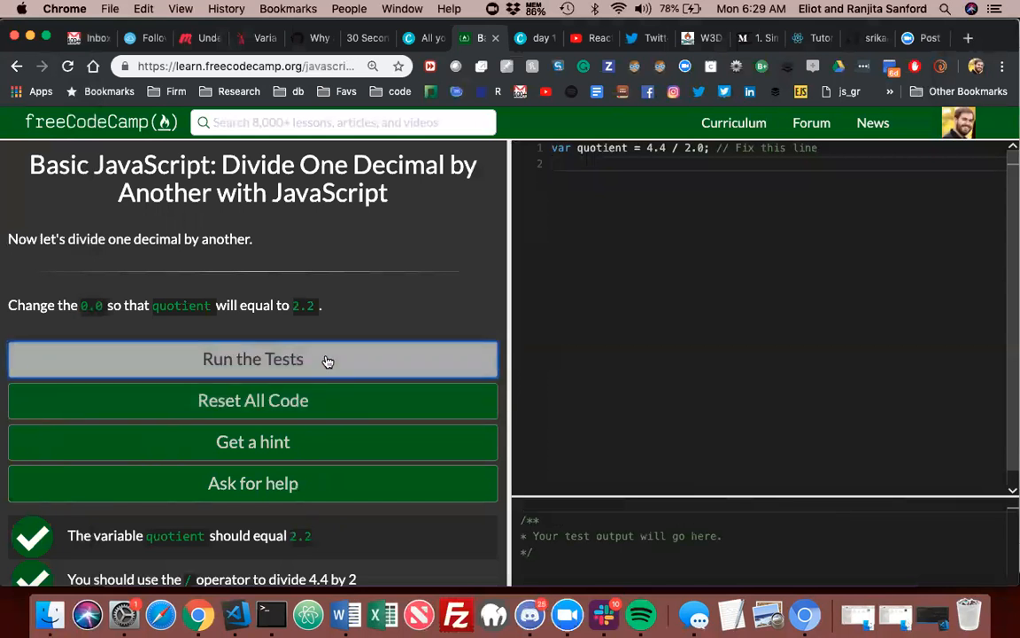
left_click(253, 358)
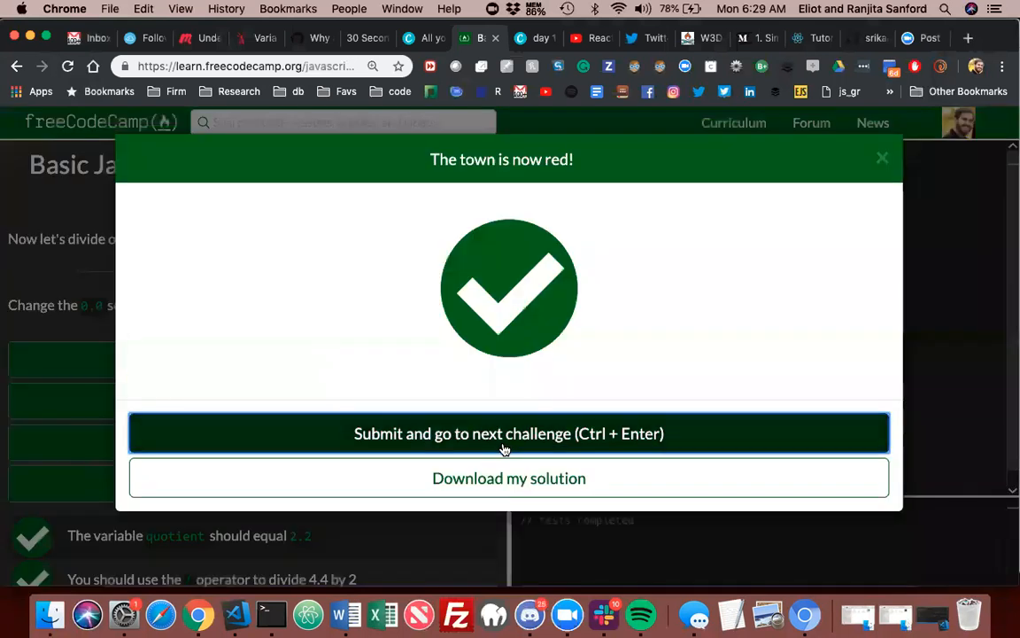
left_click(508, 433)
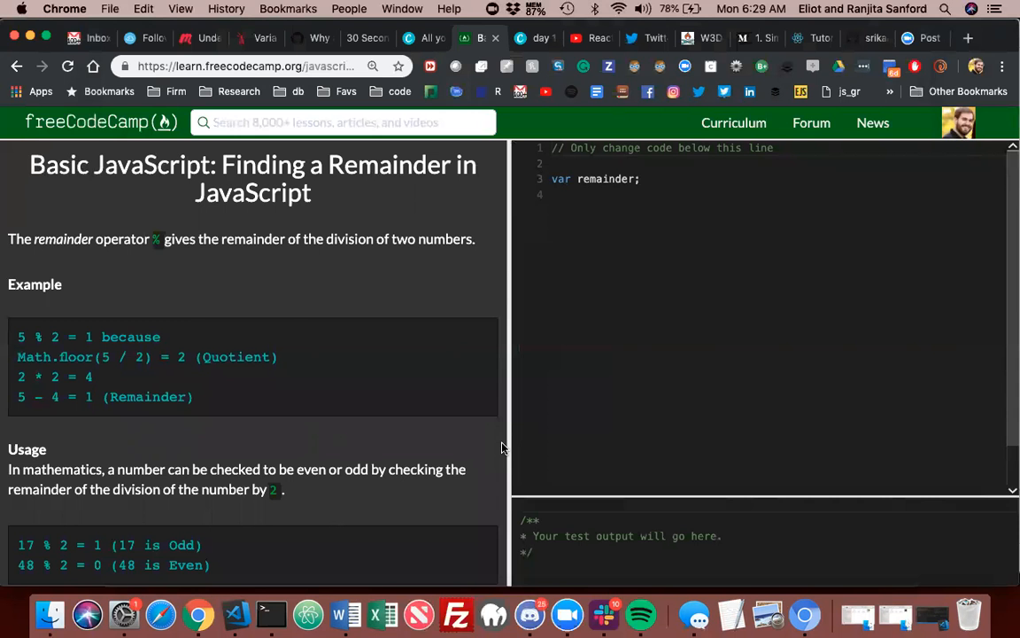
mouse_move(227, 419)
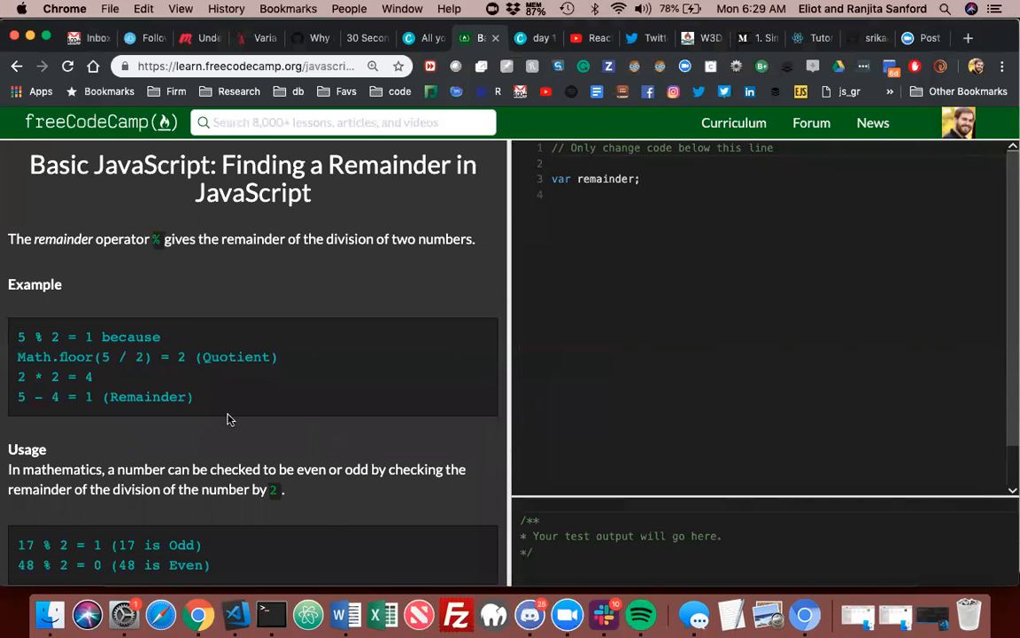
Assign remainder = 11 % 3 in the challenge code
scroll("down", 3)
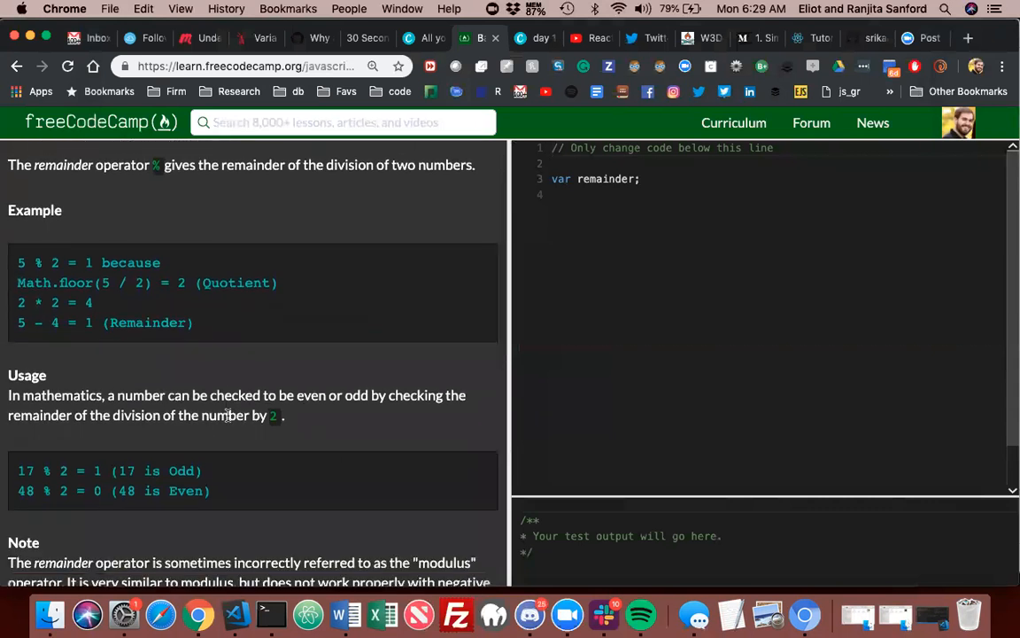
scroll("down", 3)
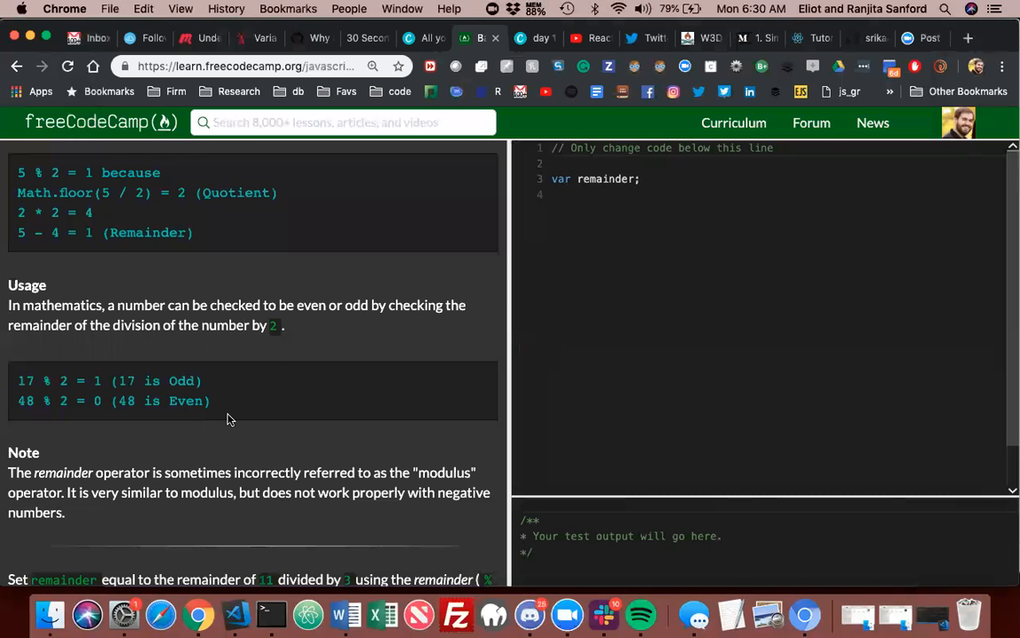
mouse_move(321, 372)
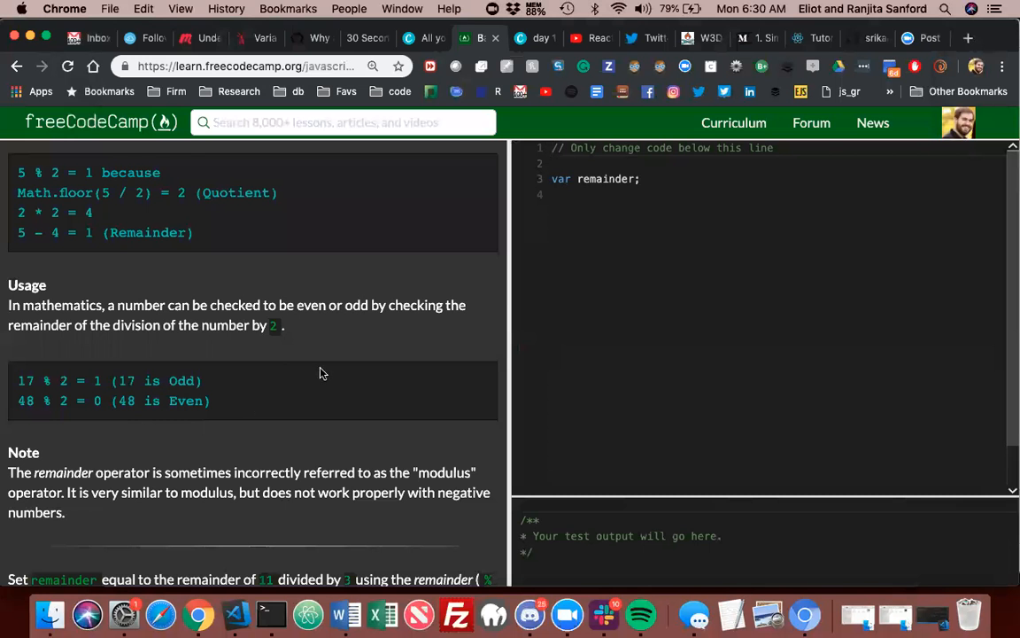
mouse_move(620, 228)
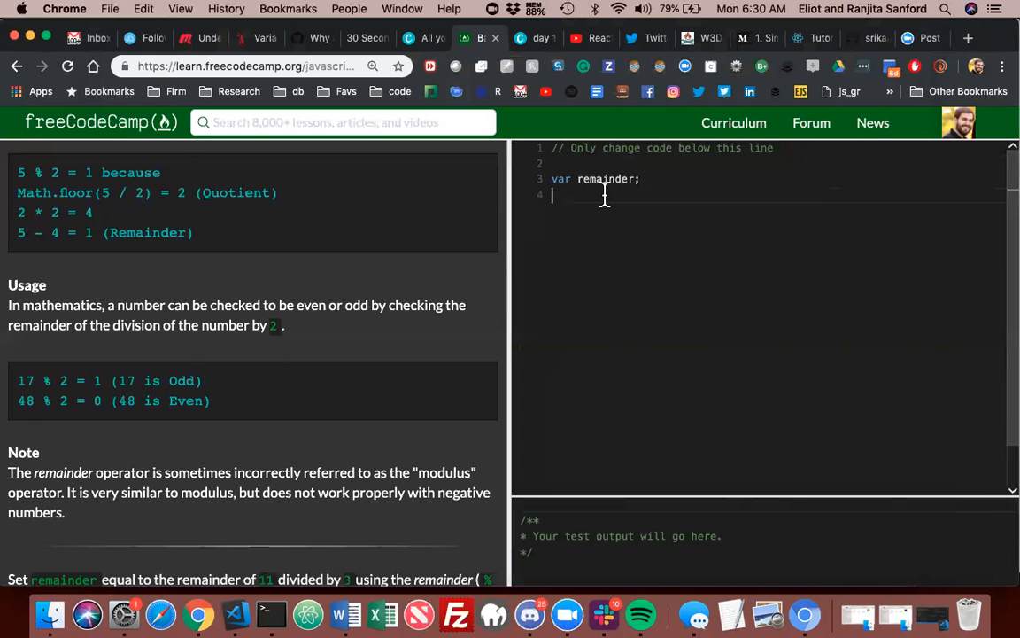
mouse_move(609, 178)
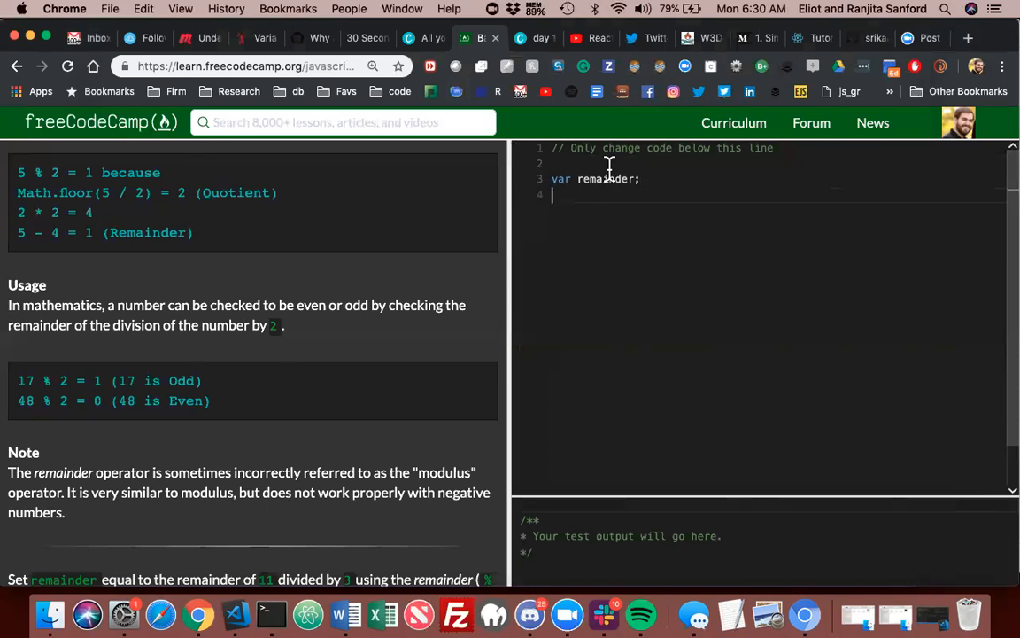
mouse_move(585, 262)
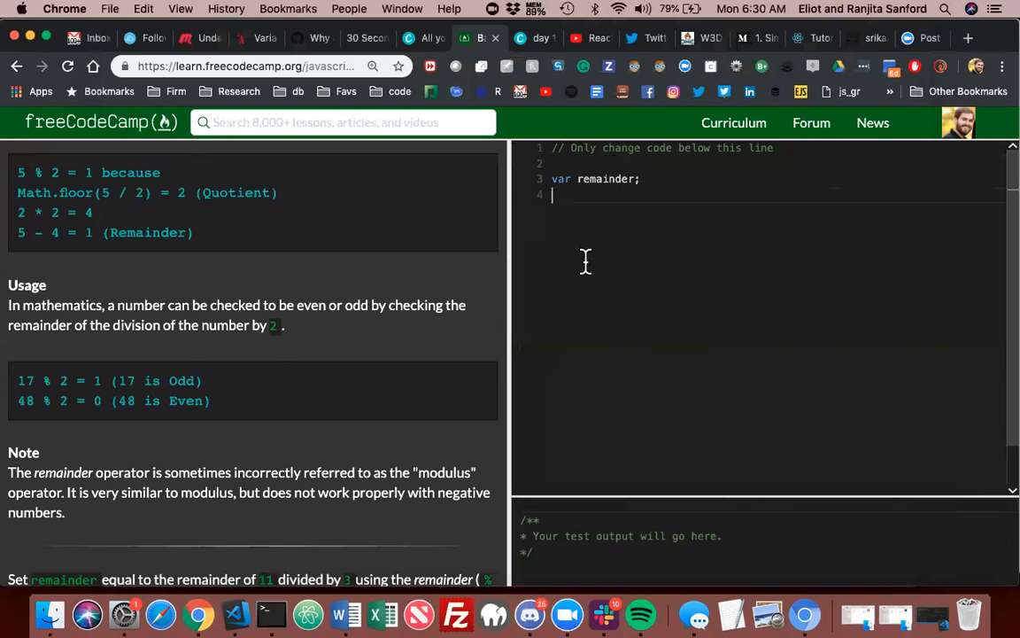
scroll("down", 3)
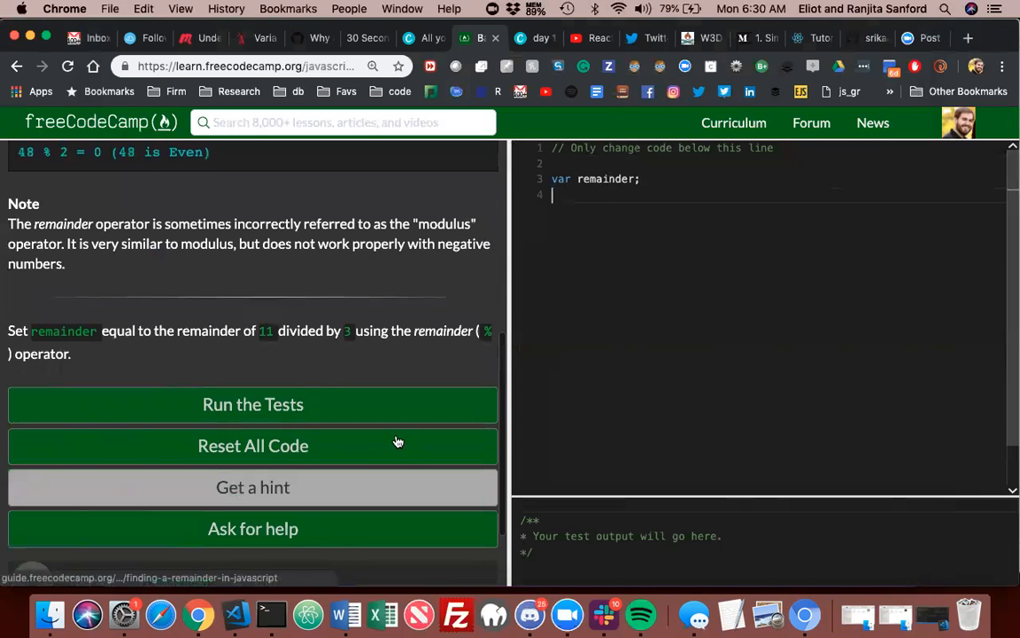
left_click(253, 404)
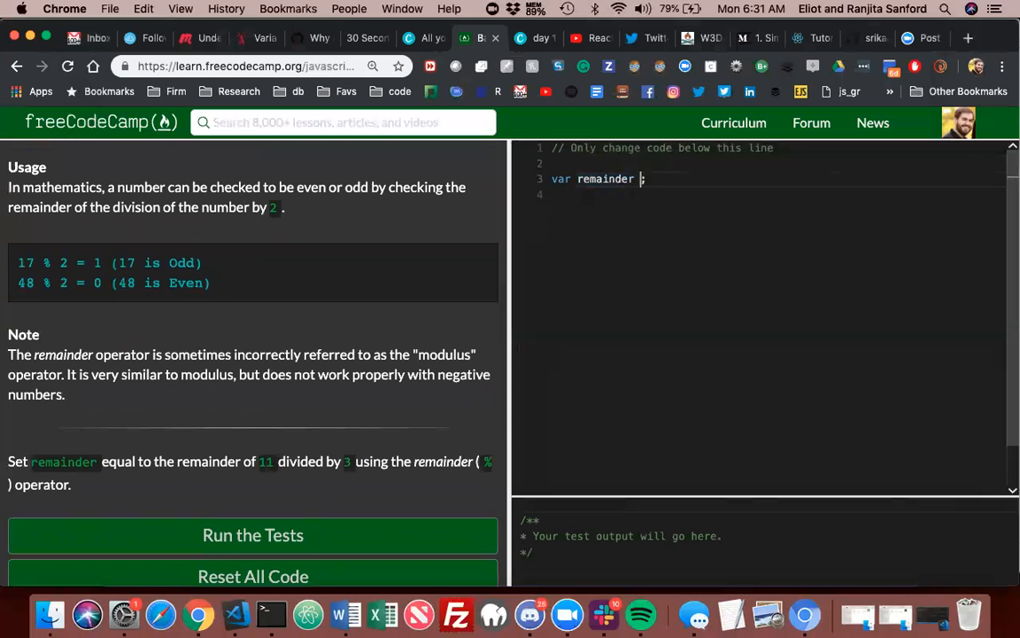
type("=")
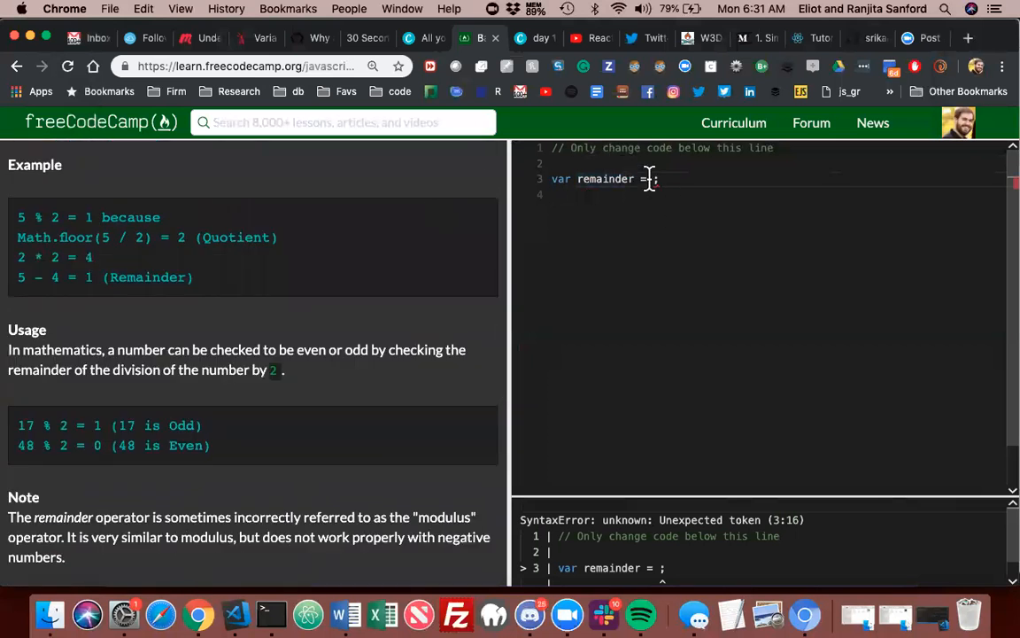
scroll("down", 3)
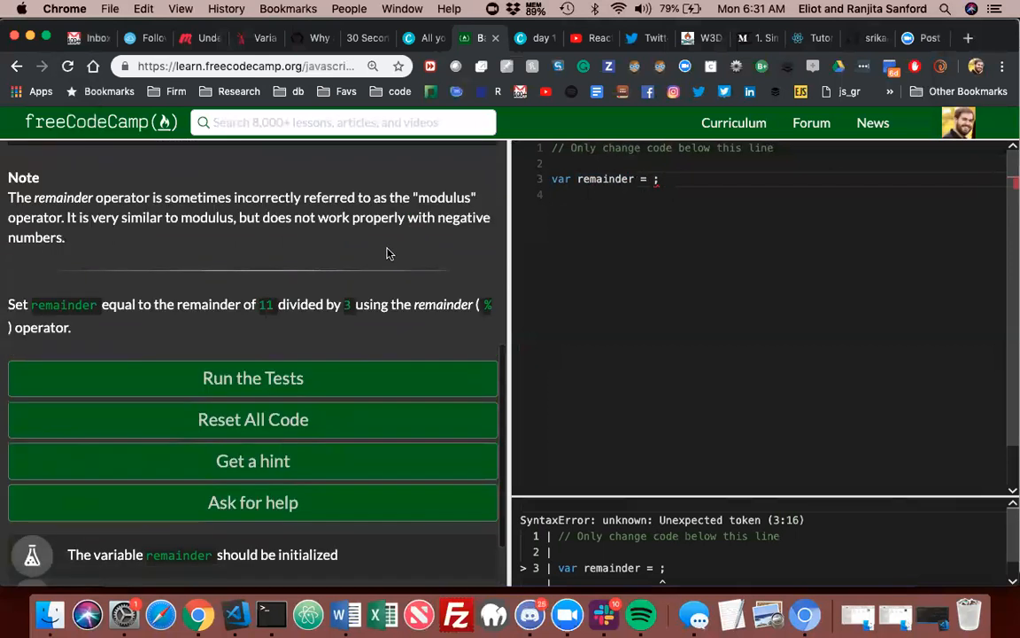
type("11")
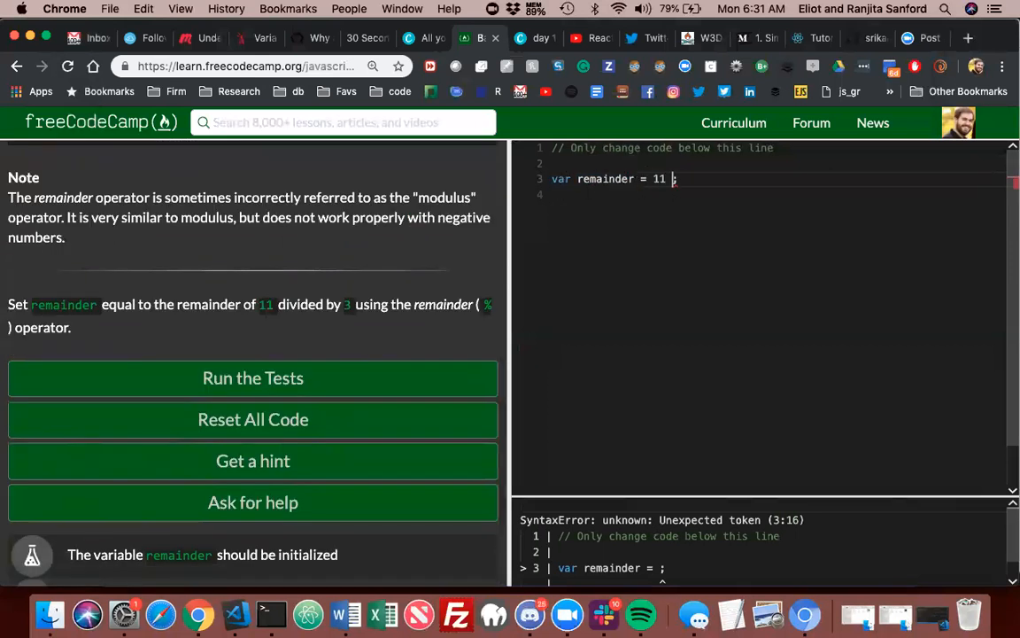
type("%")
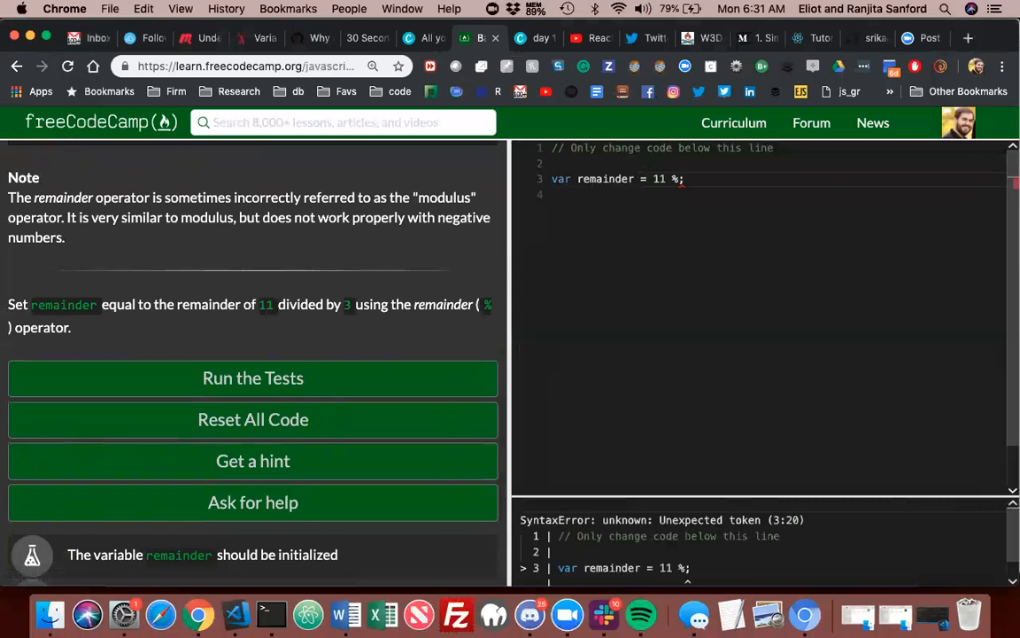
type("3")
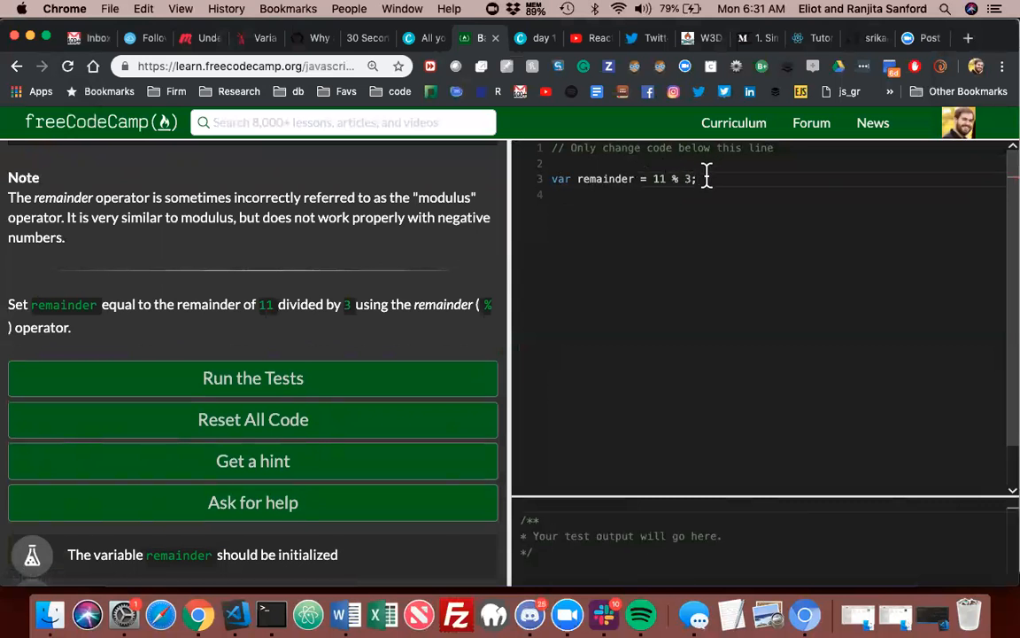
Add console.log(remainder) below the var line so the console shows 2
type("var")
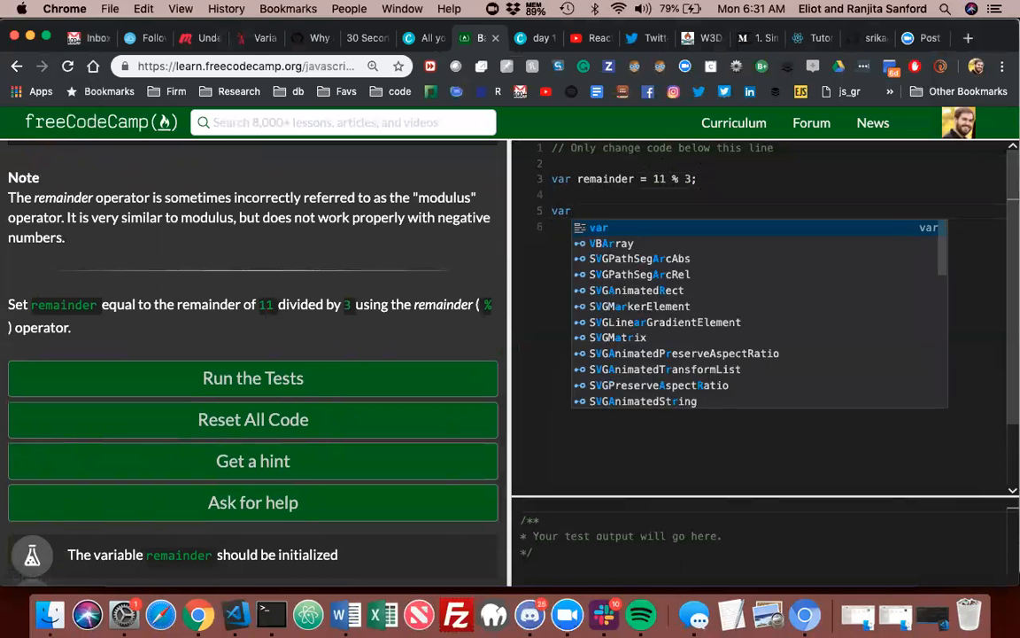
type("console")
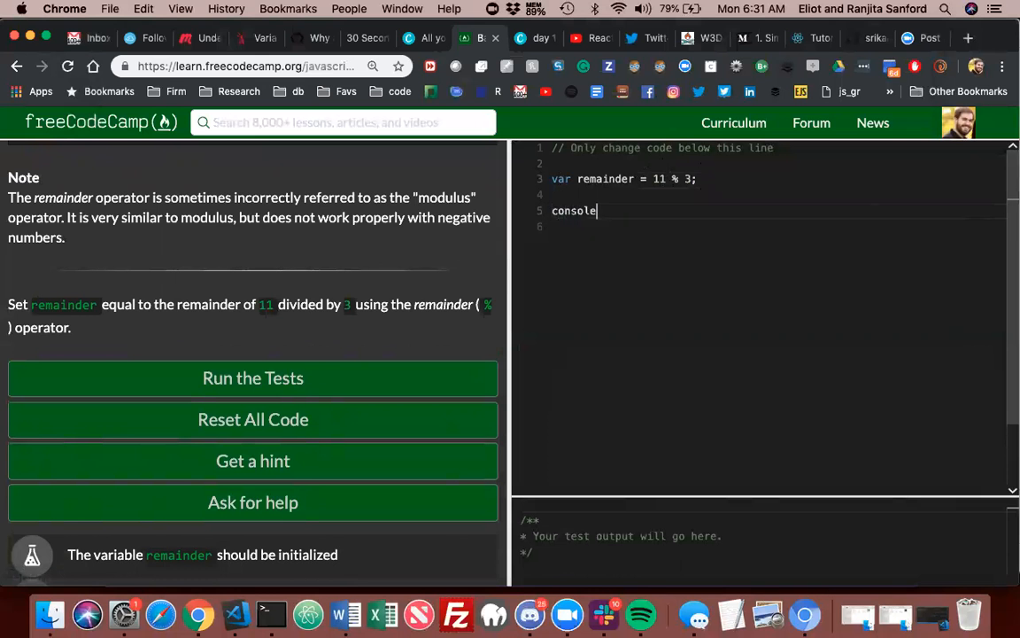
type(".log()")
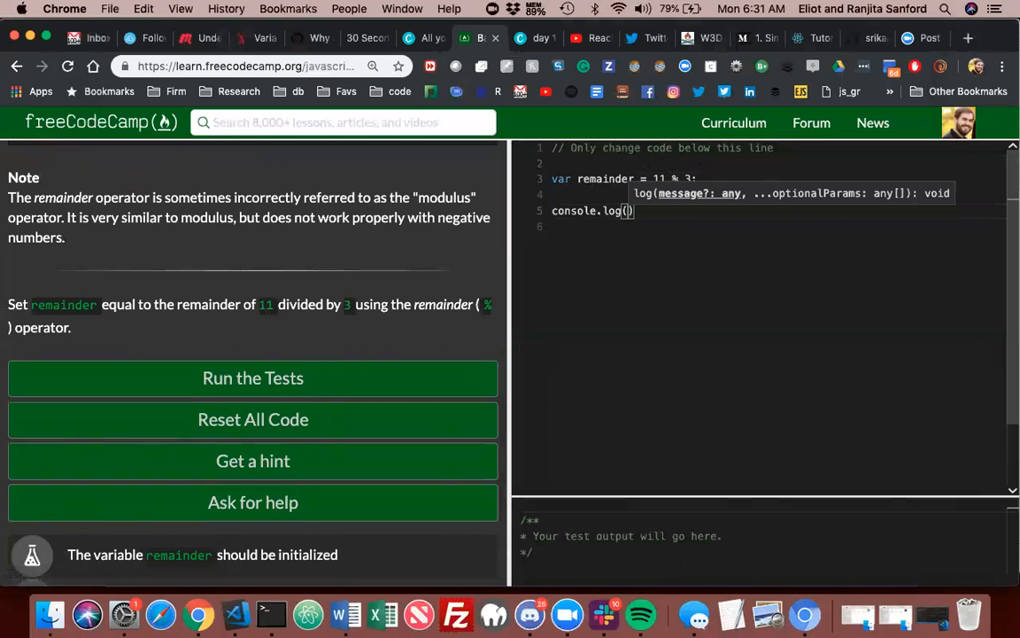
type("remainder")
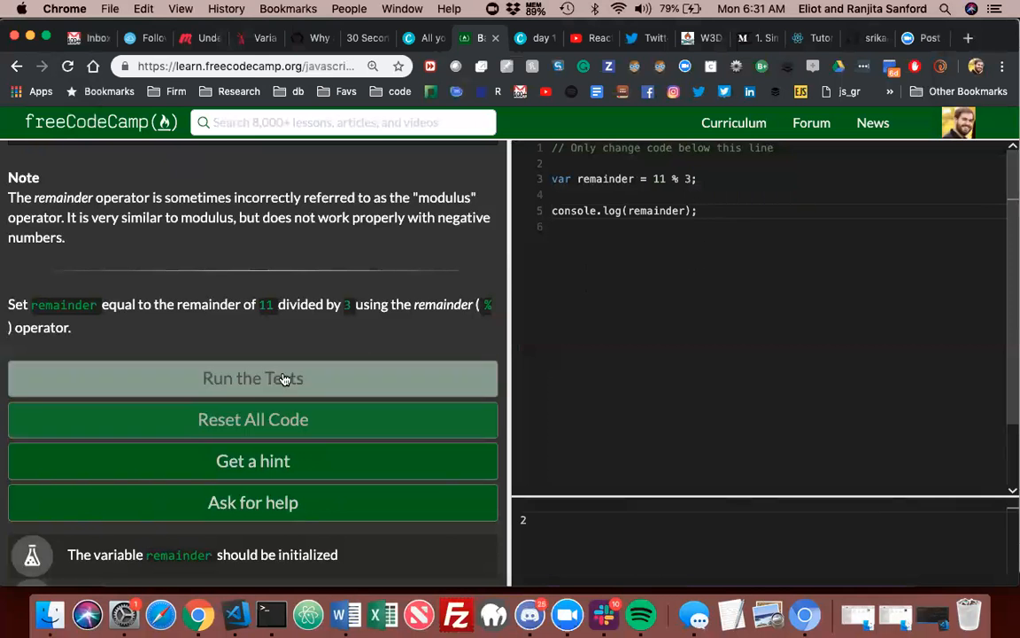
Pass and submit Finding a Remainder, then select the Compound Assignment With Augmented Addition title
left_click(253, 378)
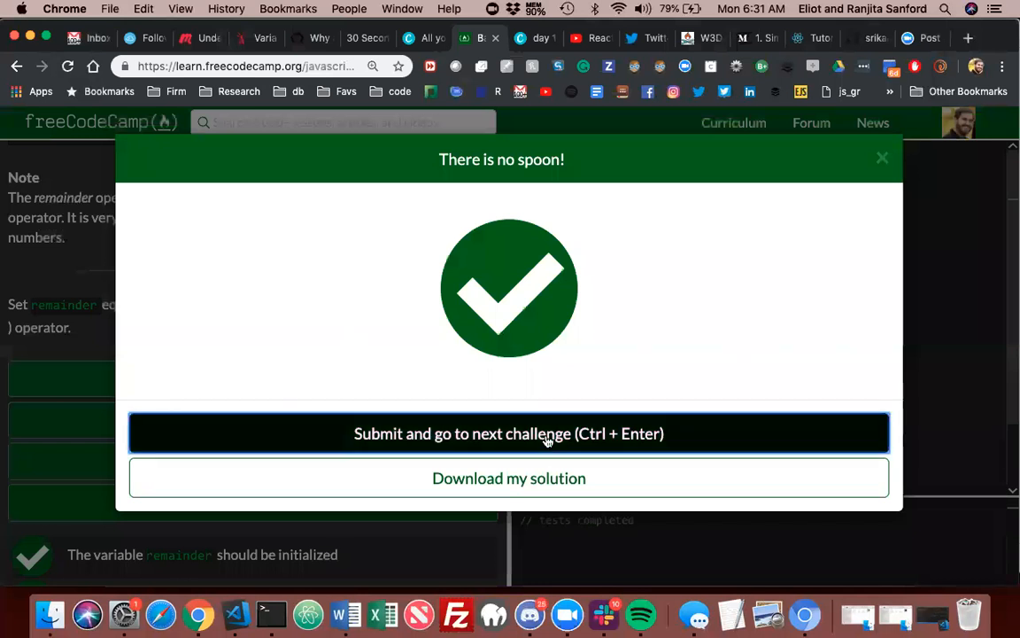
left_click(508, 433)
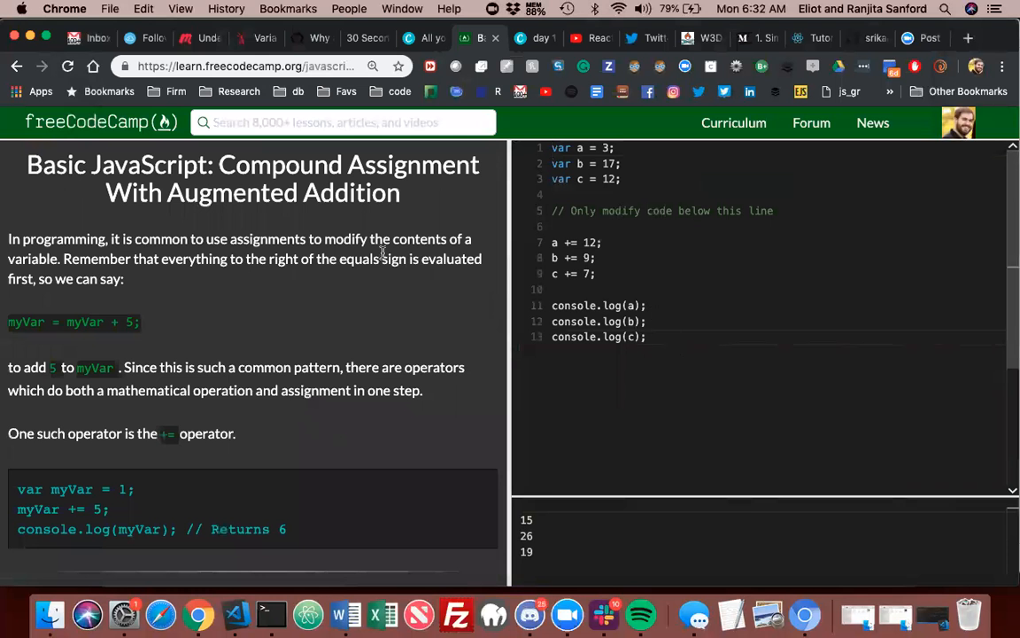
mouse_move(420, 201)
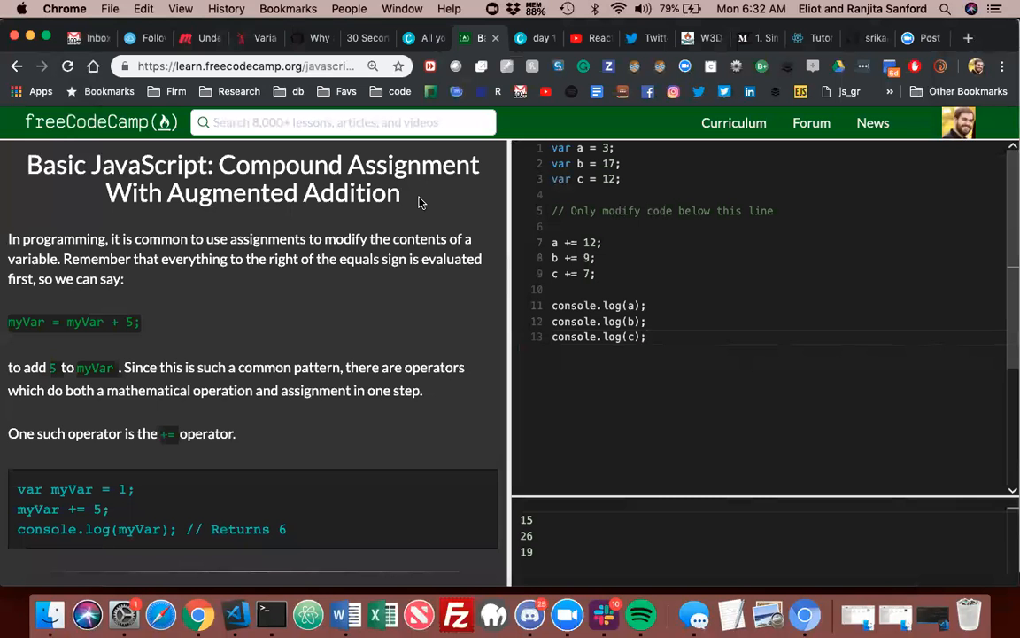
left_click_drag(177, 192, 407, 192)
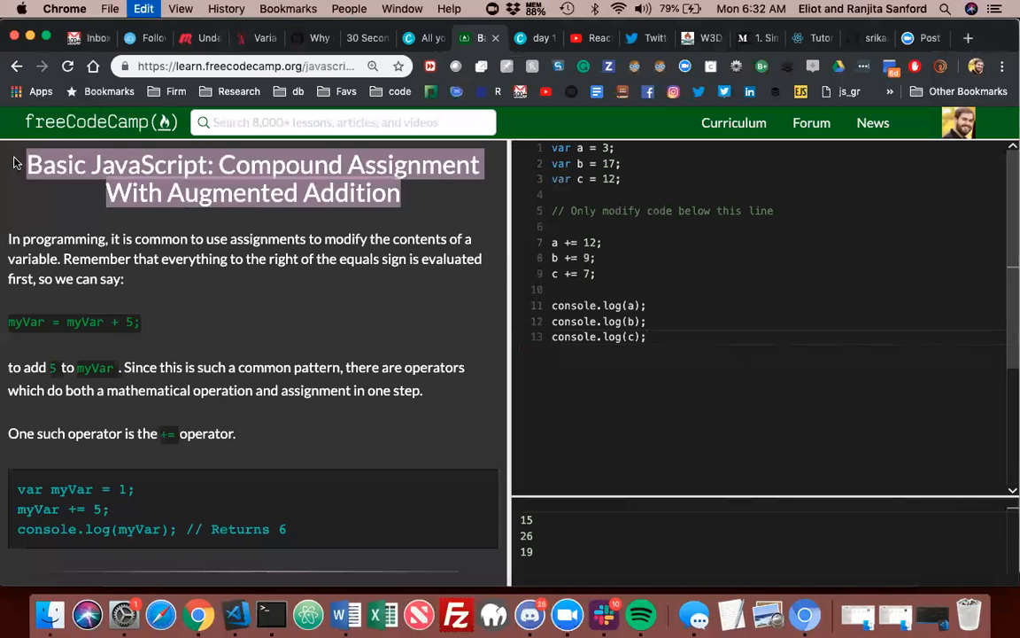
mouse_move(529, 614)
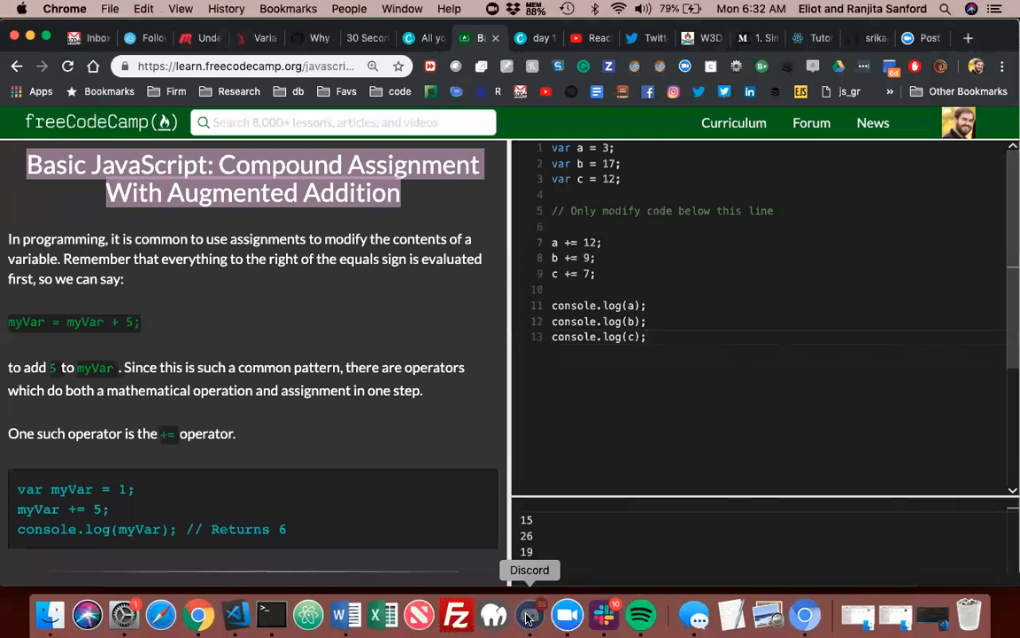
Glance at the Discord study group chat and Zoom window, then return to VS Code
left_click(529, 613)
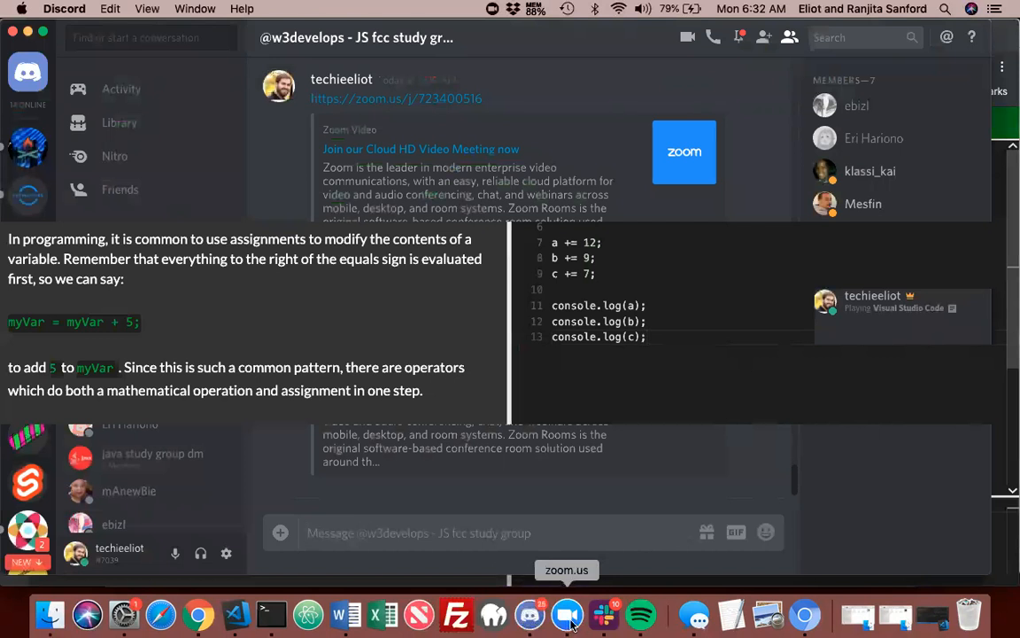
left_click(566, 613)
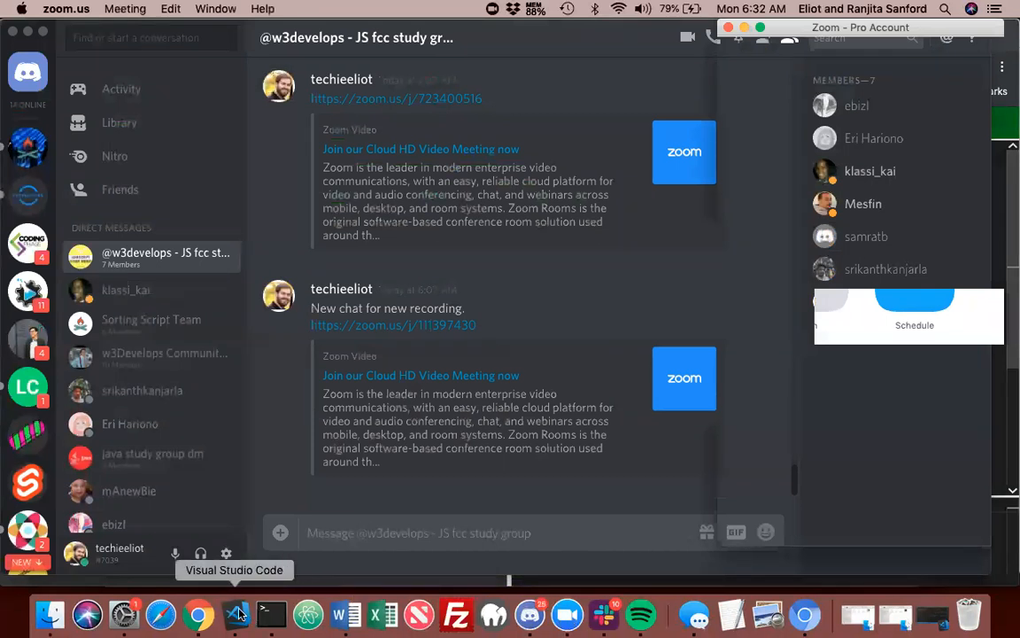
left_click(237, 613)
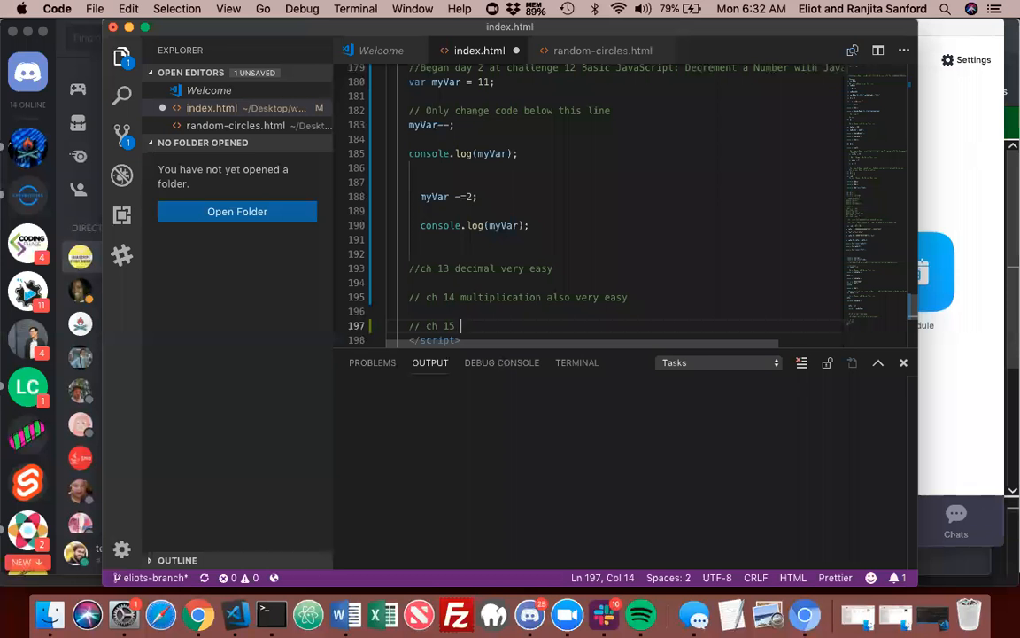
Add 'ch 15 division' and 'ch 16 remainder' comments to the notes
type("division")
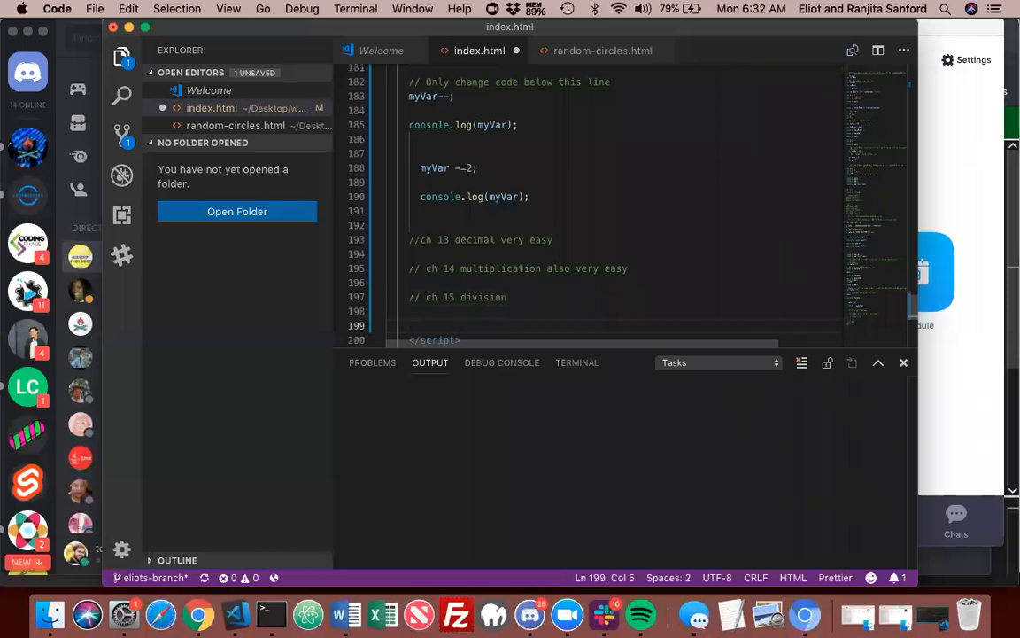
type("// ch 16 rem")
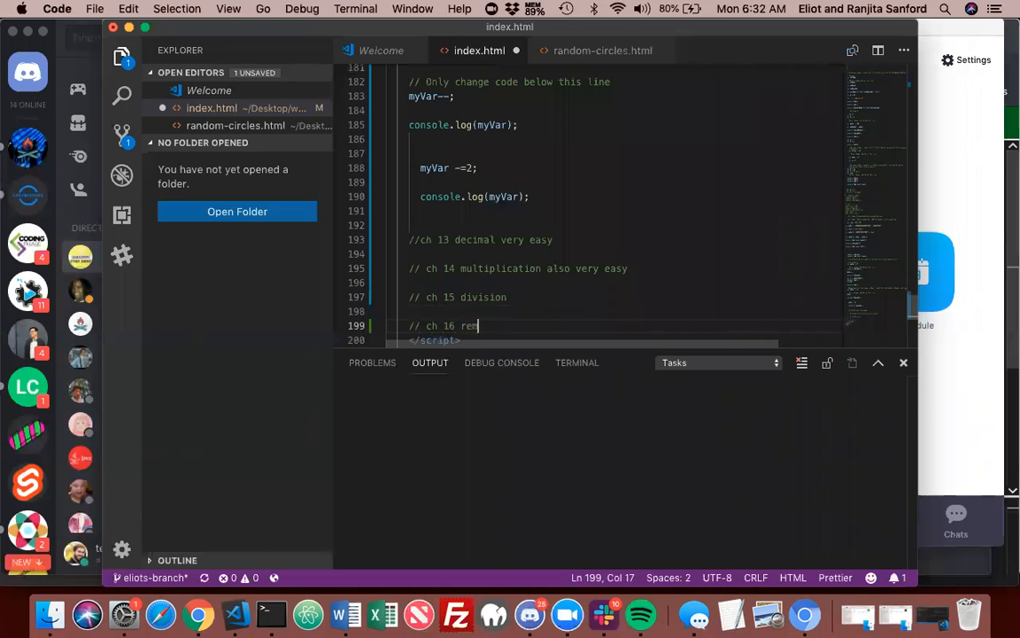
type("ainder")
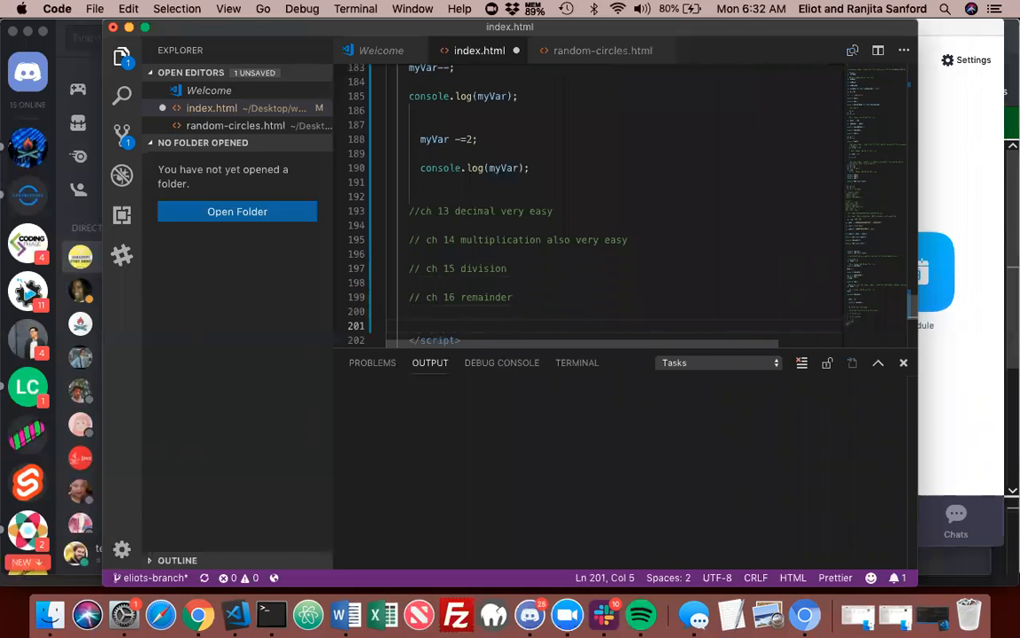
Add a note explaining that the meeting ended early
type("Mesfi")
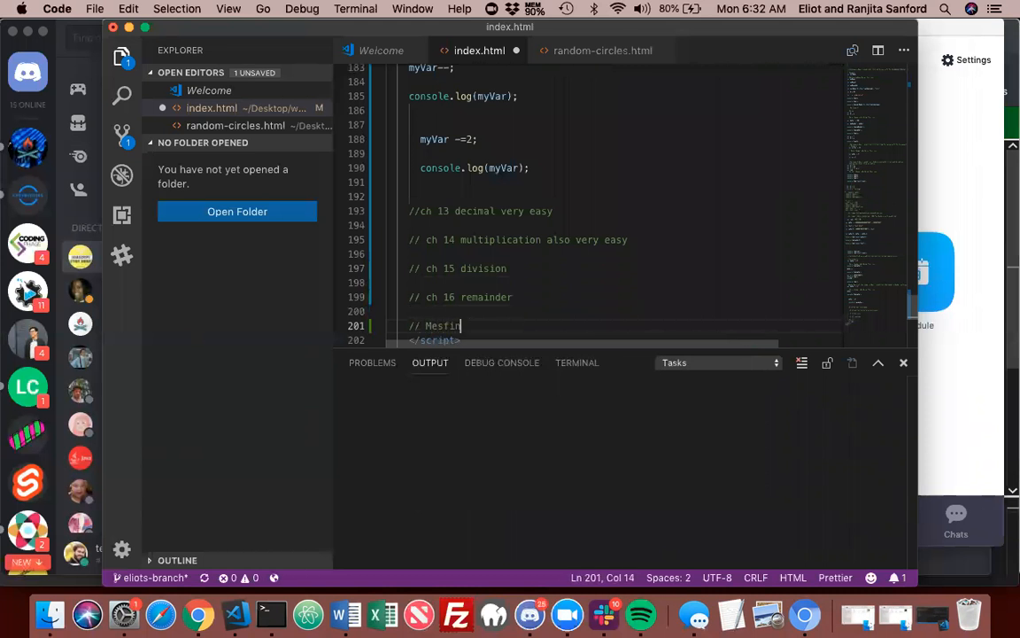
type("needed to")
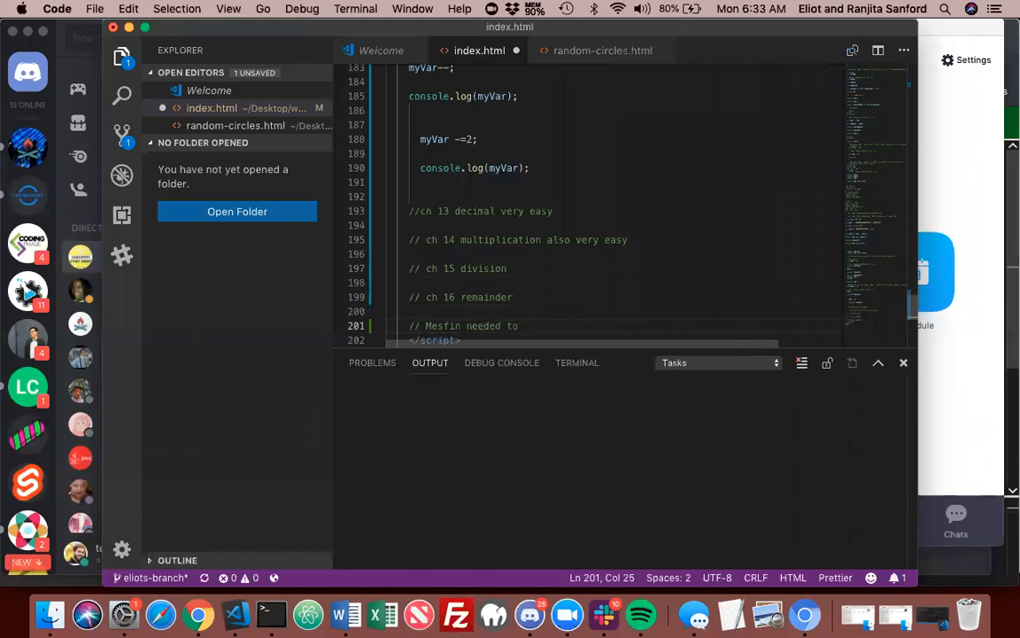
type("pick")
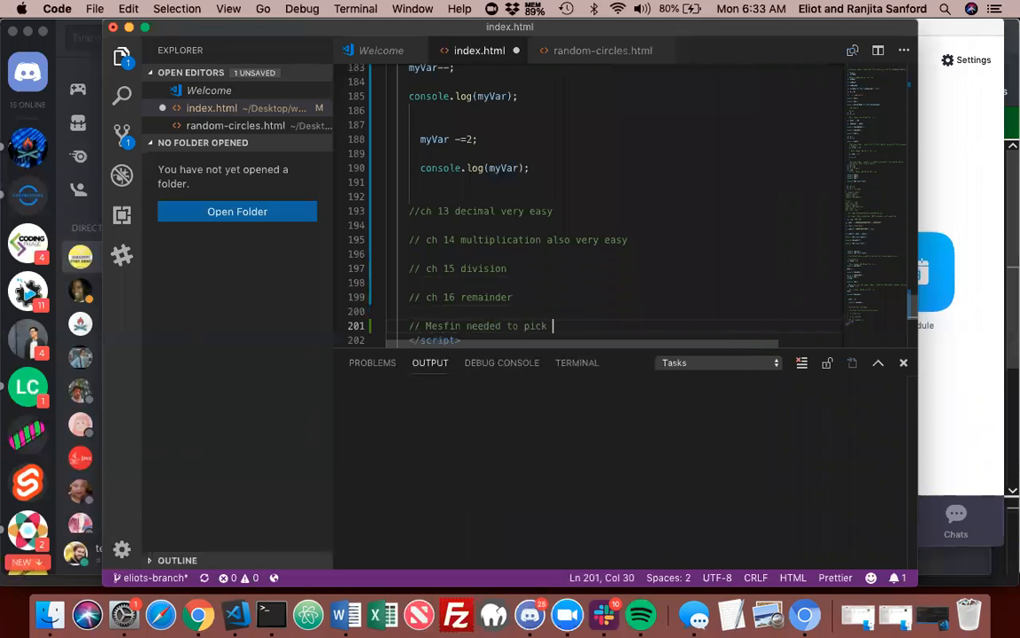
type("his daught")
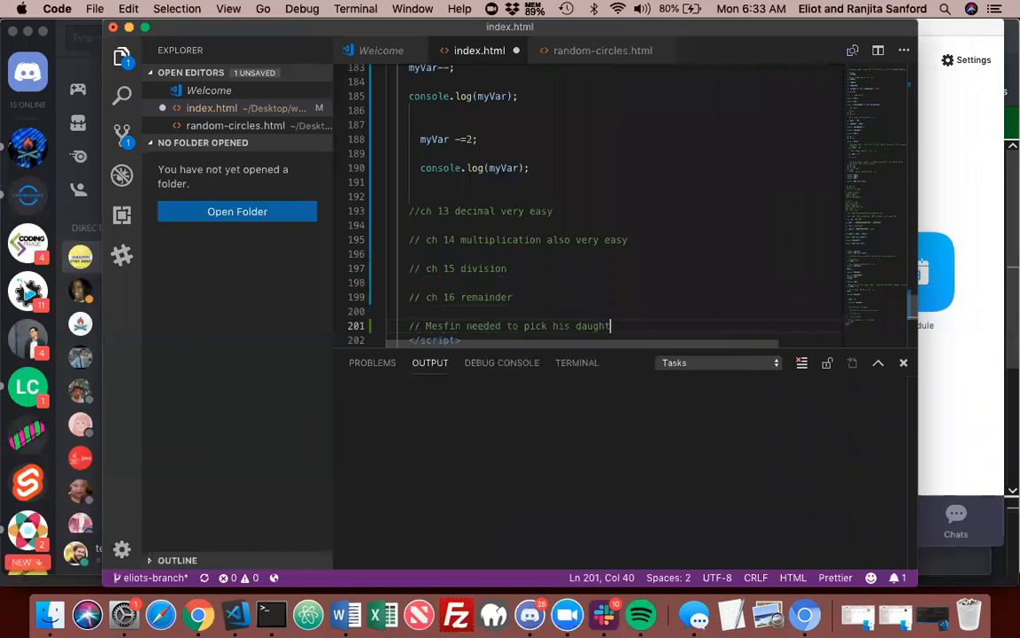
key("Backspace")
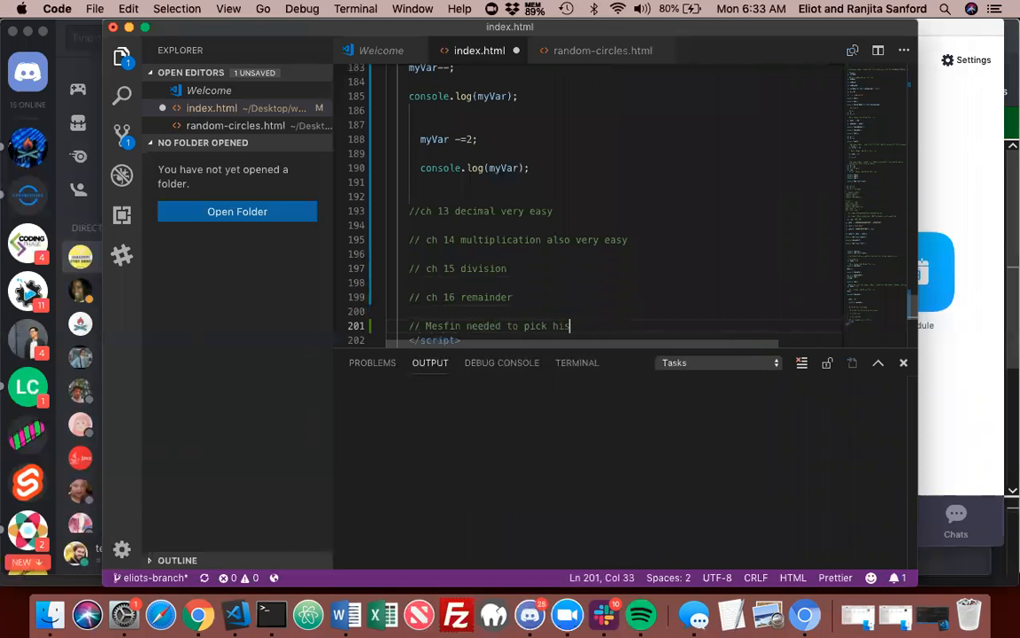
key("Backspace")
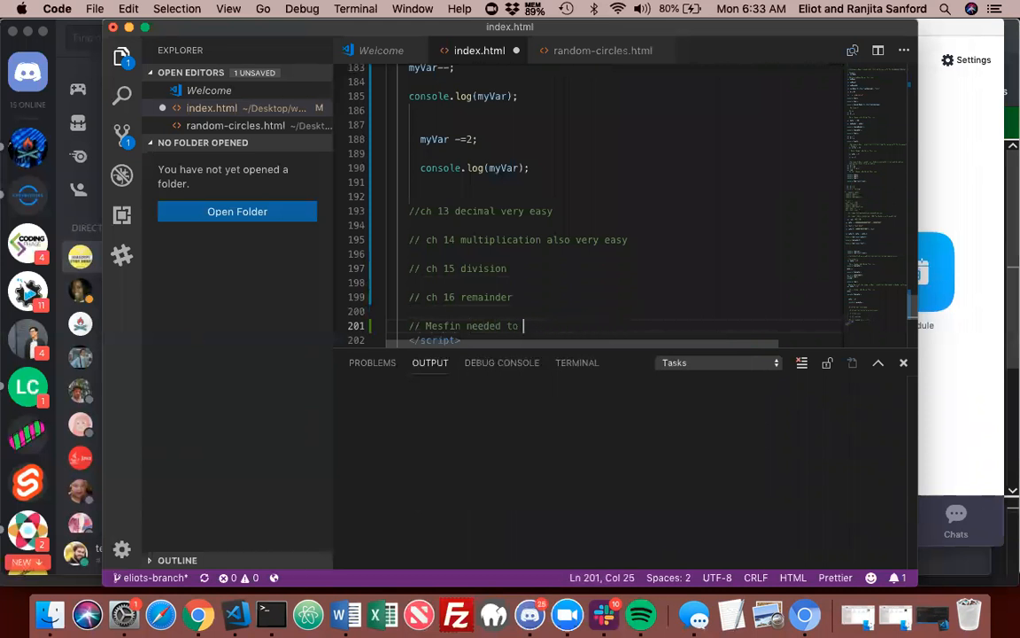
type("go, so we ended th")
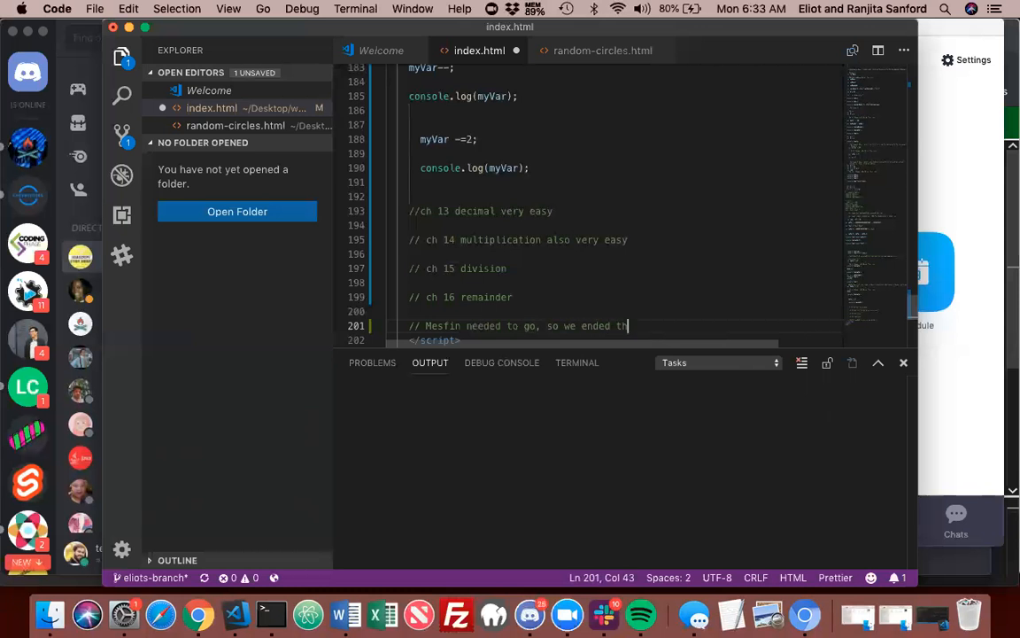
type("e meet")
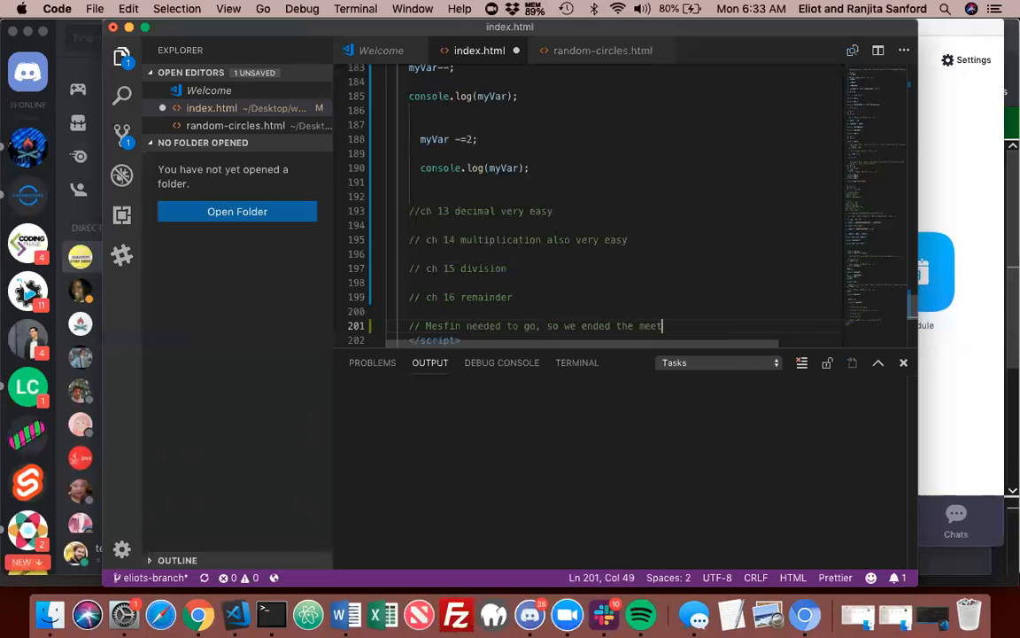
type("ing")
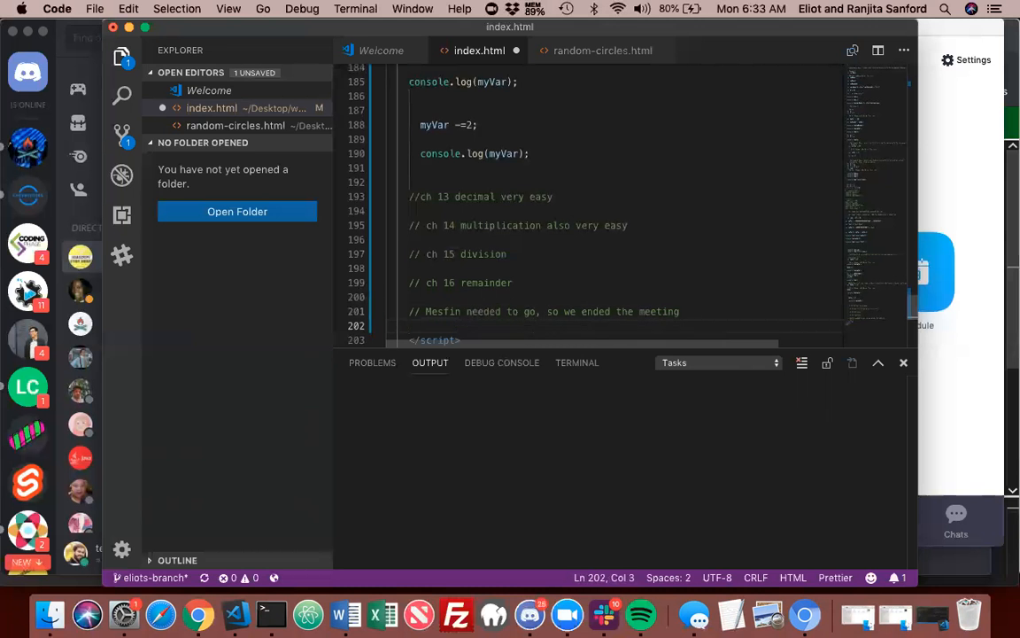
type(".")
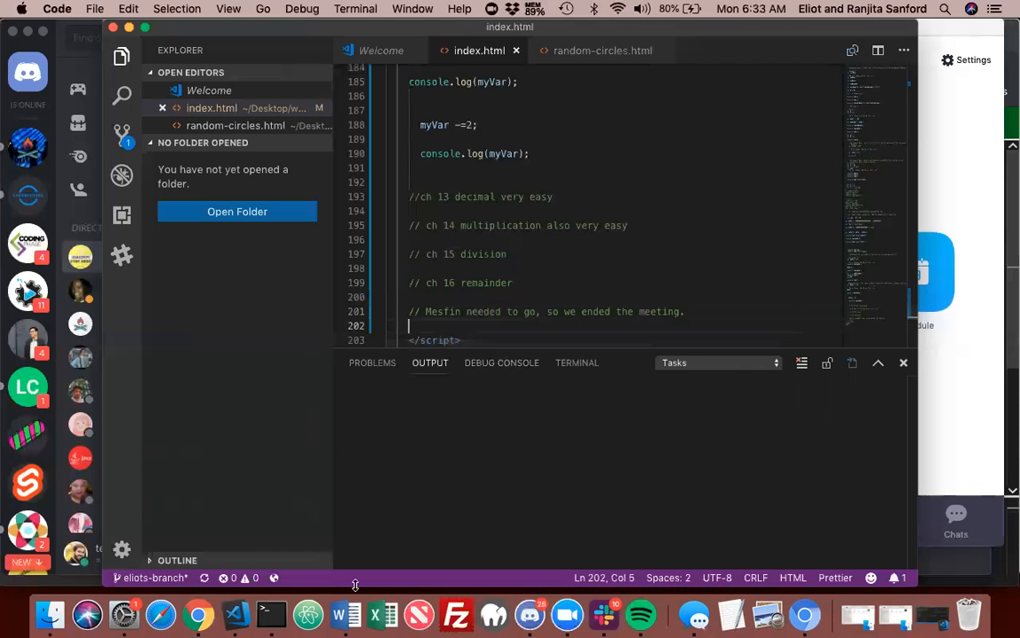
mouse_move(198, 613)
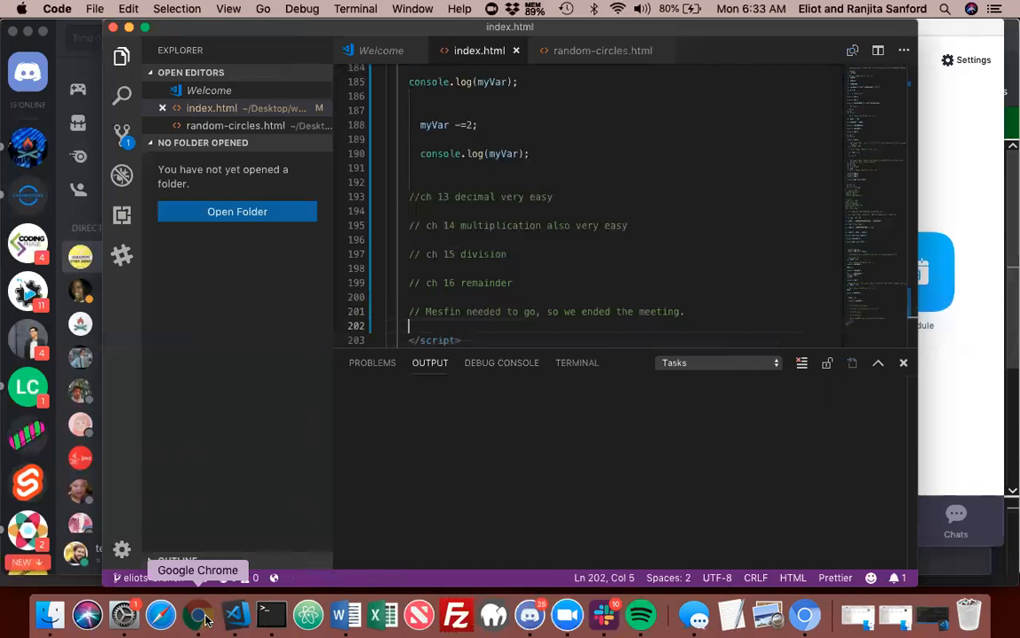
left_click(198, 613)
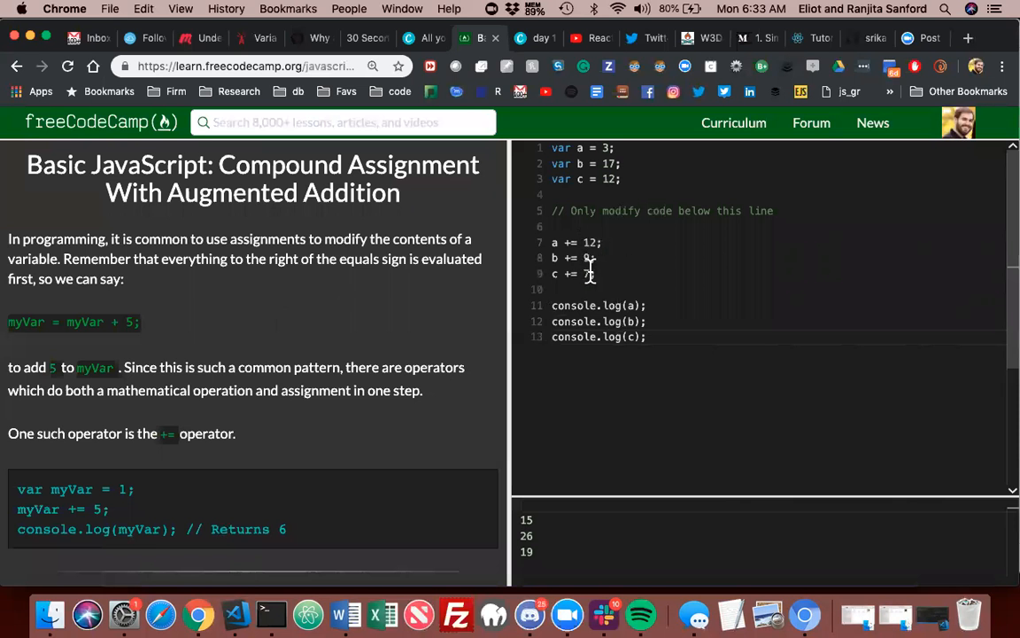
type("9;")
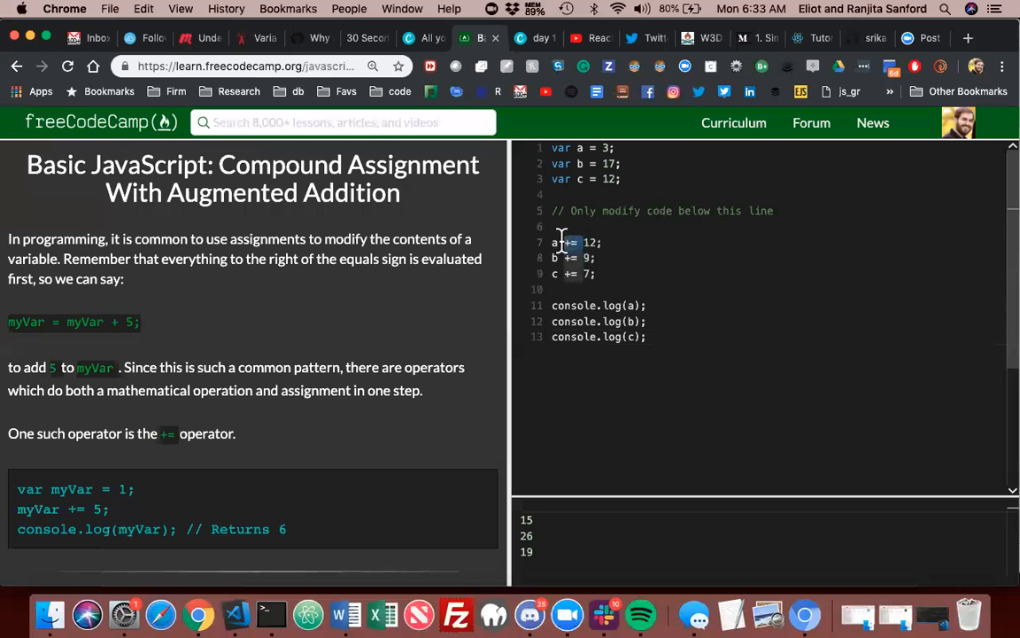
mouse_move(682, 552)
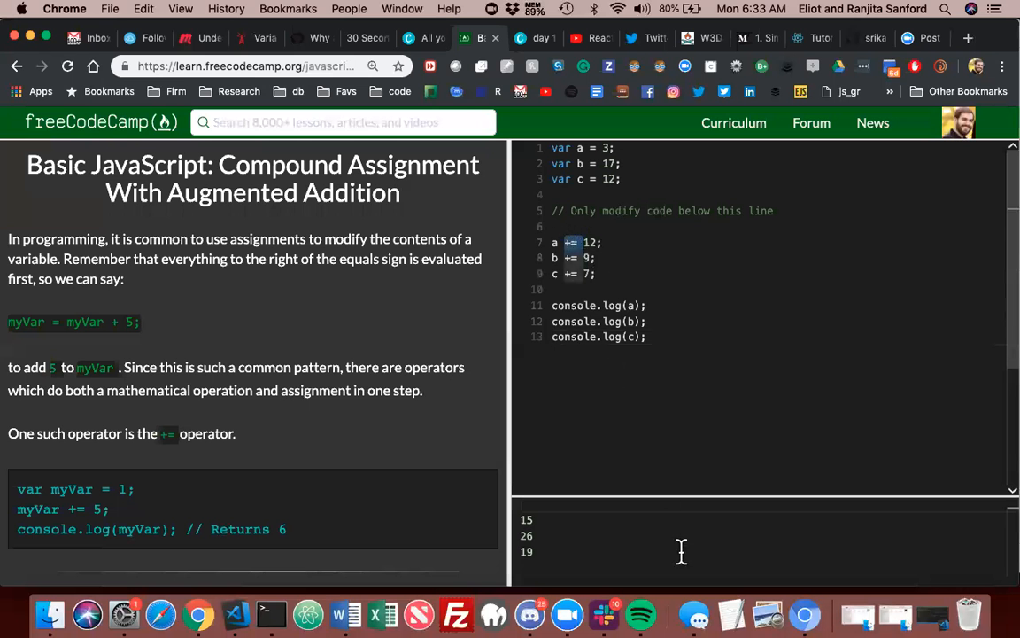
mouse_move(567, 613)
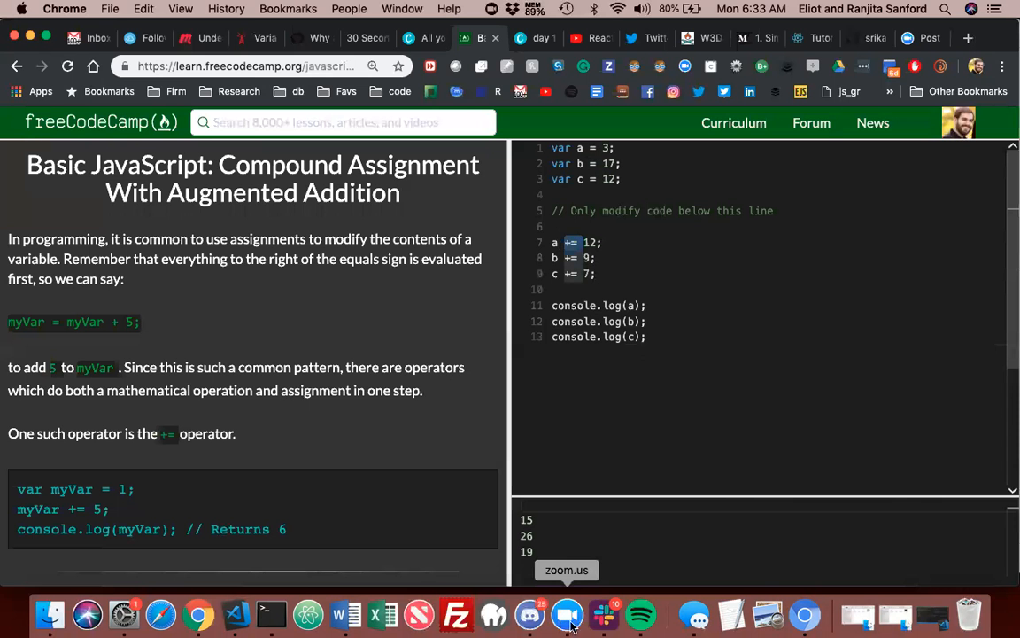
mouse_move(569, 624)
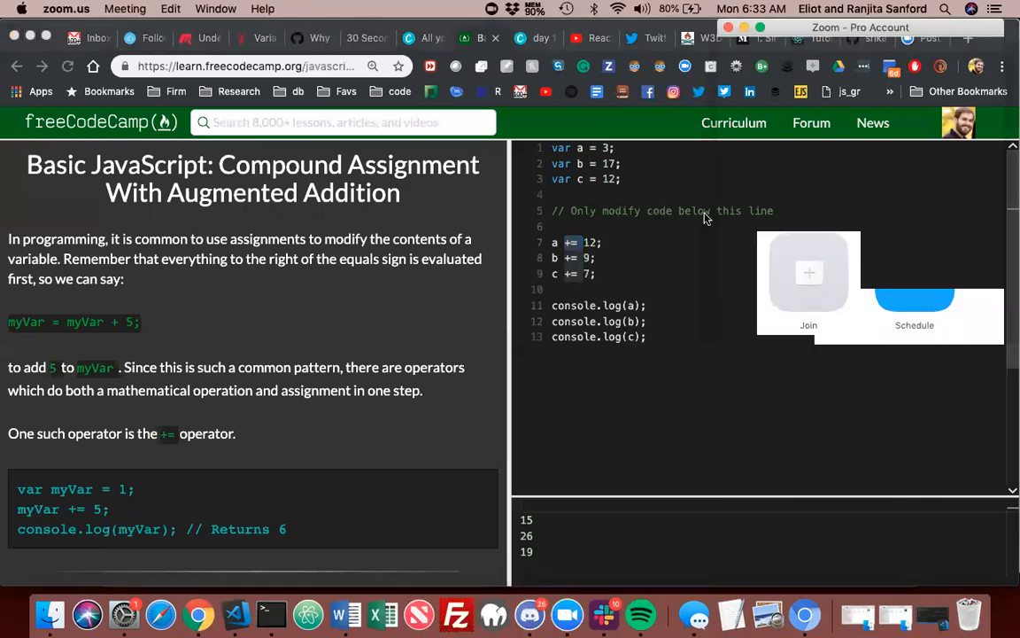
mouse_move(553, 33)
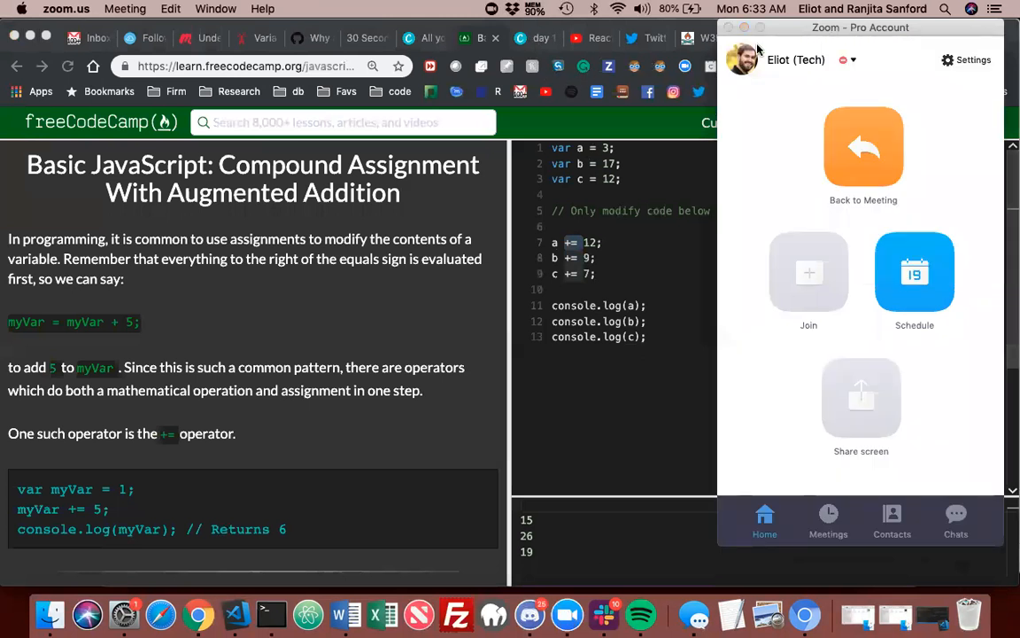
mouse_move(794, 139)
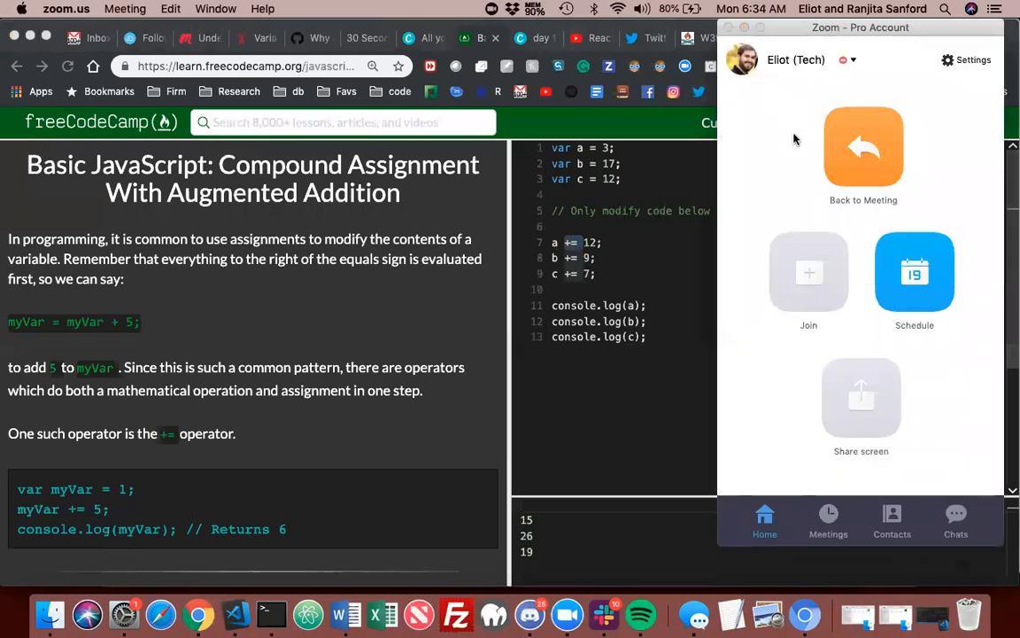